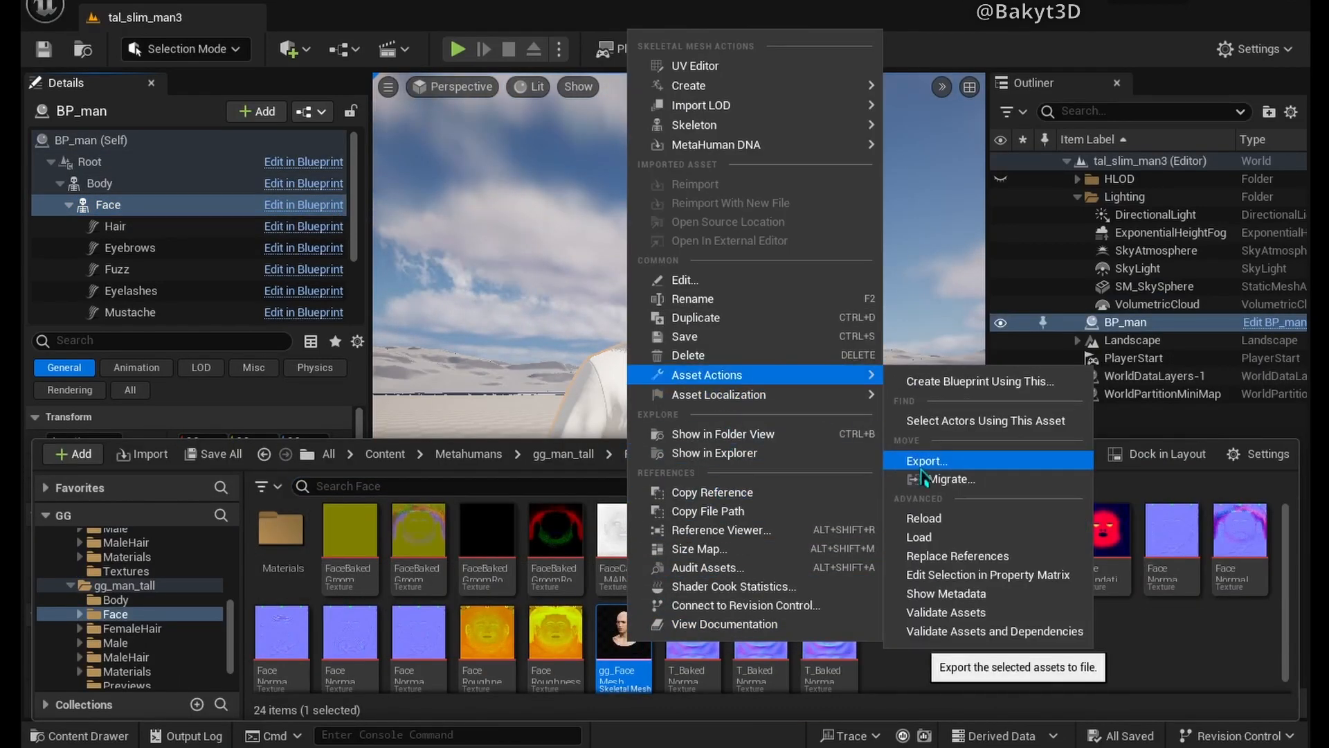
Step: Export the gg_Face skeletal mesh from the Content Browser to an FBX file
click(927, 460)
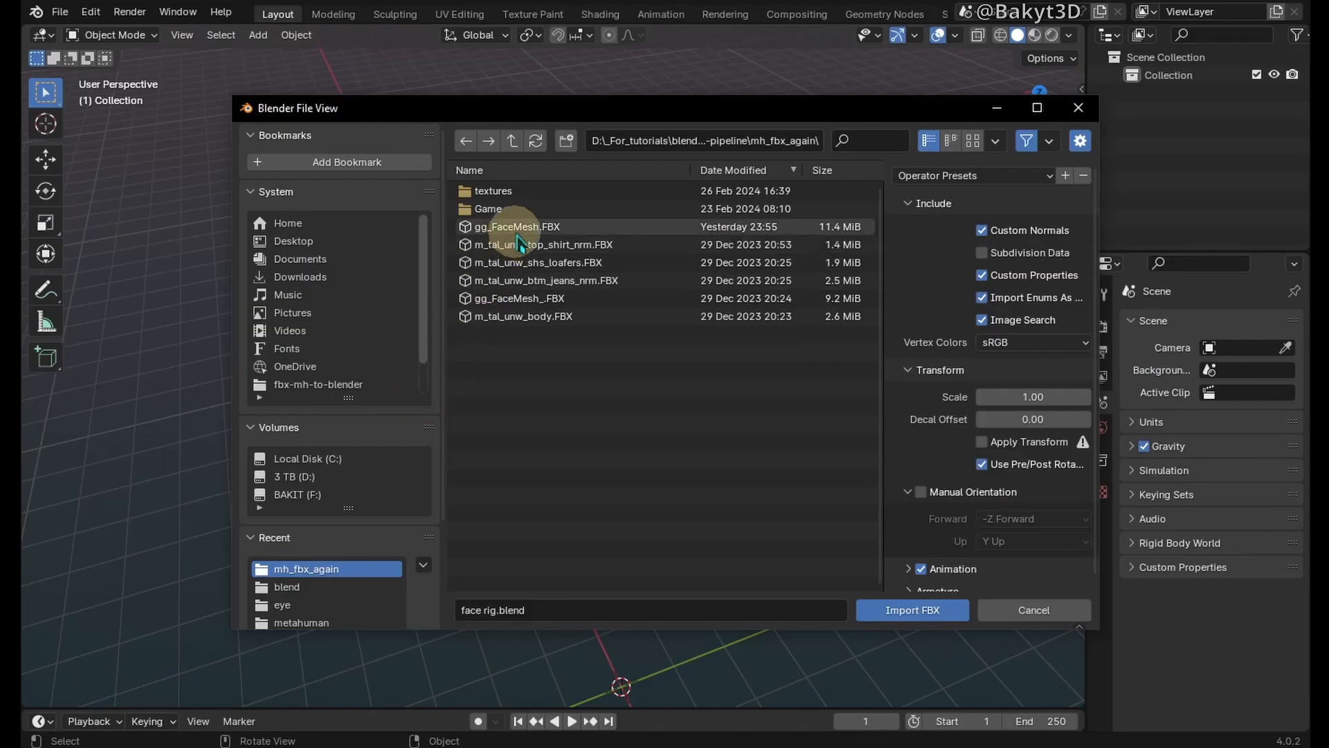
Step: Import gg_FaceMesh.FBX and delete the armature and all LODs except LOD0 and LOD2
click(911, 610)
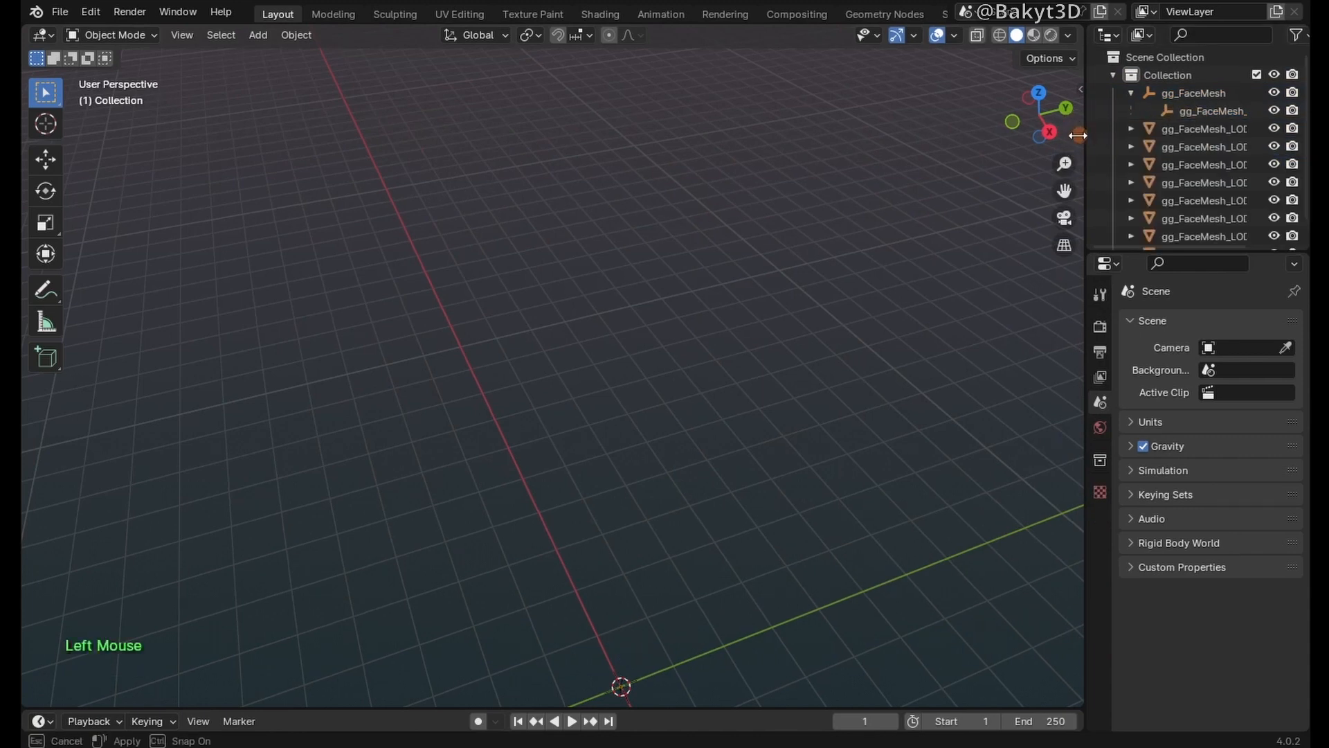
click(1184, 127)
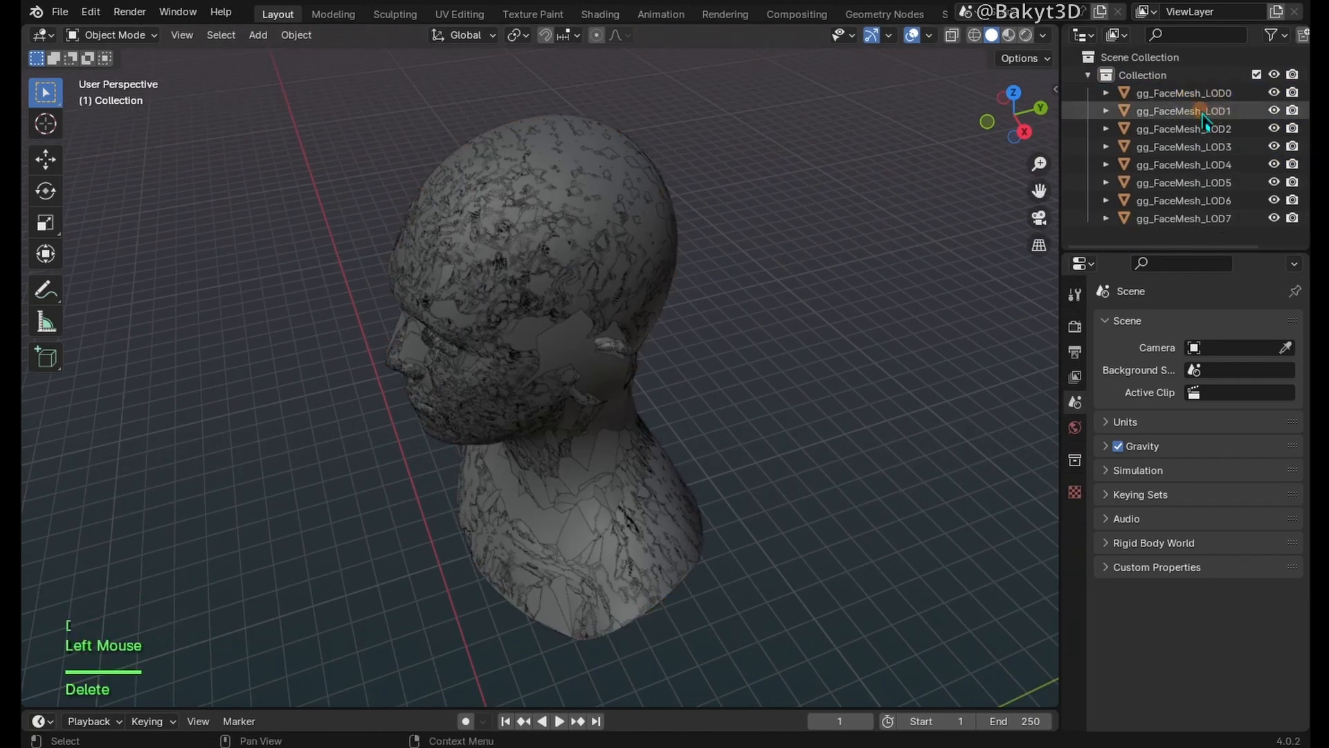
click(1181, 201)
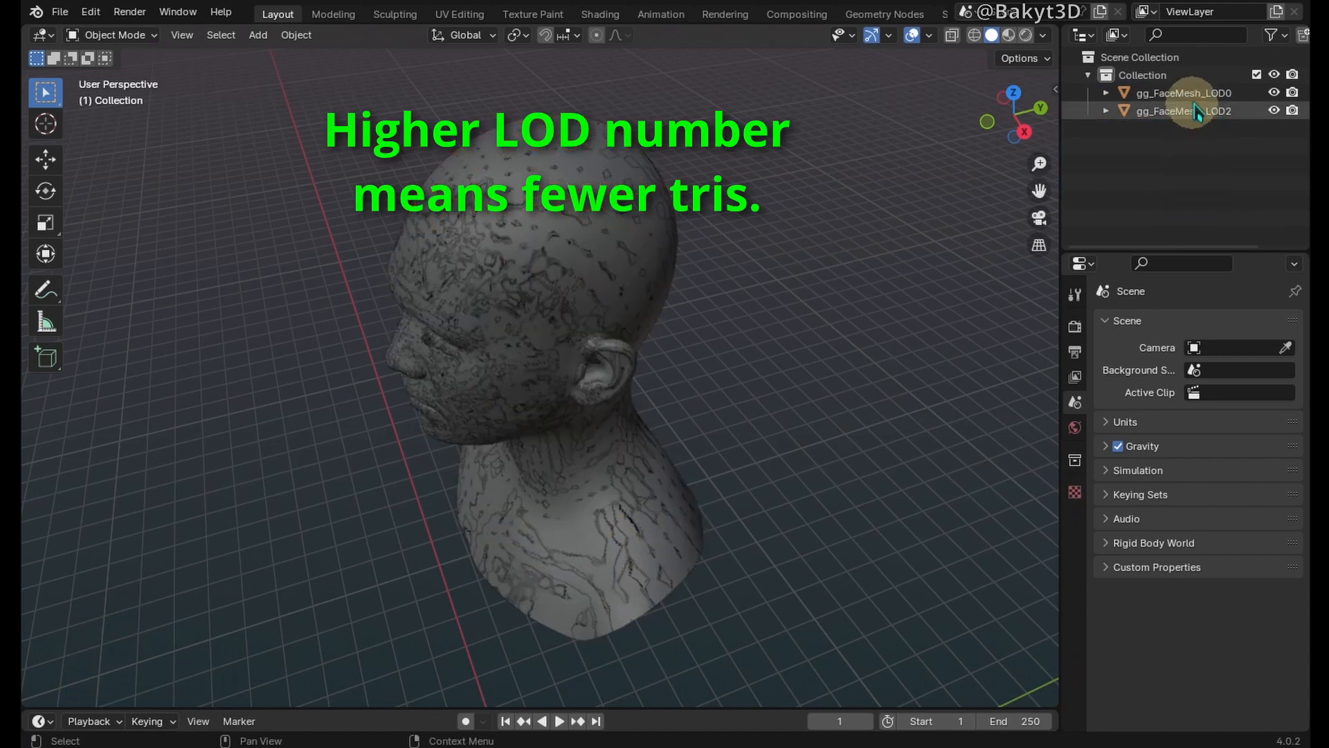
Step: Remove the material slots from the LOD head mesh in Material Properties
click(1178, 92)
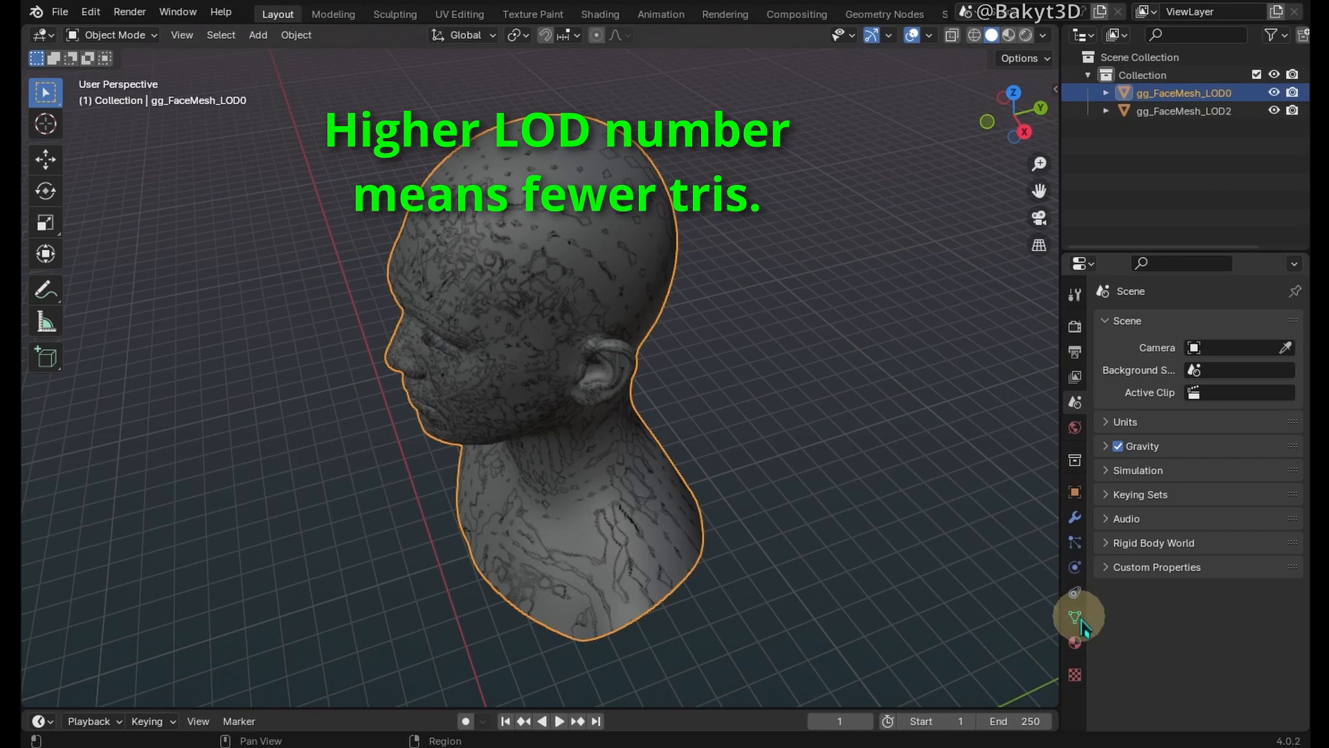
click(1074, 618)
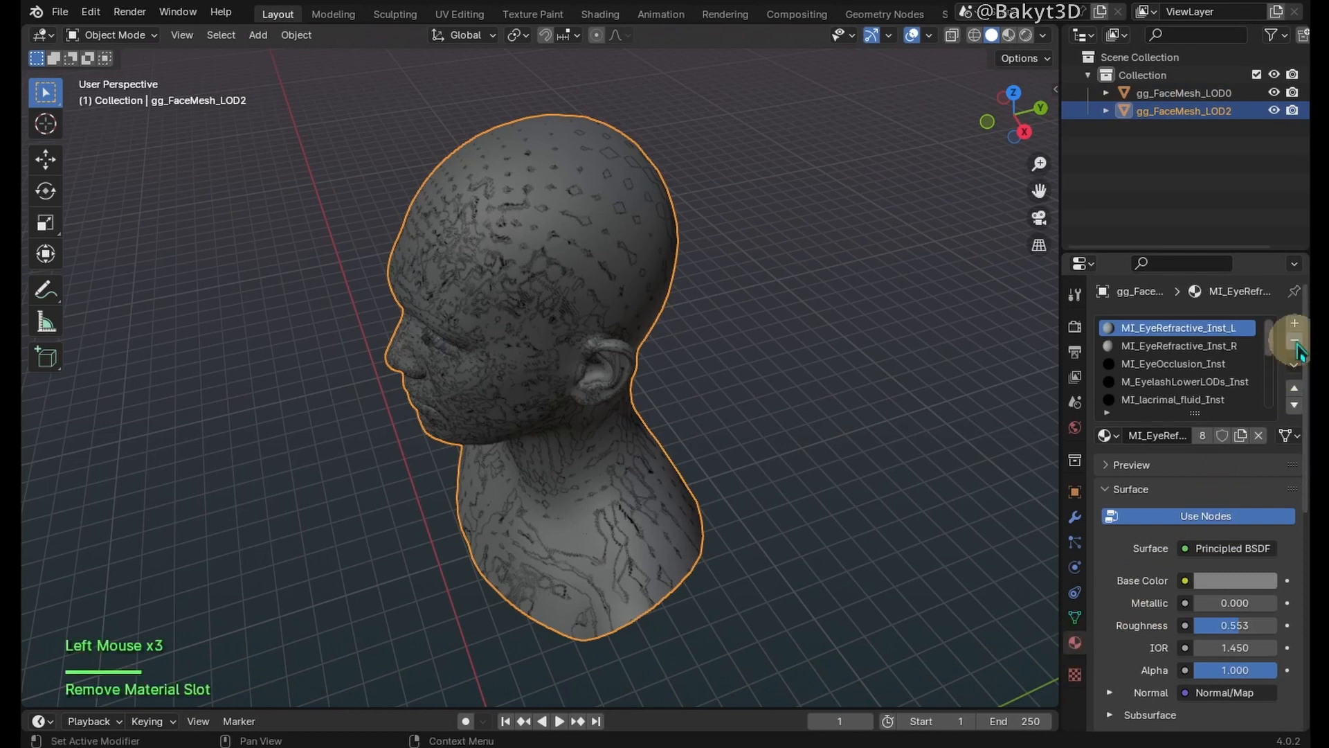
click(1295, 339)
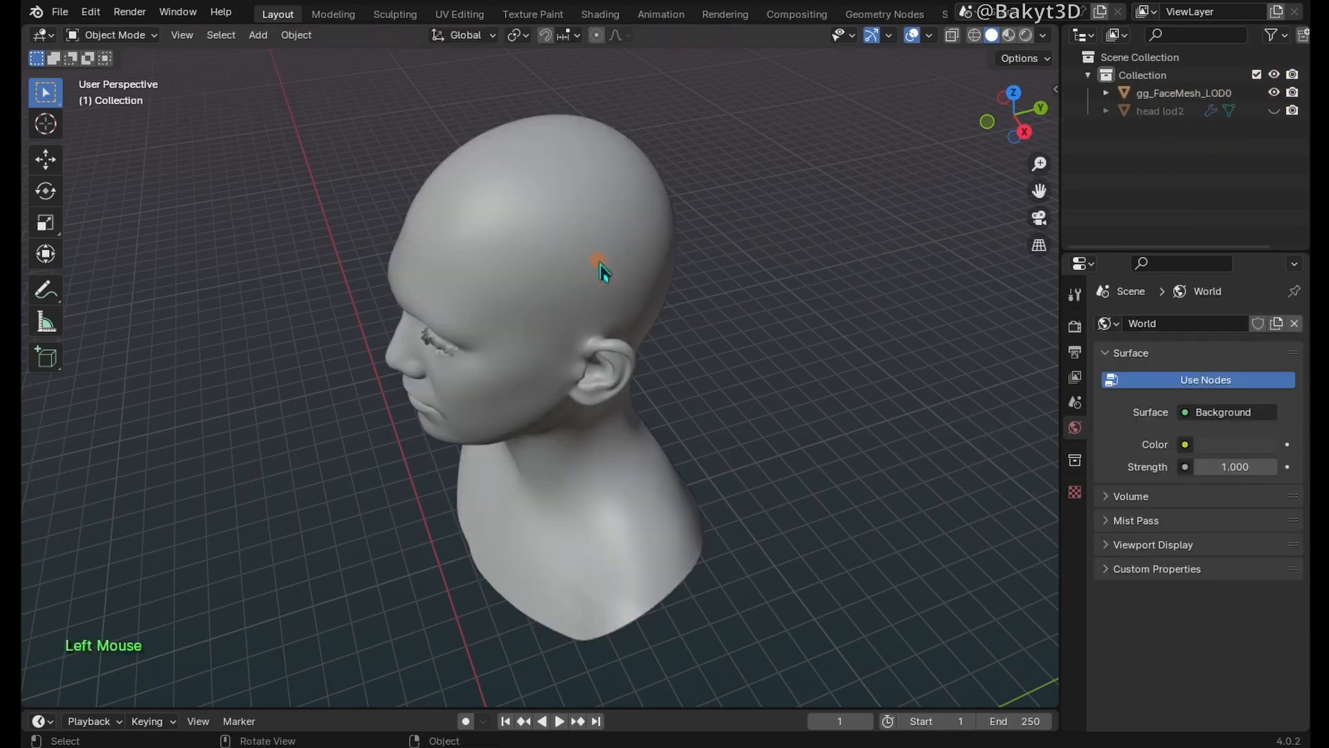
Step: Separate the linked head geometry into its own head lod0 object and select it
key(p)
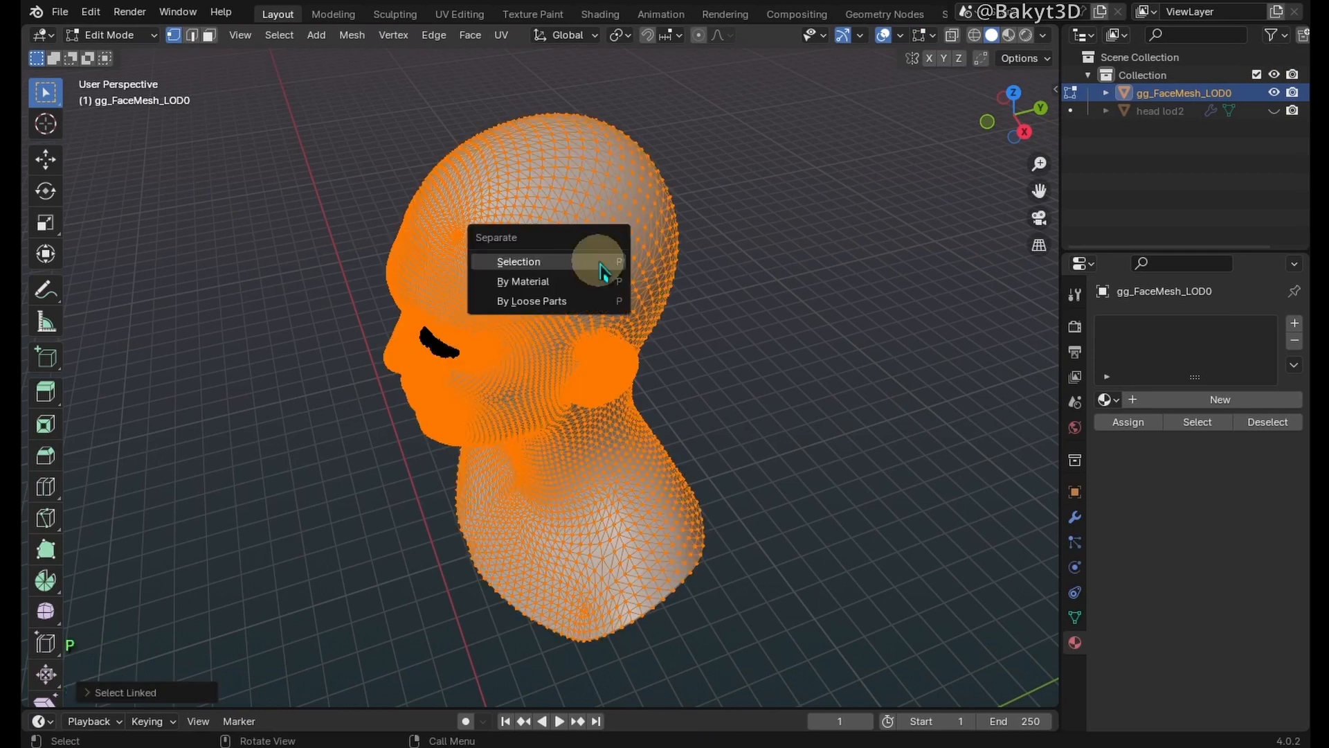
click(518, 262)
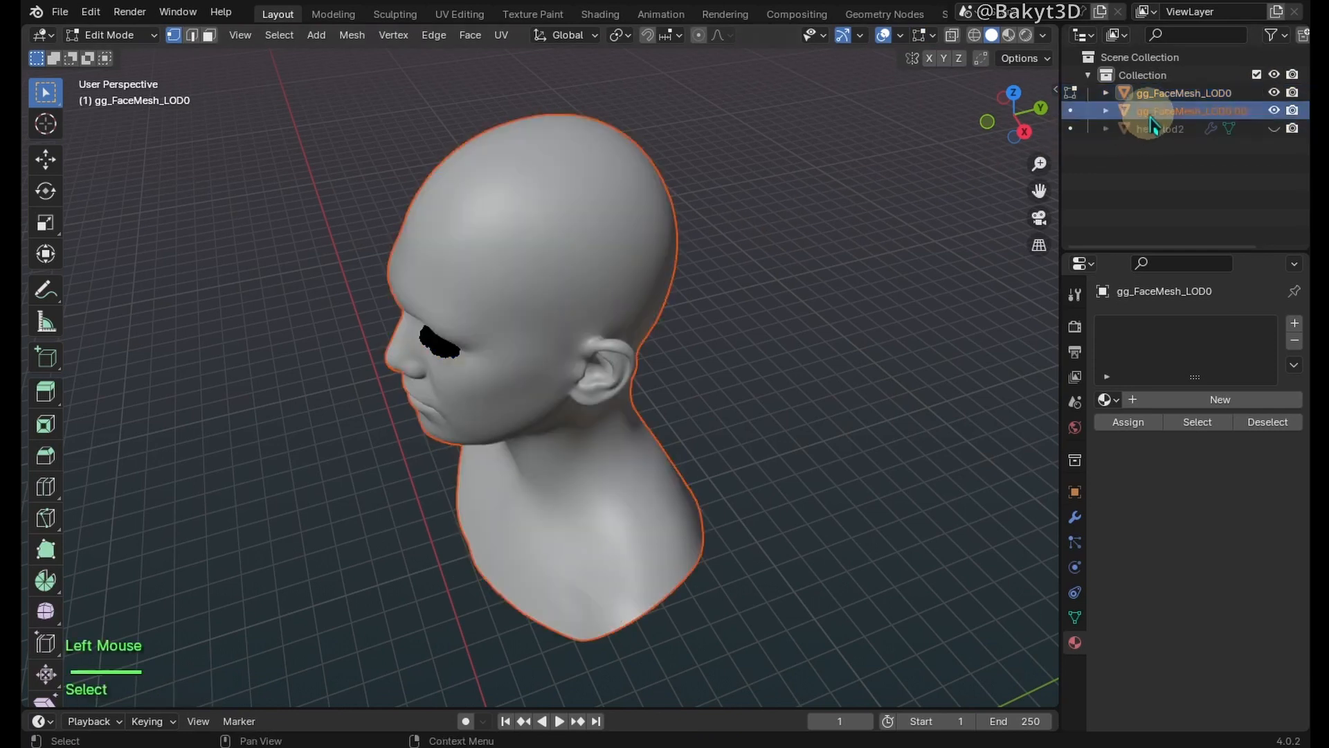
click(1272, 111)
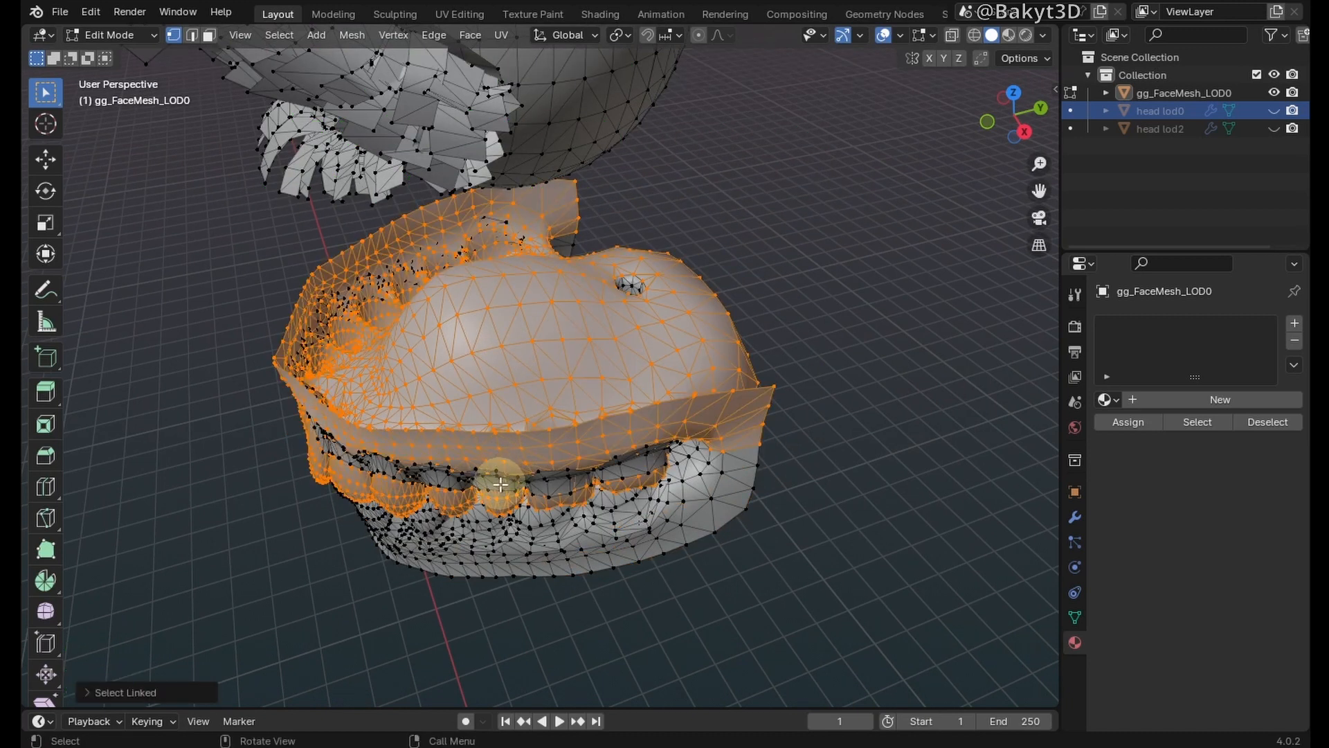
drag(500, 483, 626, 384)
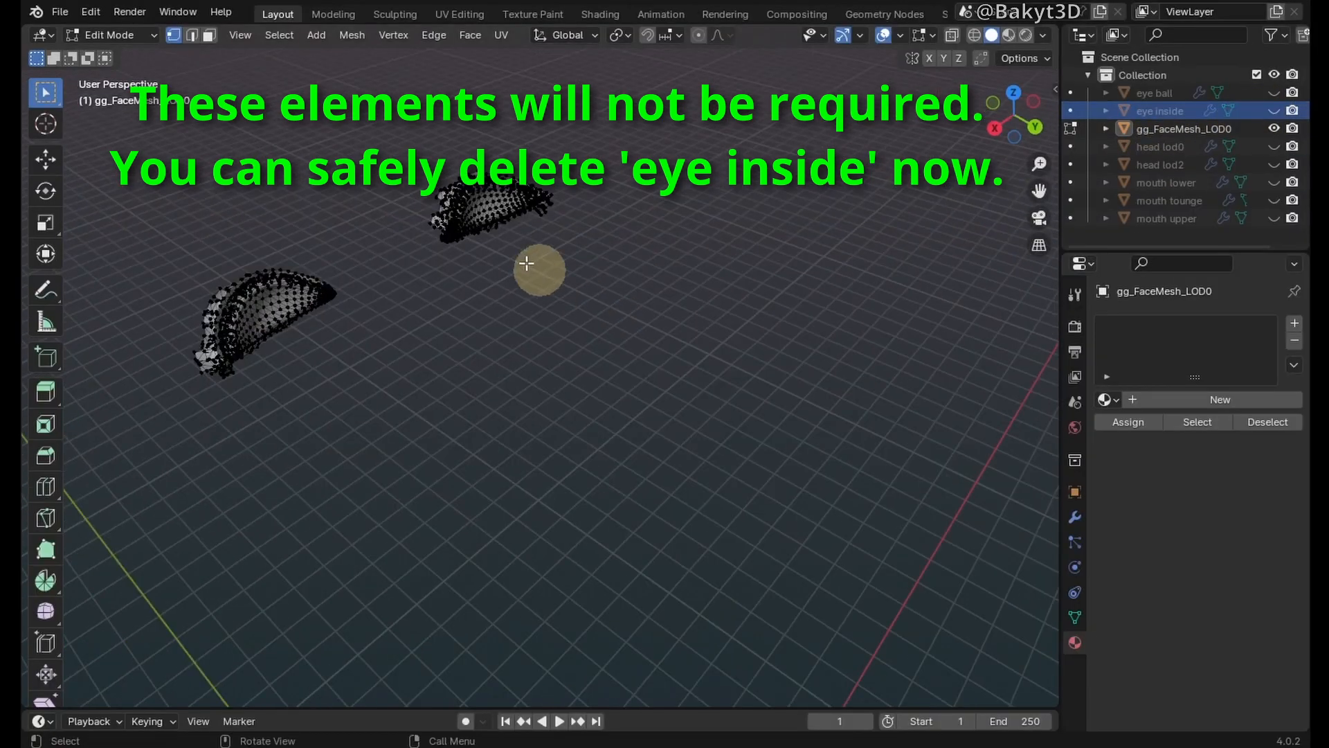
Step: Split the eye tearline into its own object and return the face mesh to Object Mode
key(x)
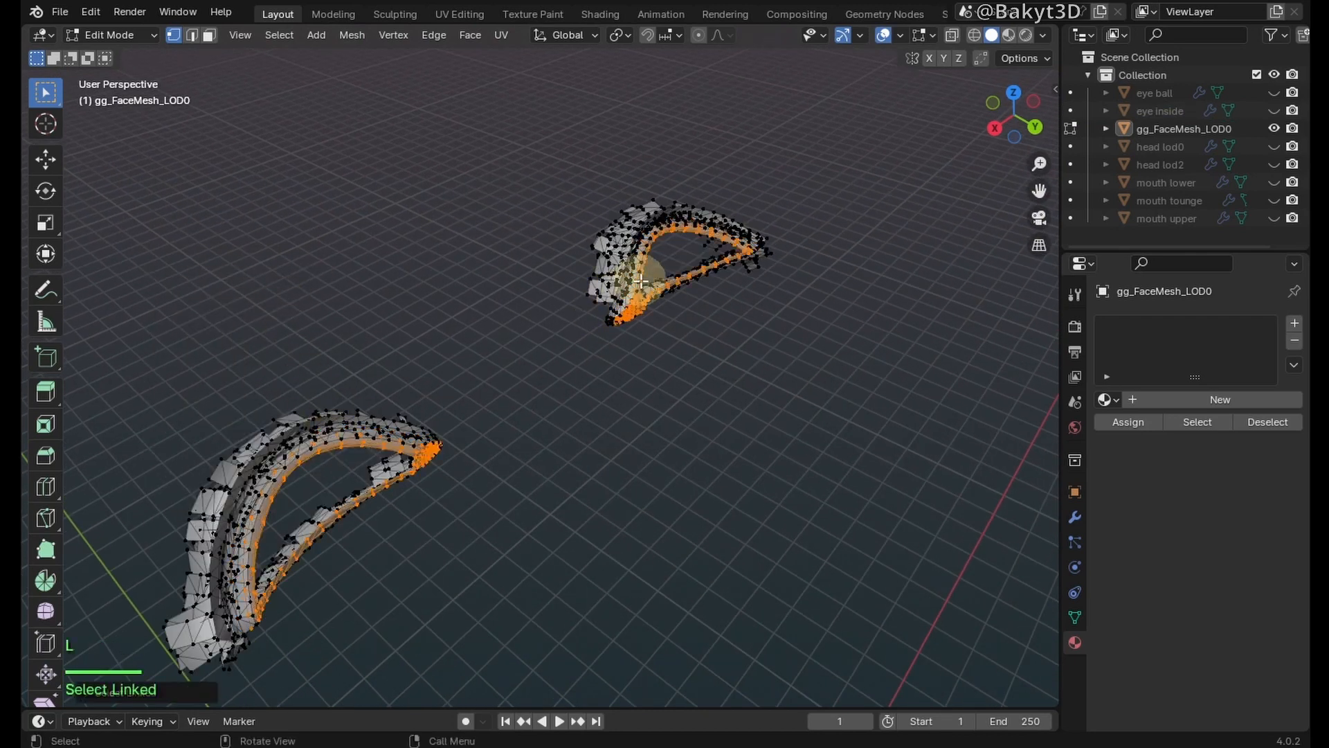
key(p)
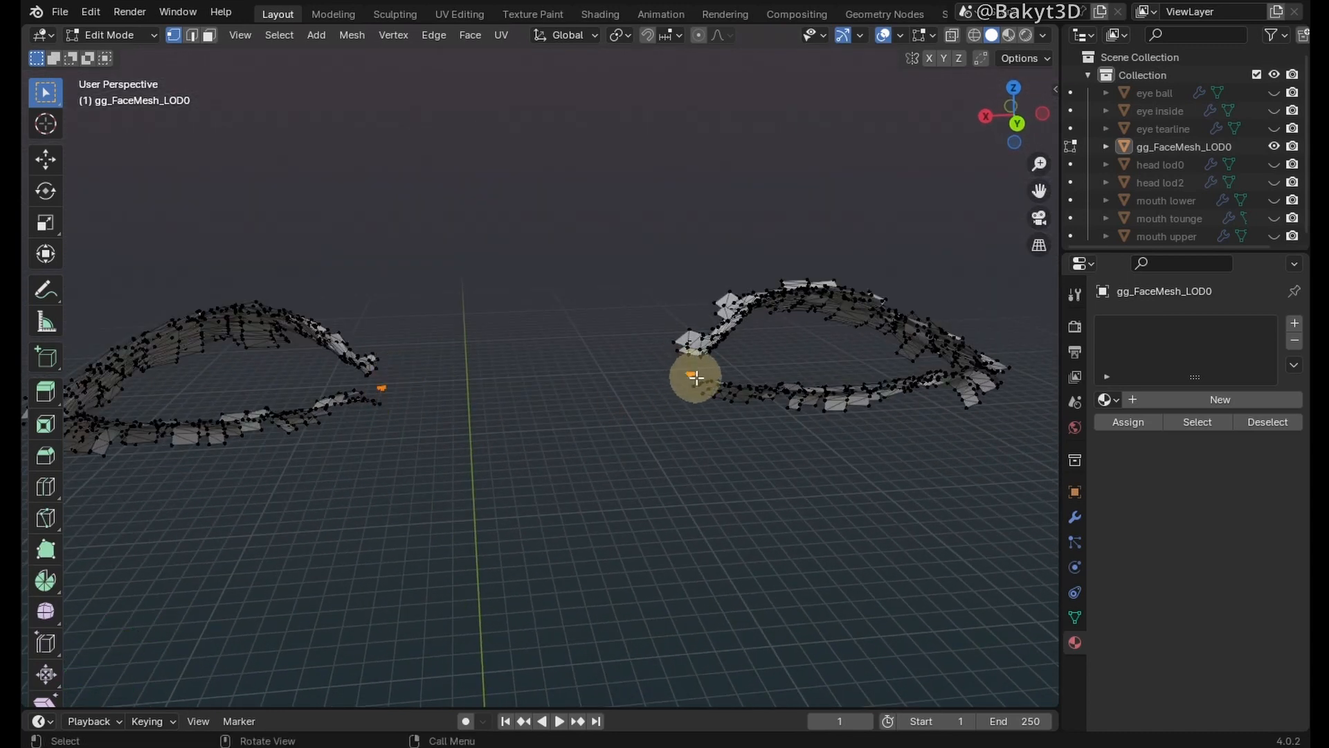
drag(695, 377, 524, 471)
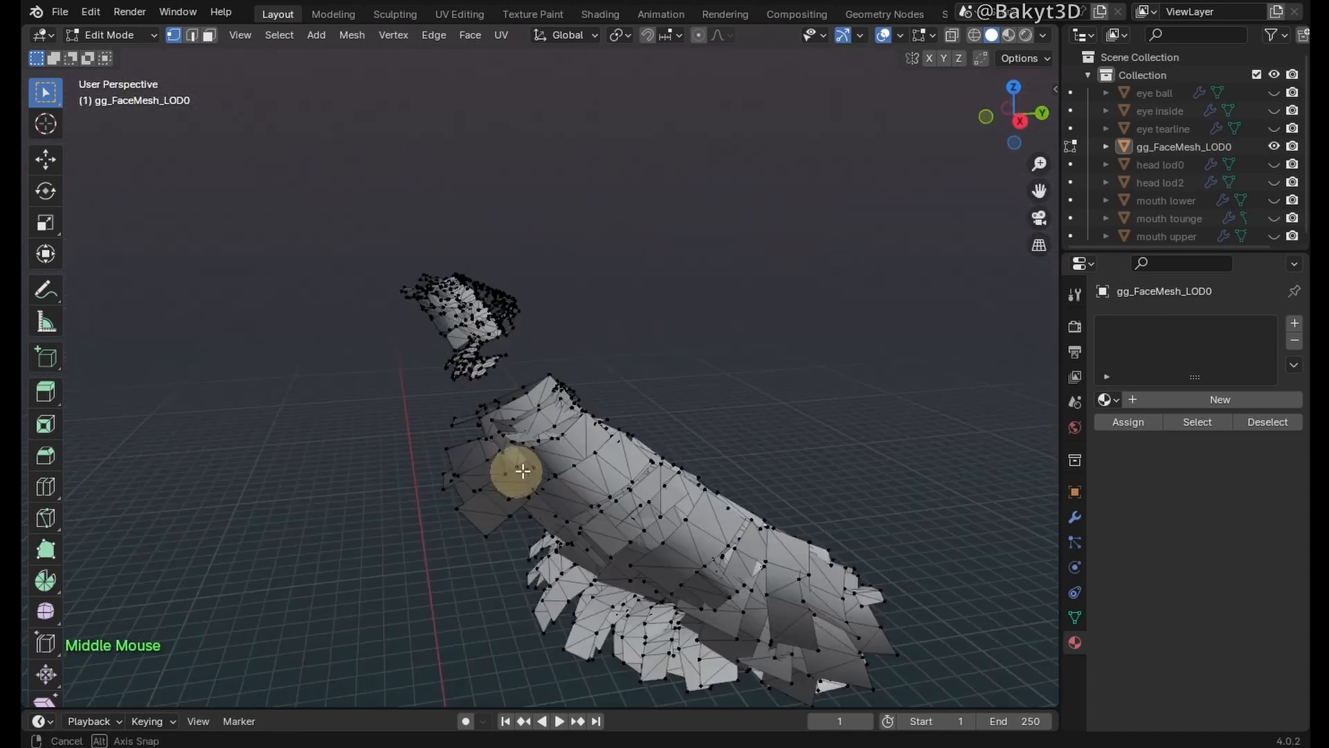
key(x)
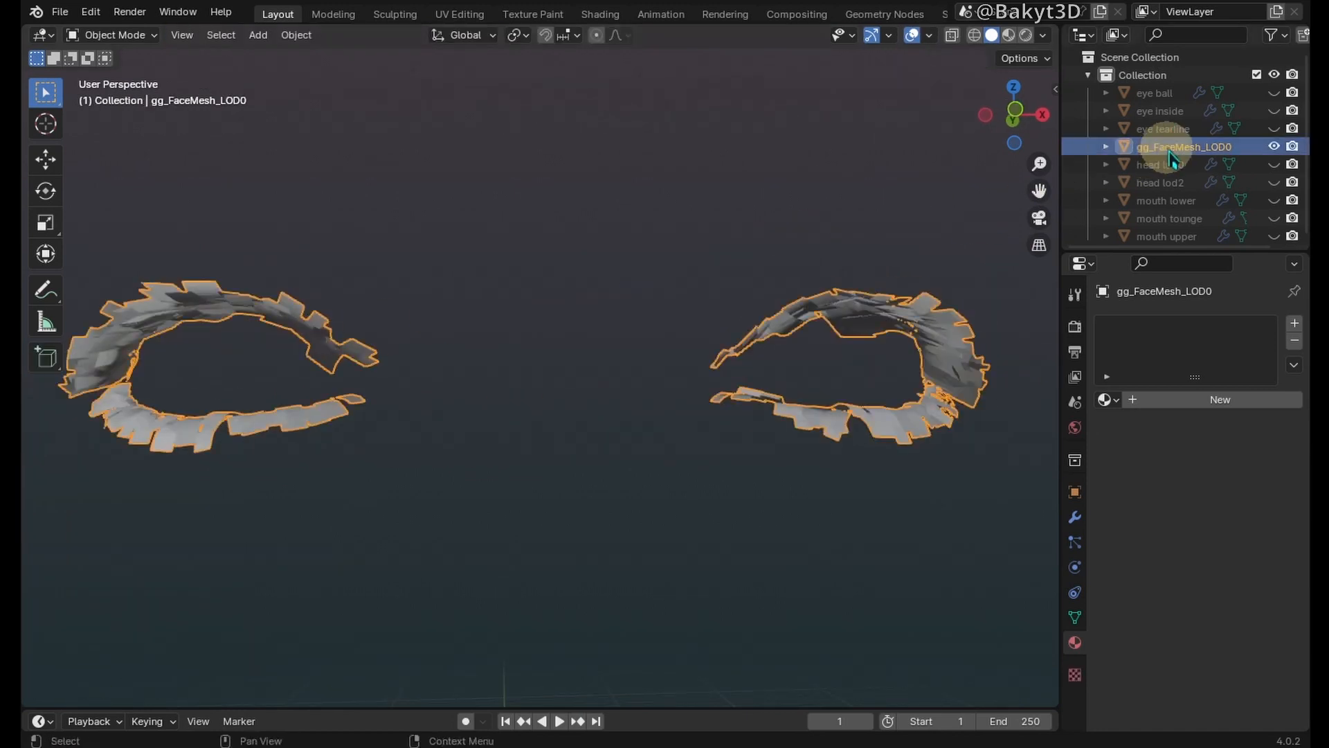
Step: Rename the leftover mesh to eye lashes and purge unused orphan data
click(1161, 128)
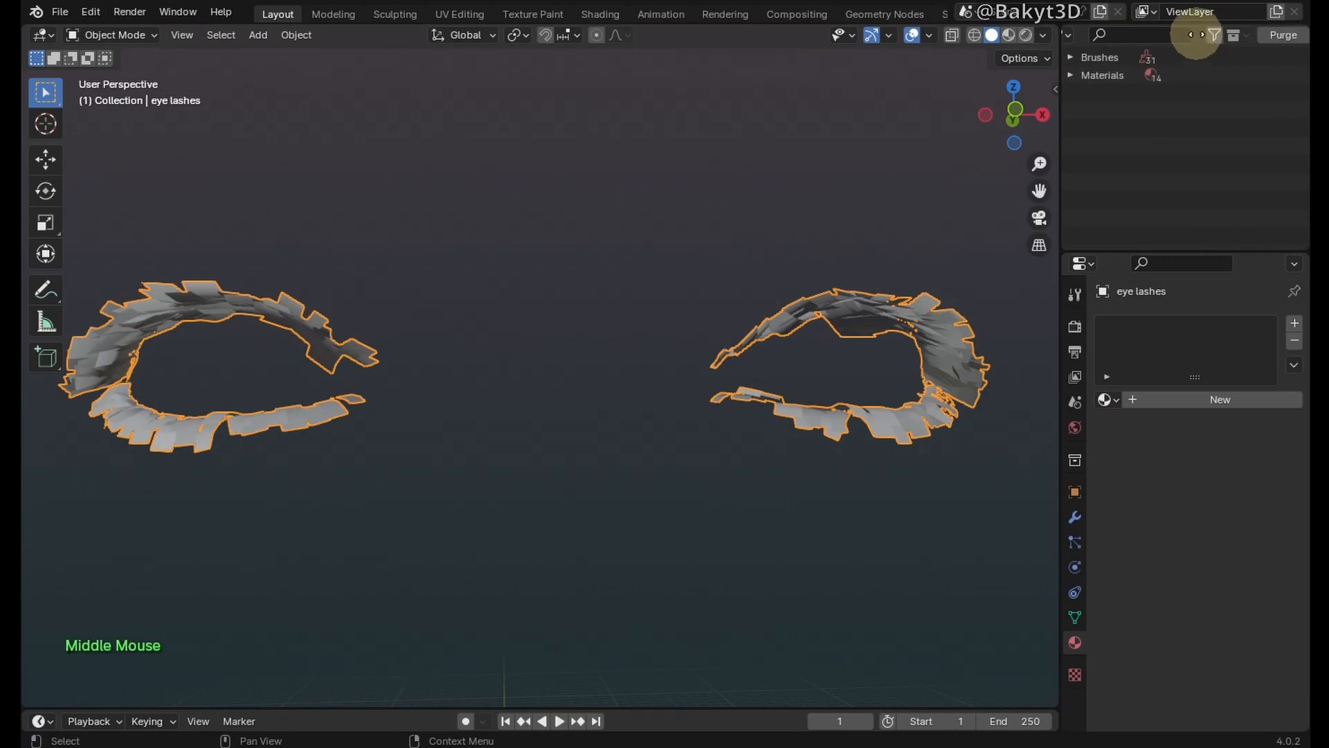
click(1283, 35)
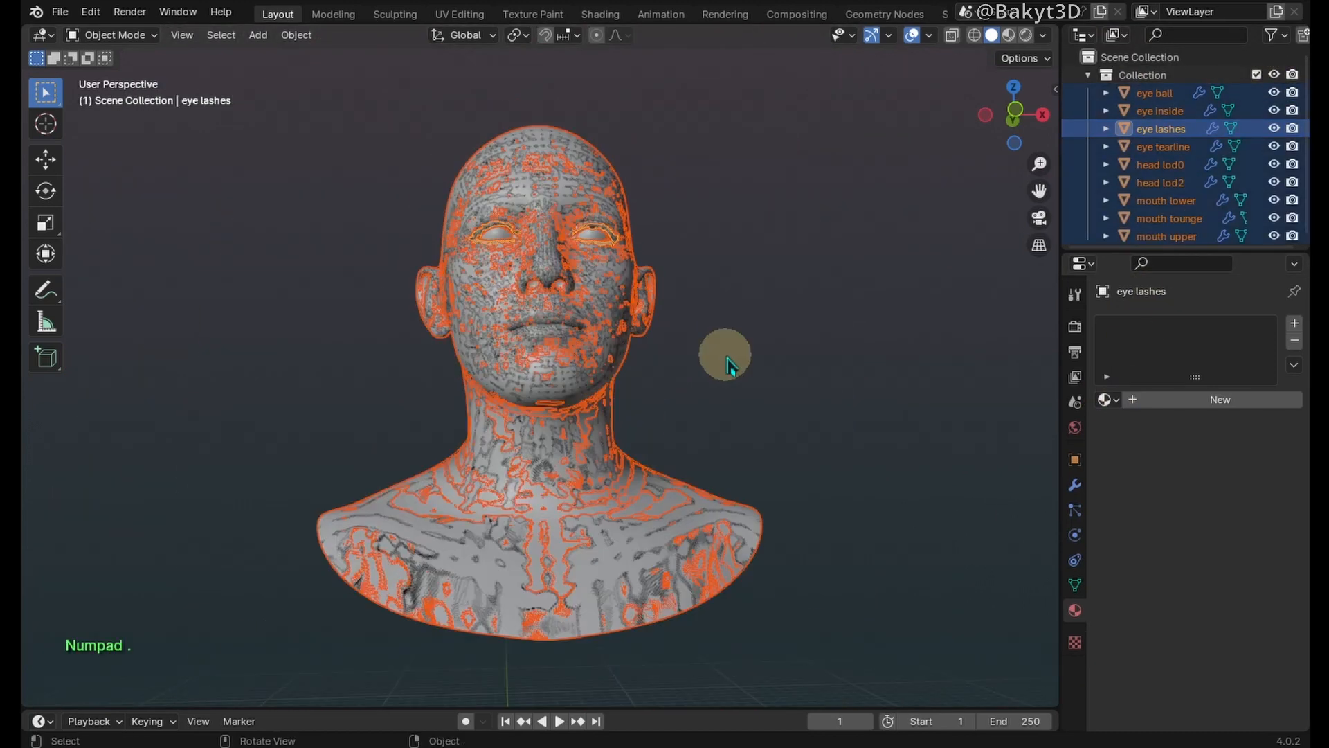
click(59, 12)
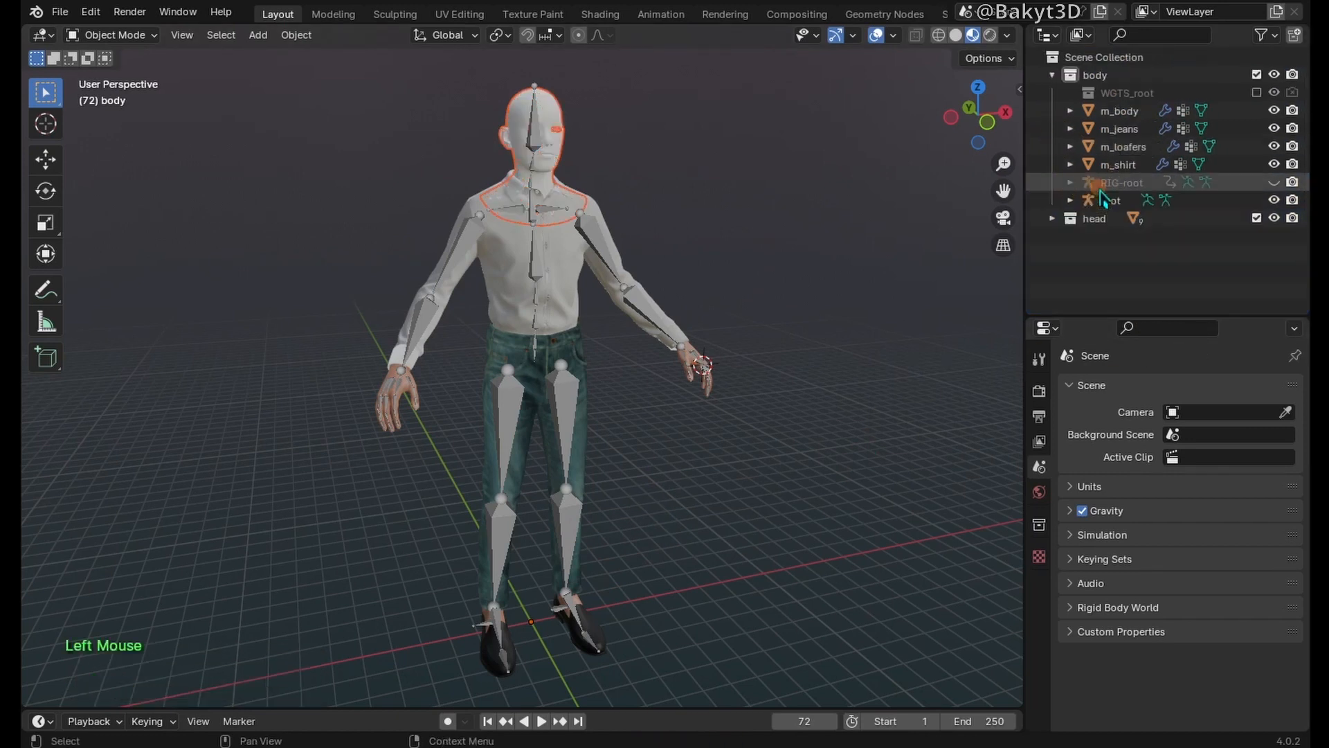
Step: Delete RIG-root and the WGT widget objects, then begin appending from head rig25.blend
click(1127, 93)
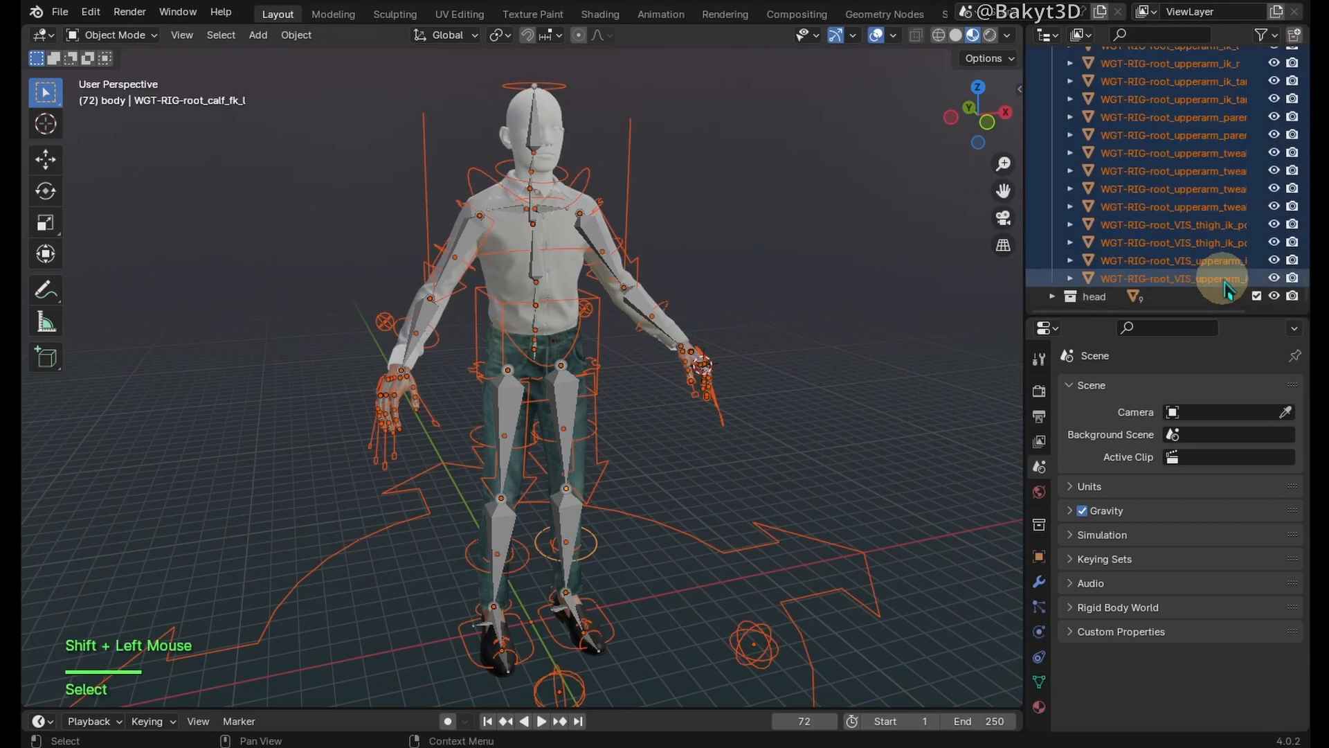
click(60, 13)
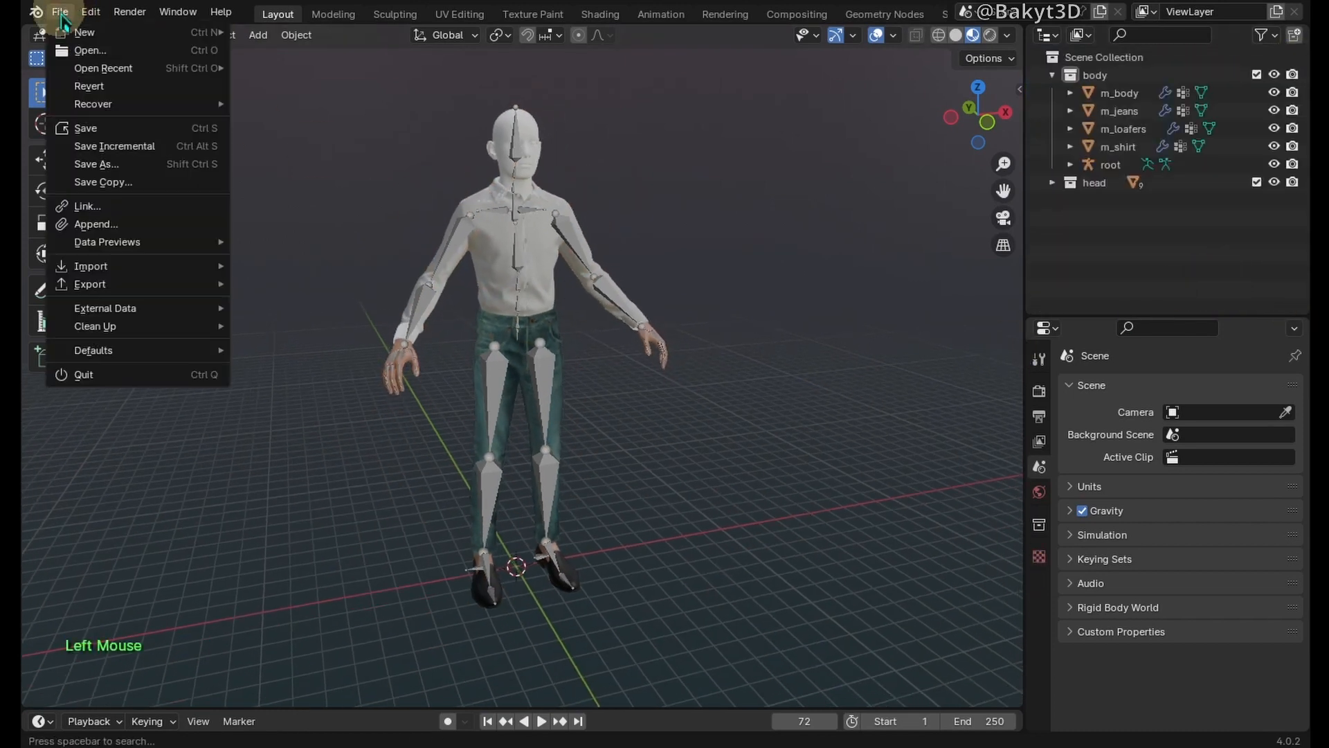
click(95, 223)
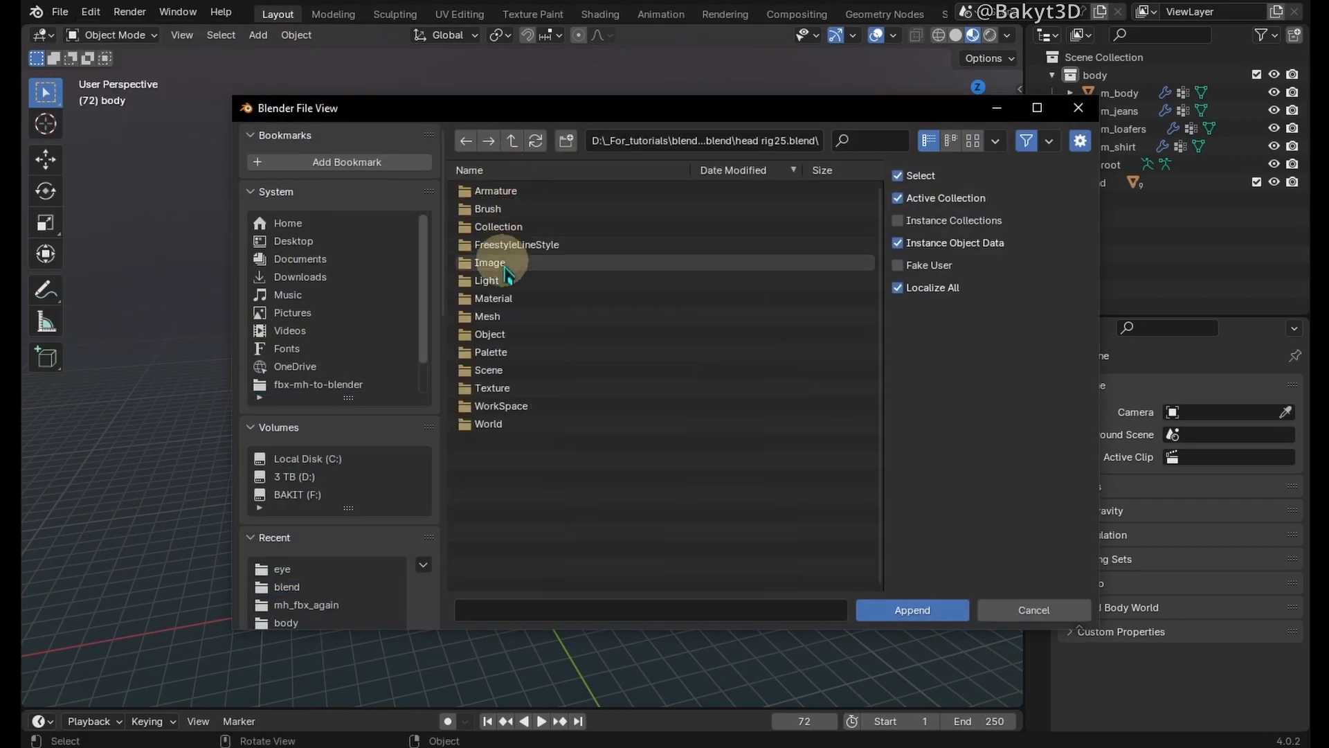
Step: Append the eyeball, eyelash, head, inside, iris, mouth and tearline materials
click(511, 280)
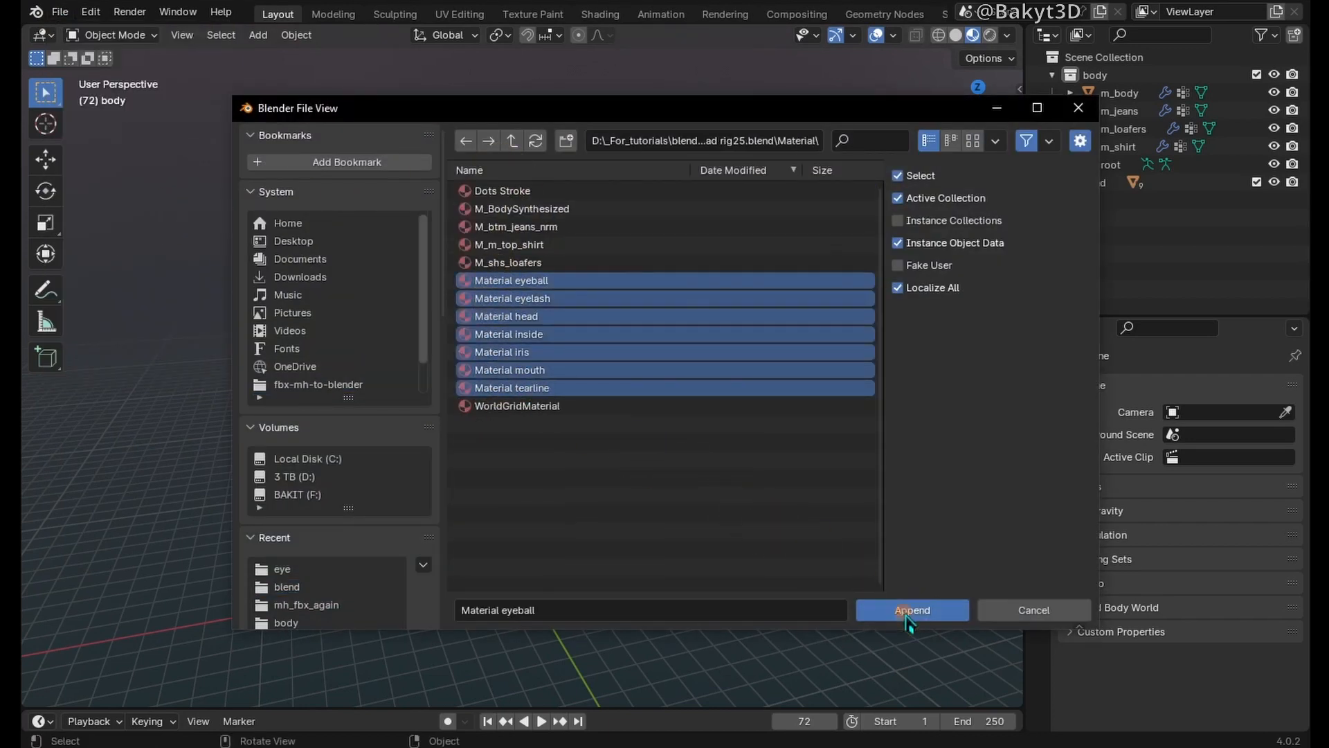
click(911, 609)
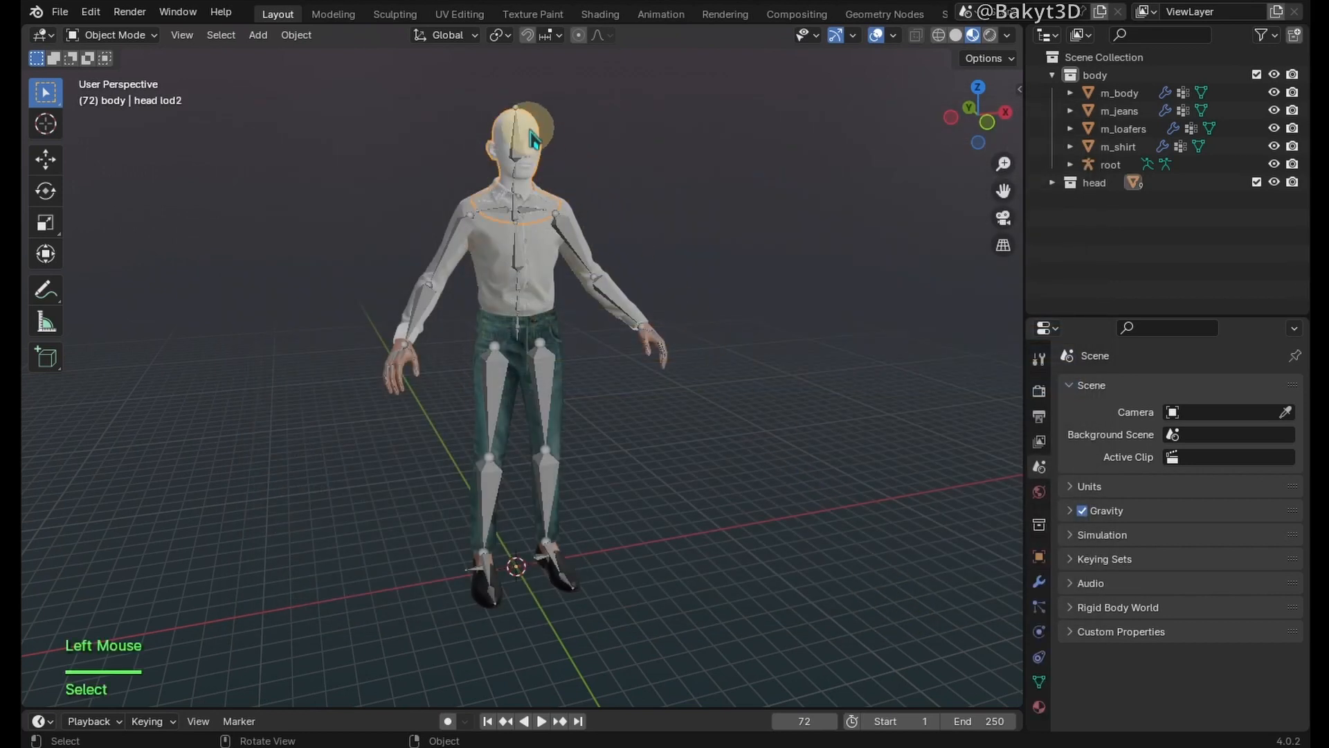
scroll(up, 3)
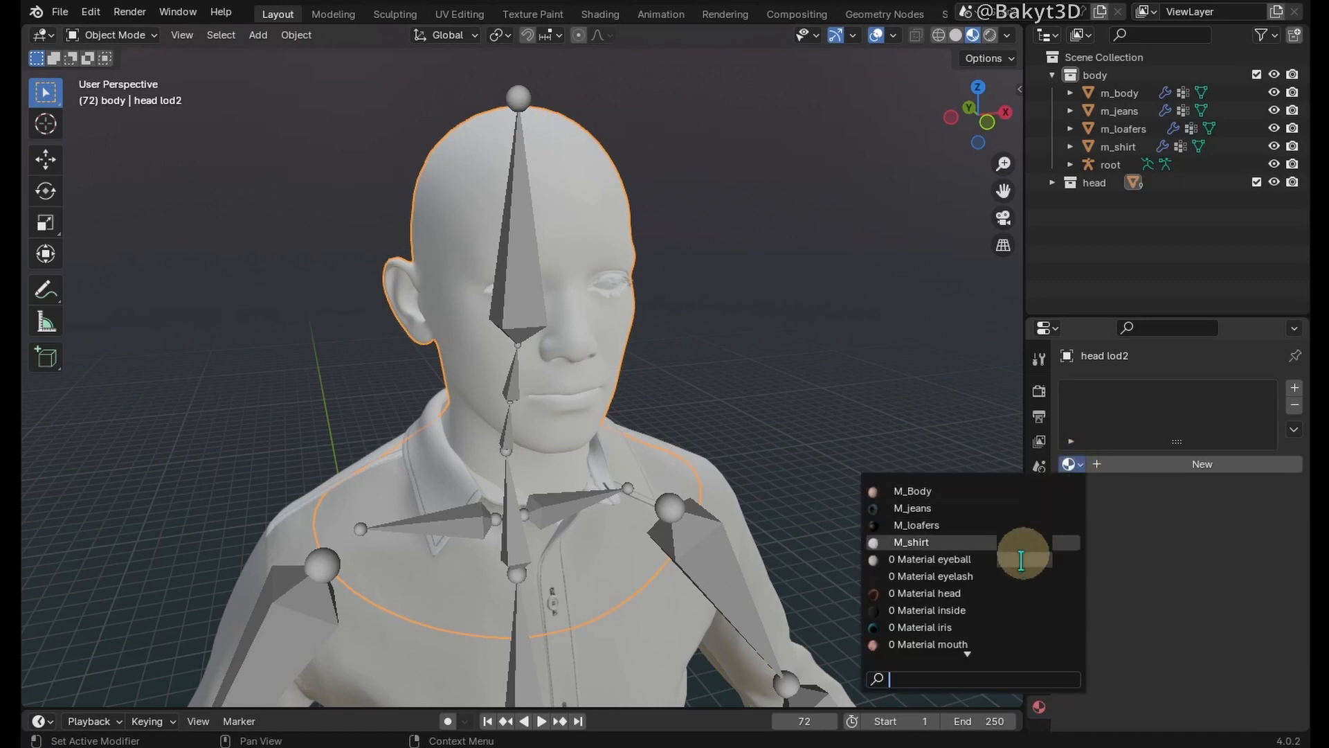
Step: Assign Material head to head lod2 and Material mouth to mouth upper
click(923, 593)
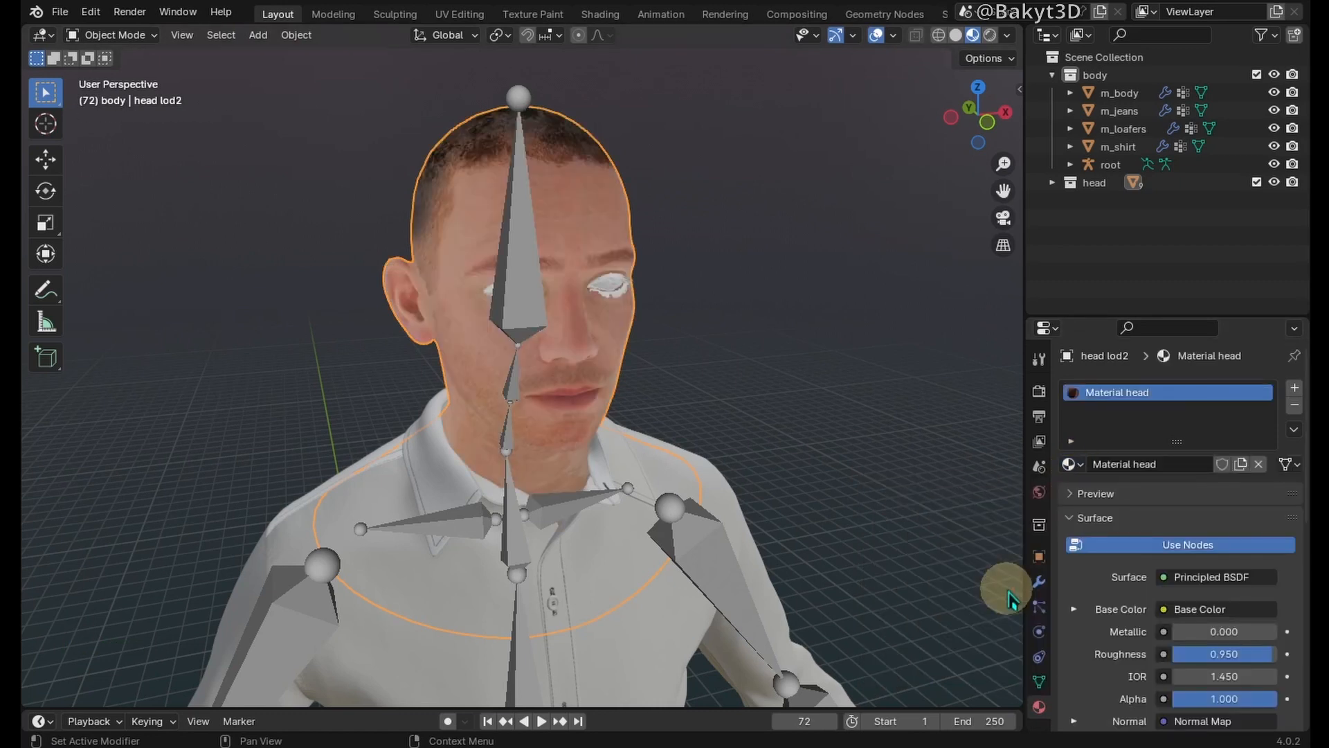
drag(1010, 594, 920, 458)
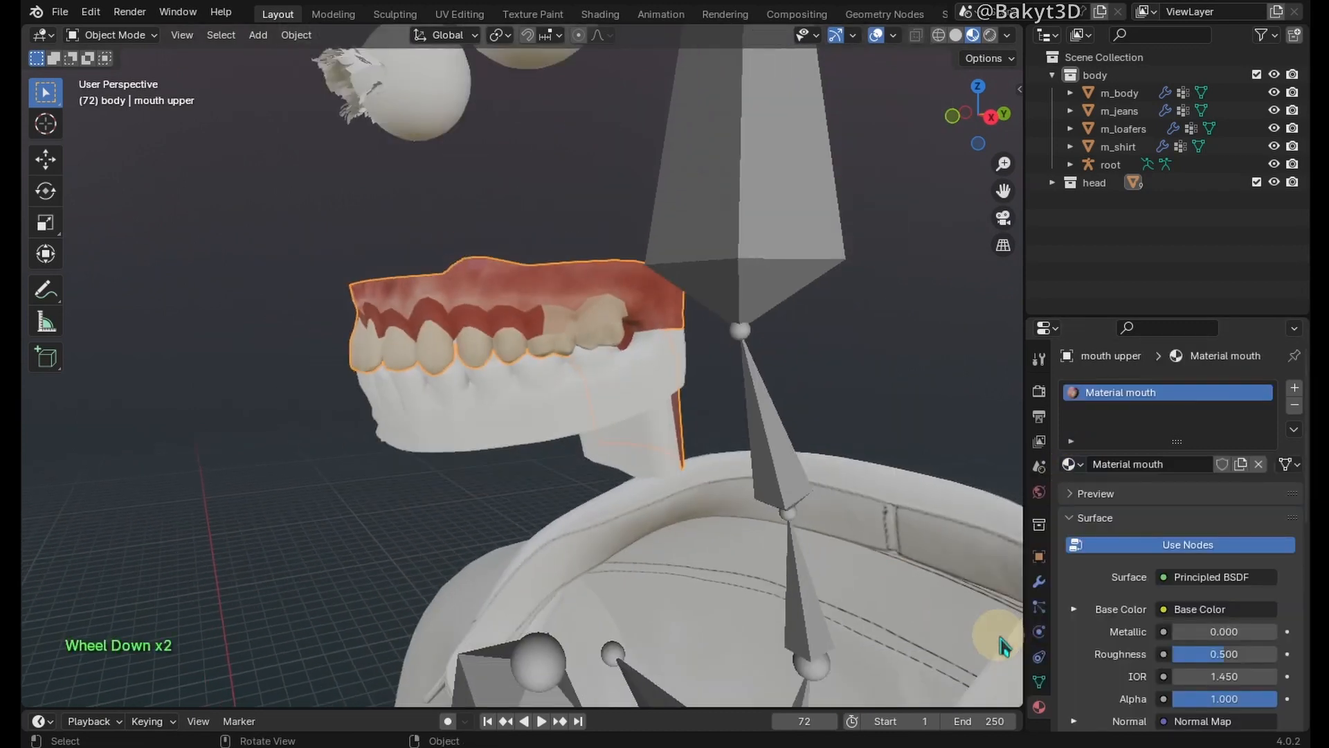
scroll(down, 3)
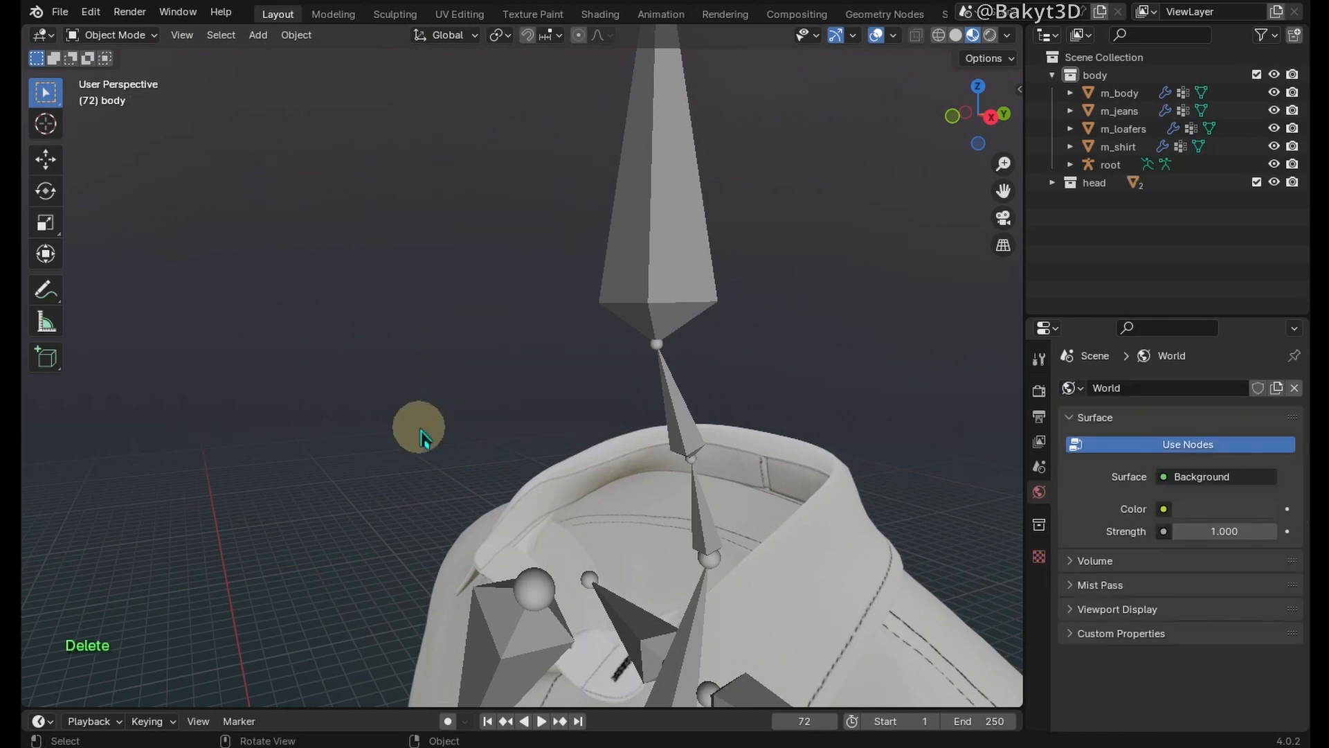
Step: Append the eye, hair and mouth lower meshes from the head rig file
click(59, 12)
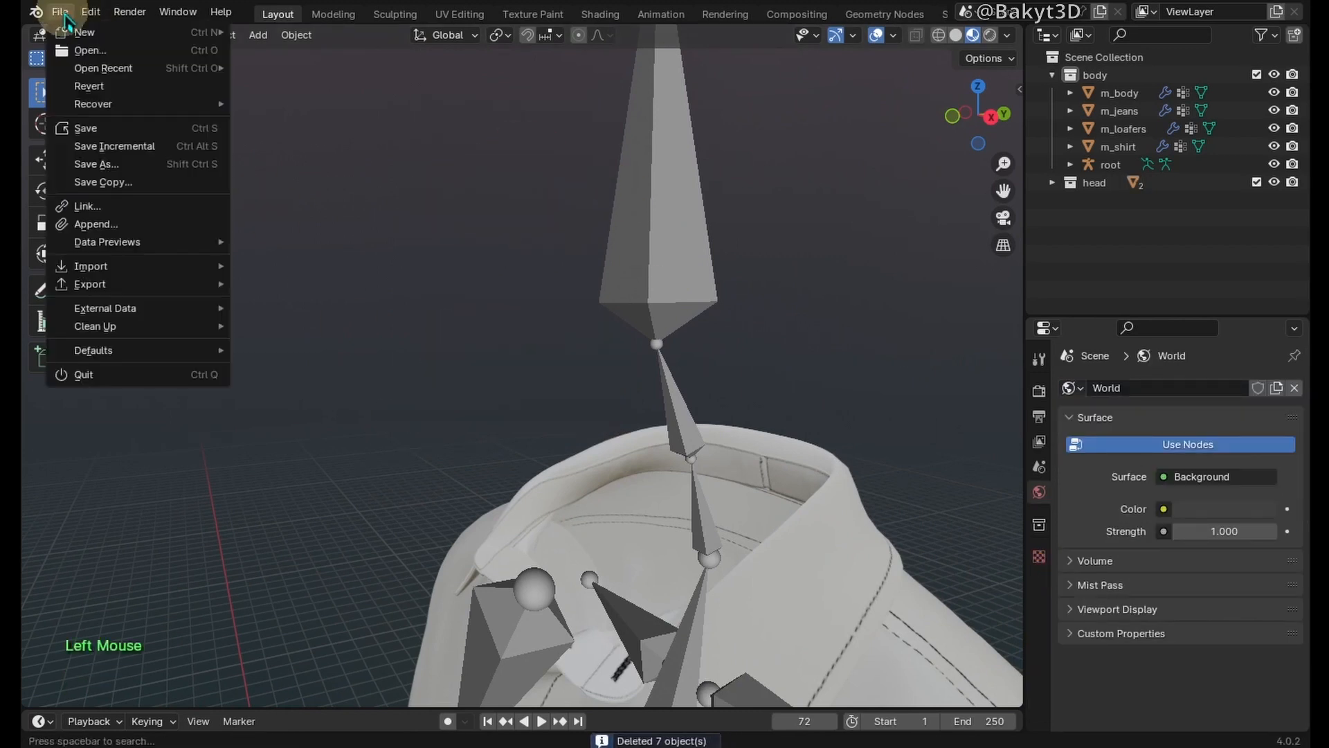
click(95, 224)
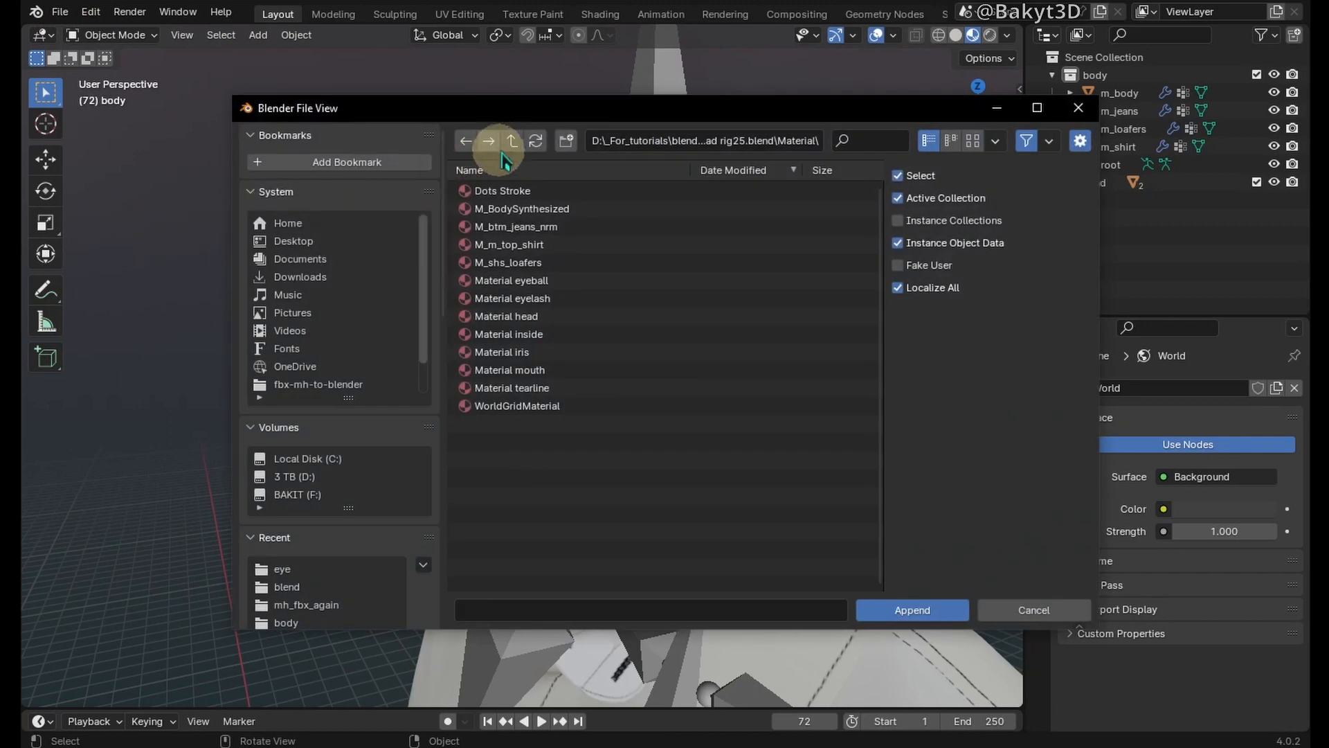
click(513, 141)
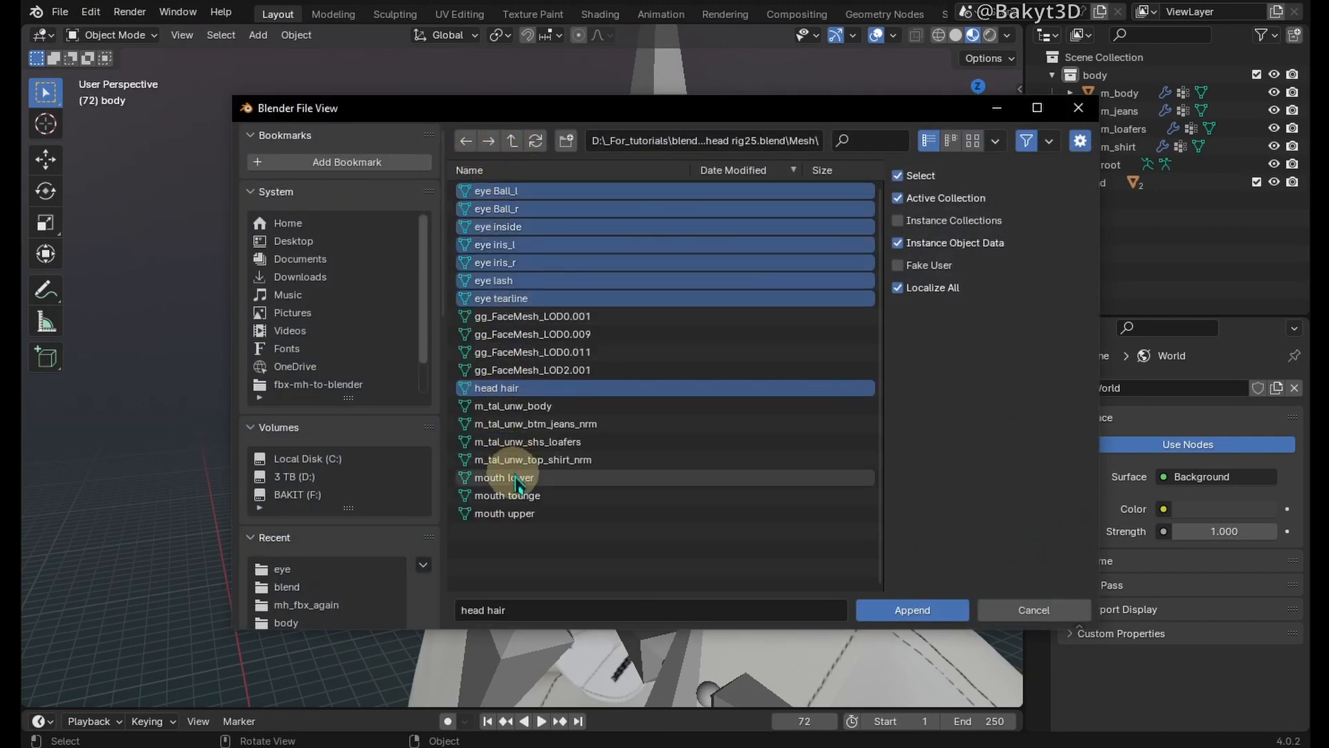
click(504, 513)
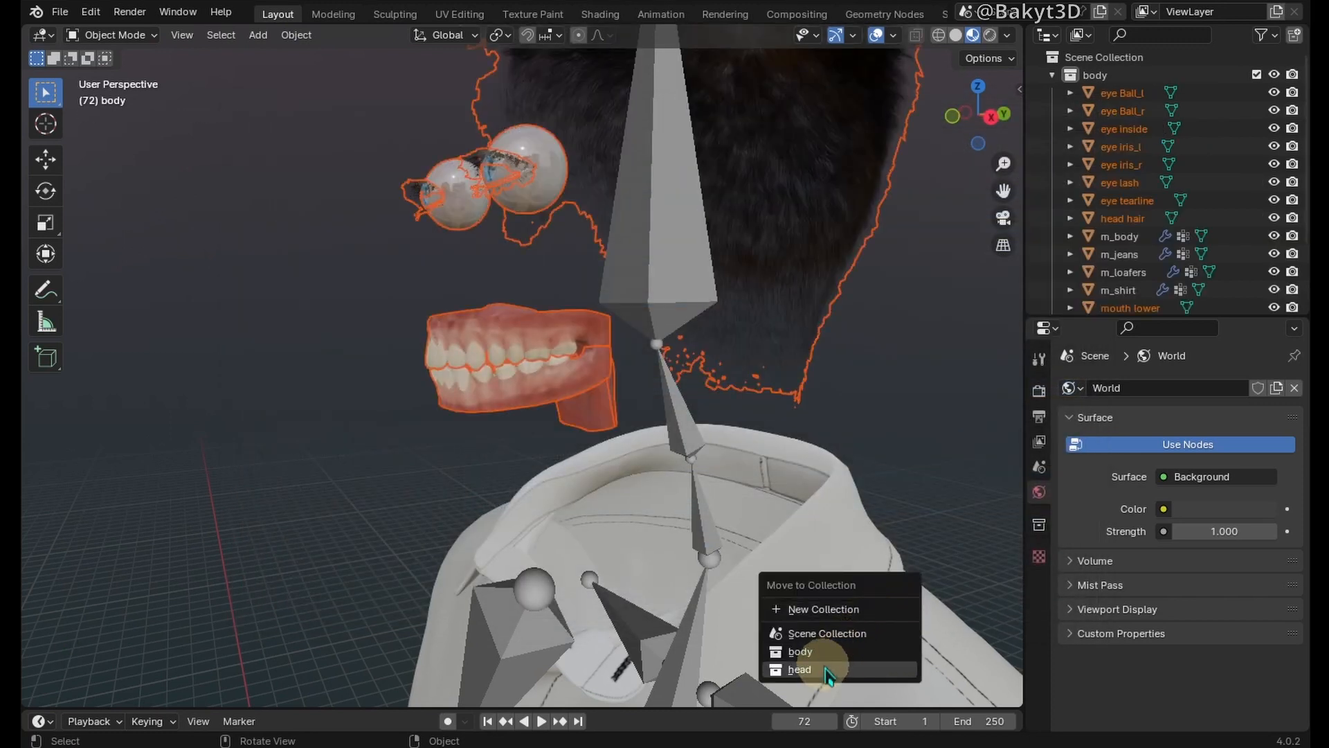
Step: Move the eye, hair and mouth objects into the head collection and show mouth upper's material nodes
click(799, 669)
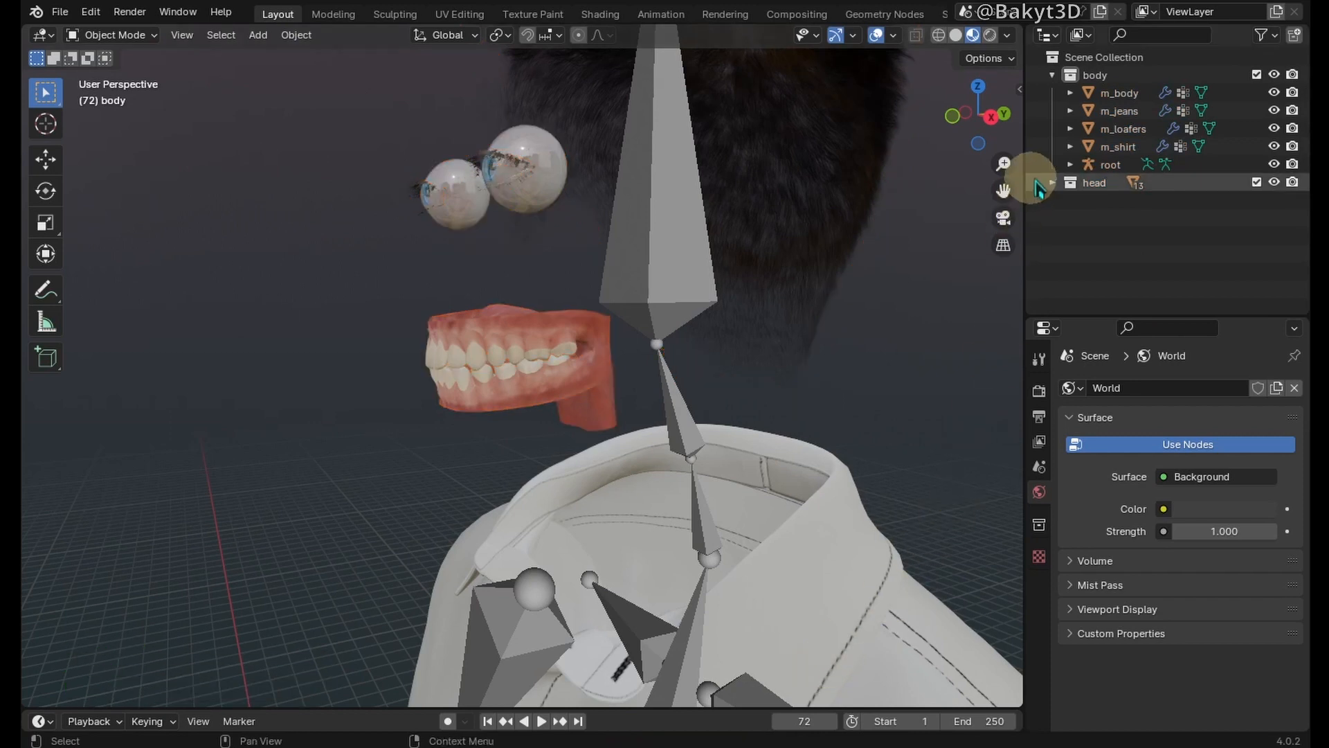
click(1070, 182)
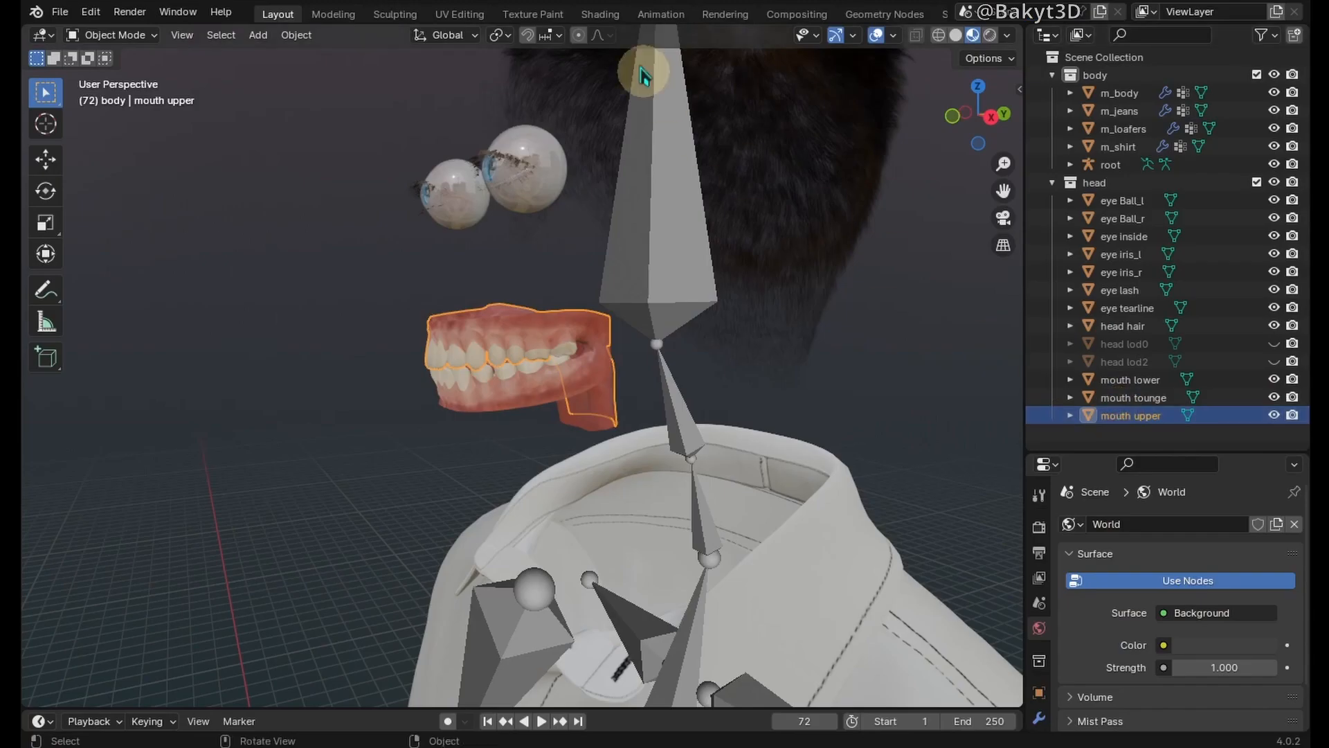
click(600, 14)
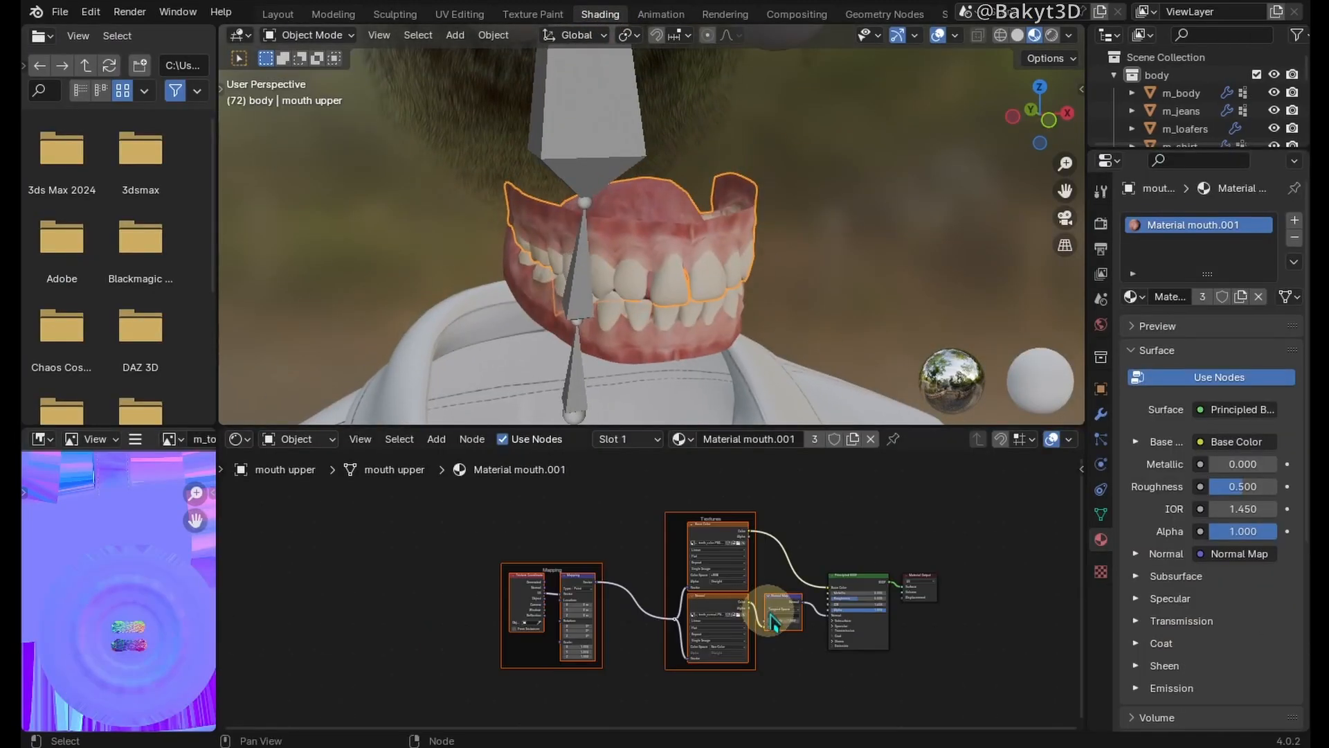
Step: Inspect the tearline and eyeball node trees, then switch to UV Editing on mouth upper
scroll(down, 3)
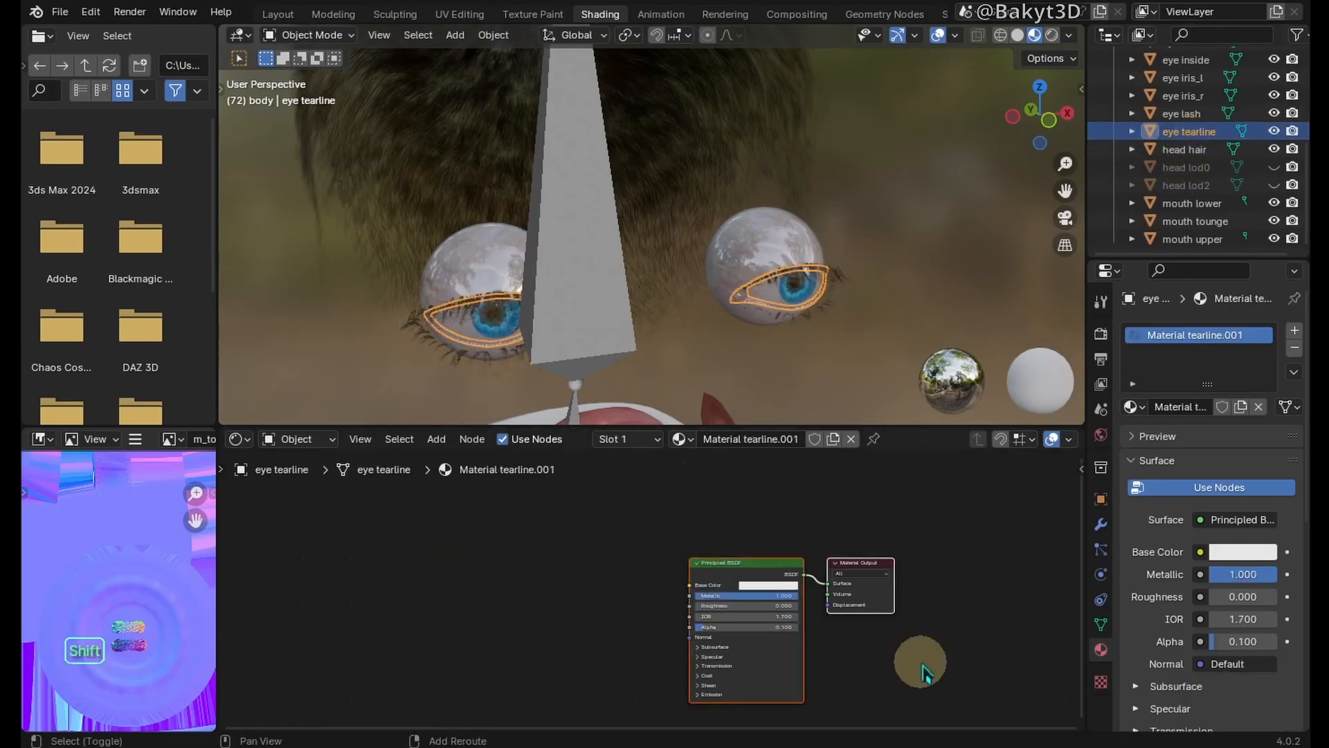
key(ctrl+alt+space)
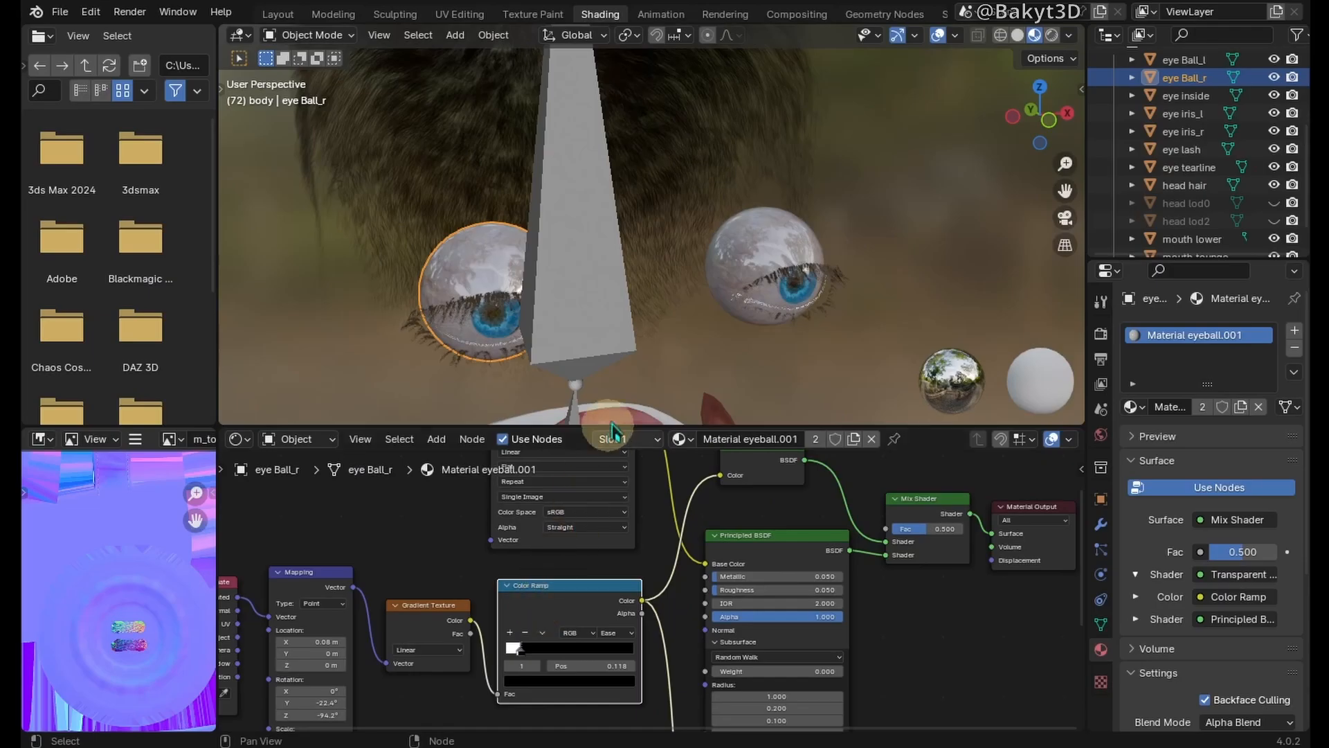
click(460, 14)
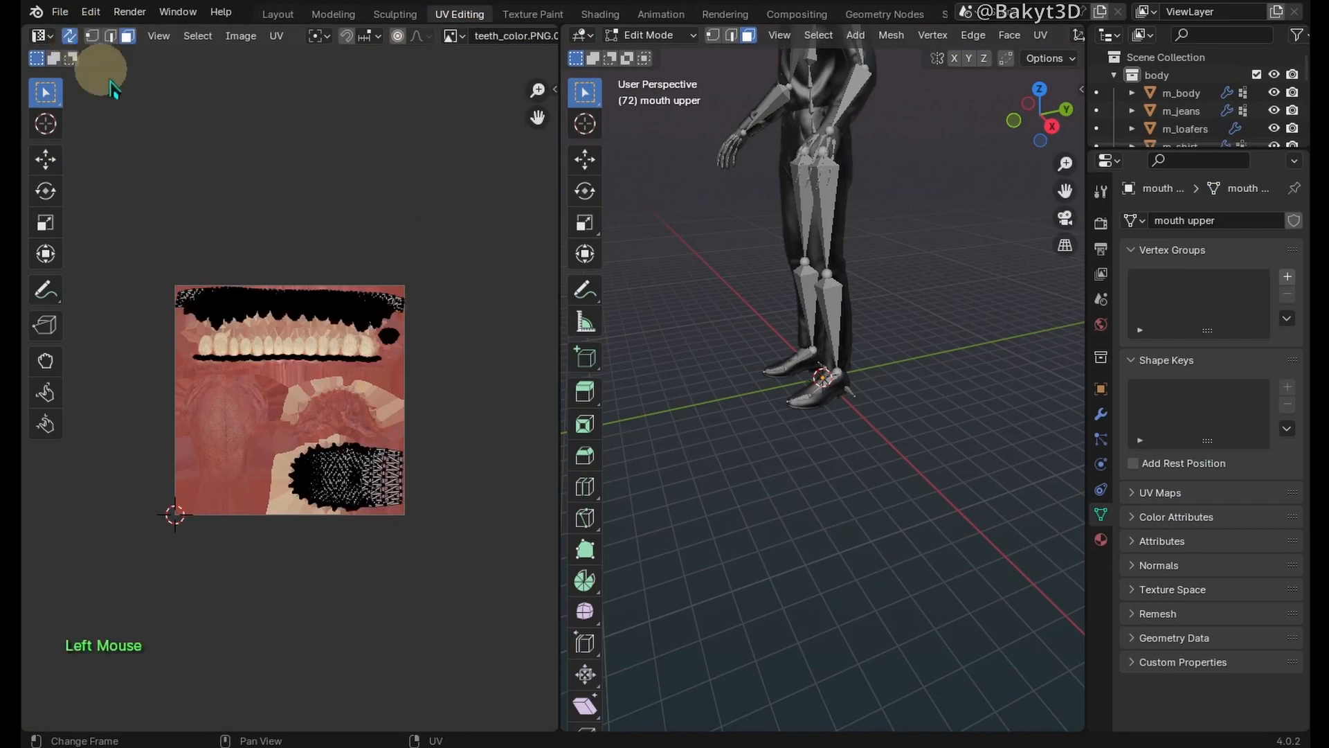
Step: Check the teeth UV placement, return to Layout and unhide the head LOD mesh
click(335, 356)
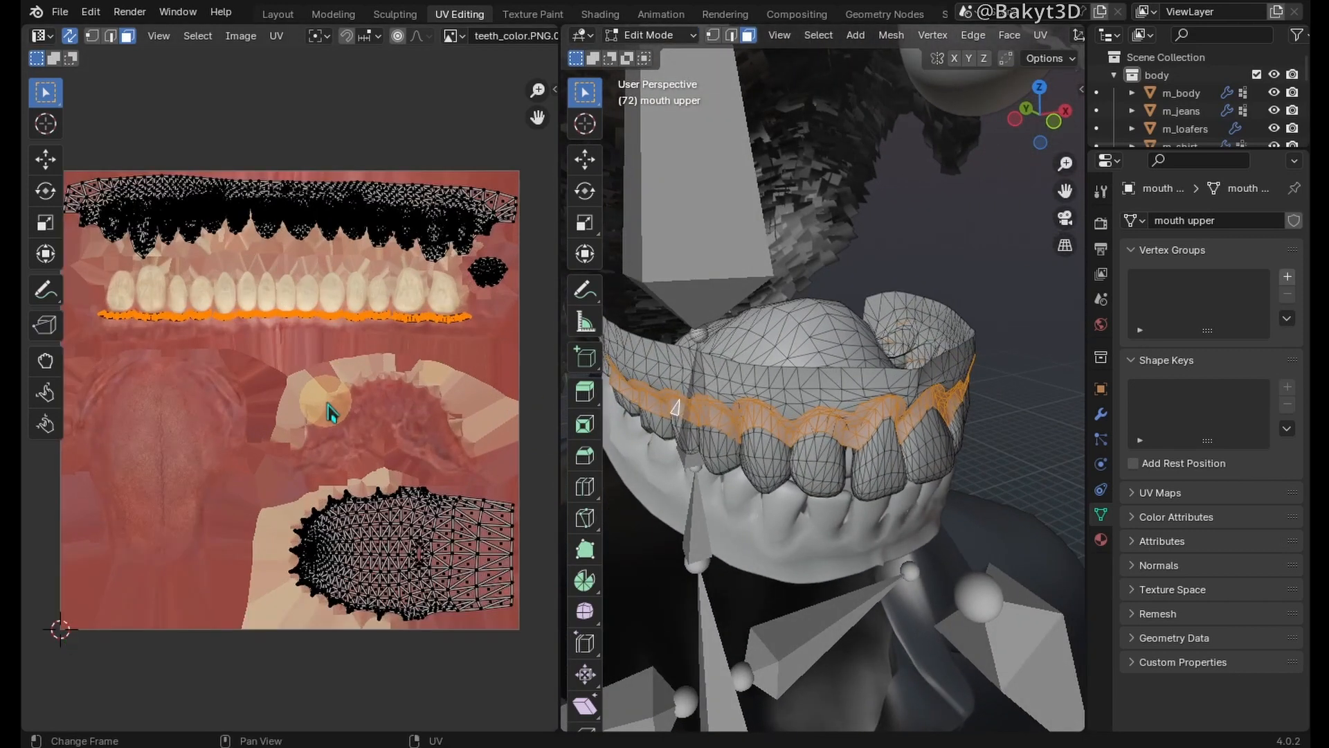
click(277, 13)
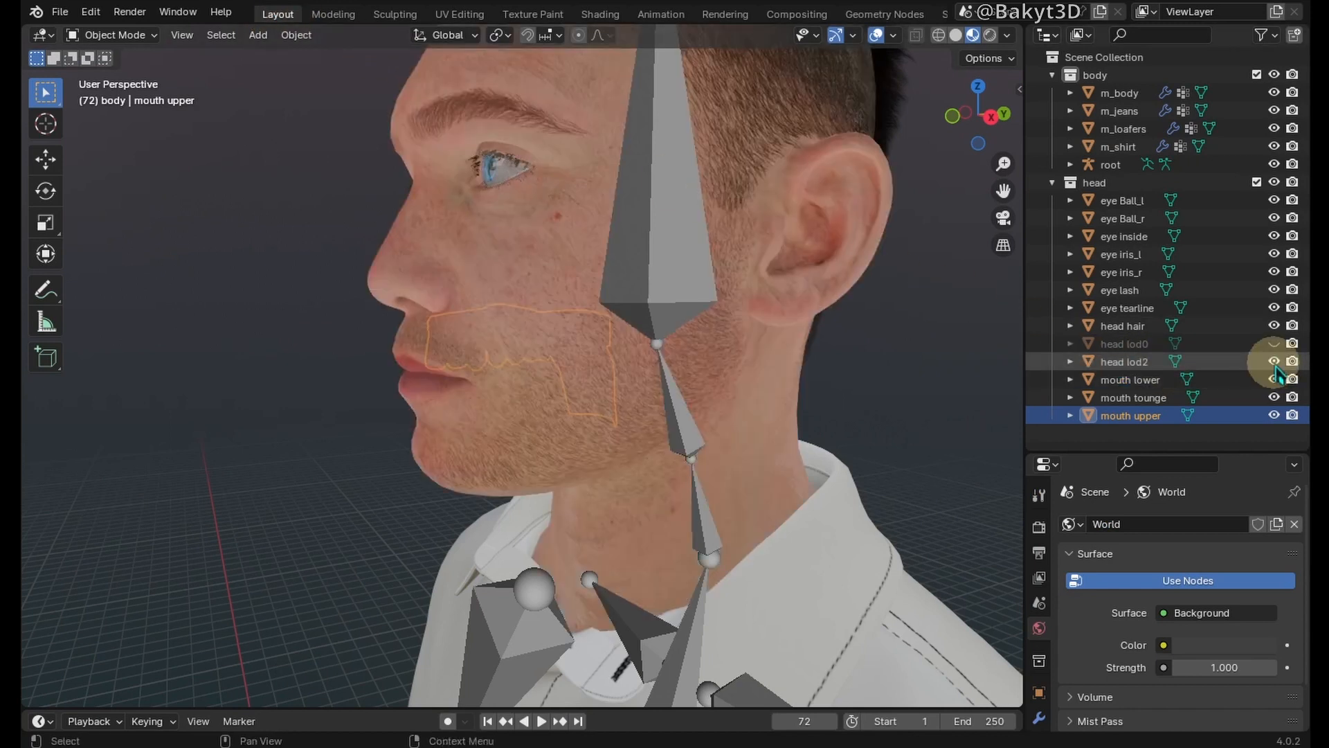
click(1111, 165)
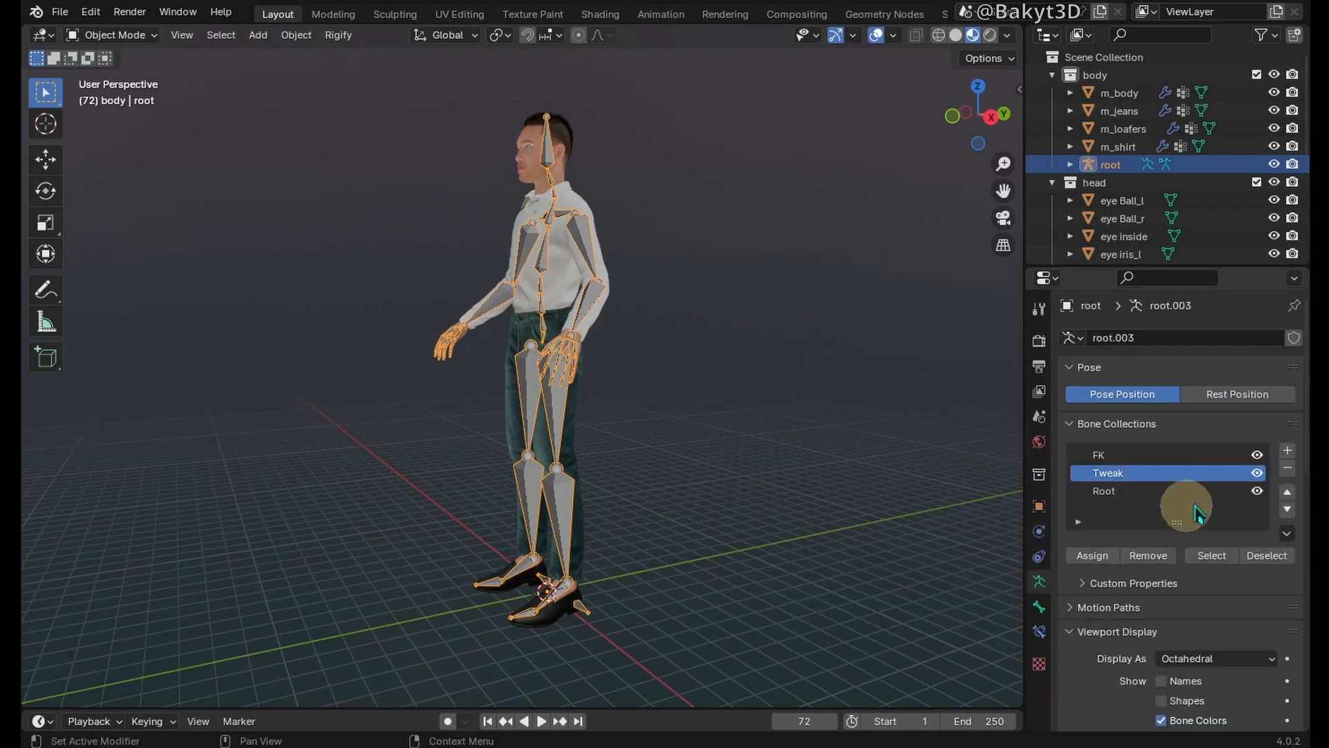
Step: Remove the root armature's FK, Tweak and Root bone collections and uncheck Lock Object Modes
click(1285, 469)
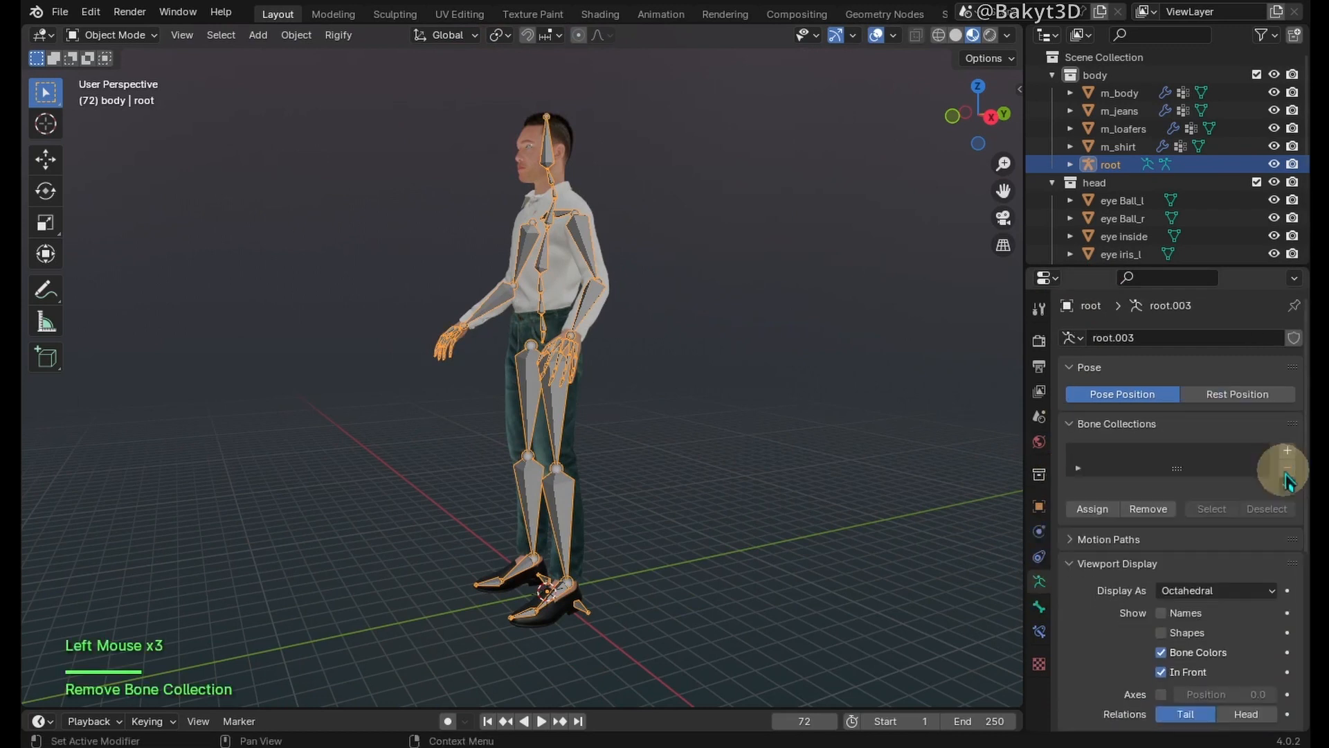
click(90, 12)
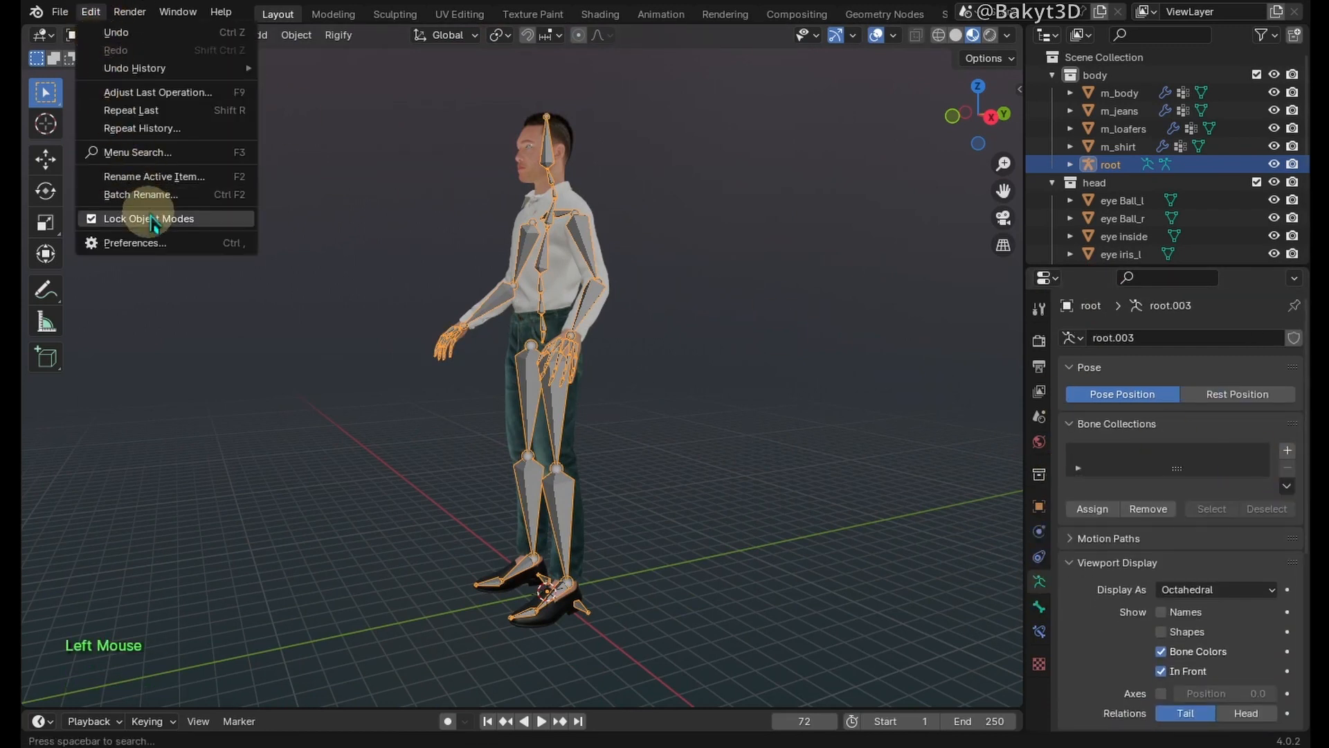
click(135, 244)
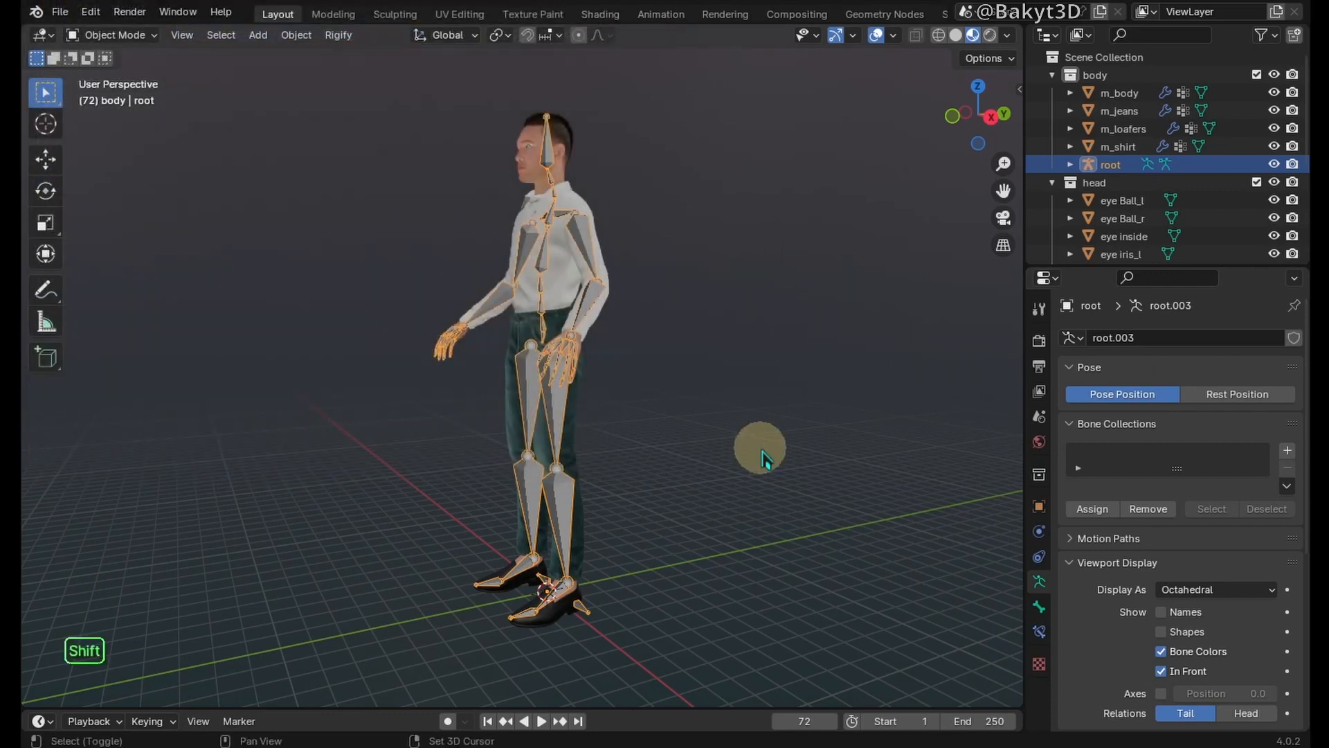
Step: Add a Rigify human metarig and scale it (Scale 90, X 70.17, Z 89.33, Y adjusted) to fit the head
click(258, 35)
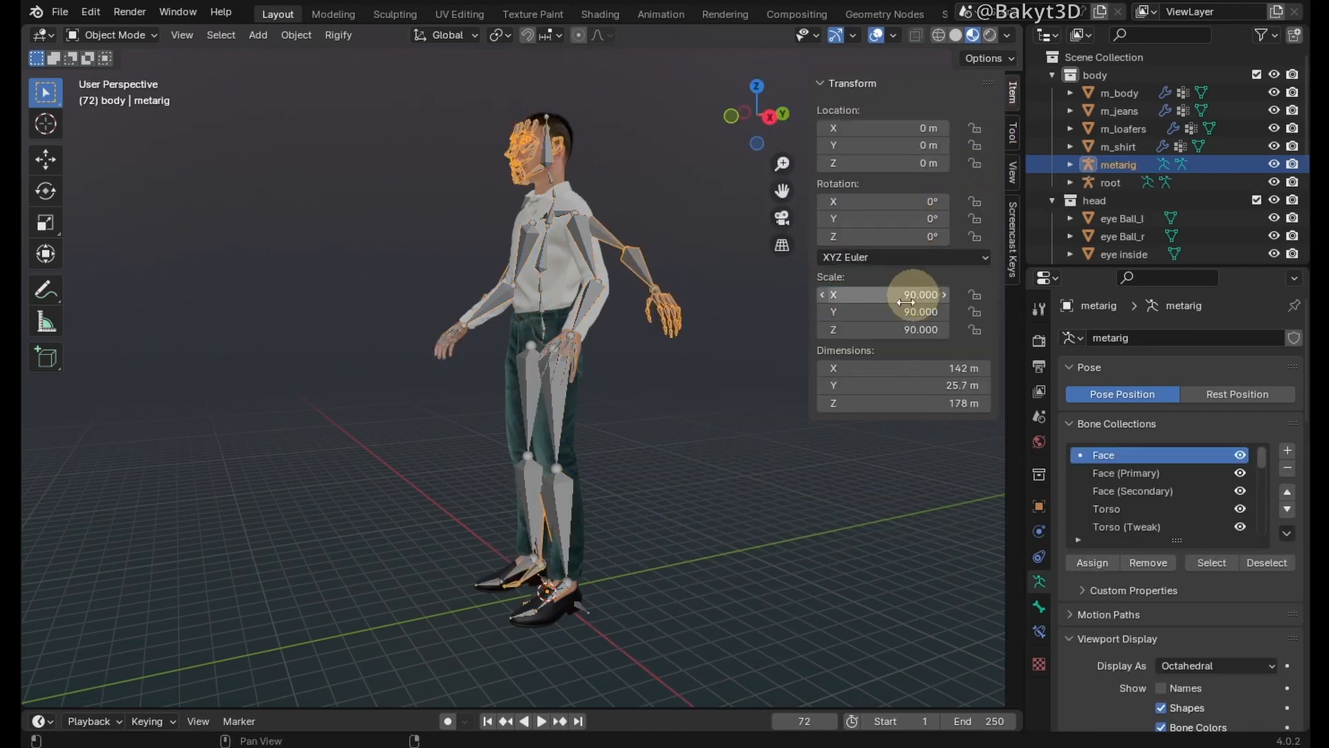
key(1)
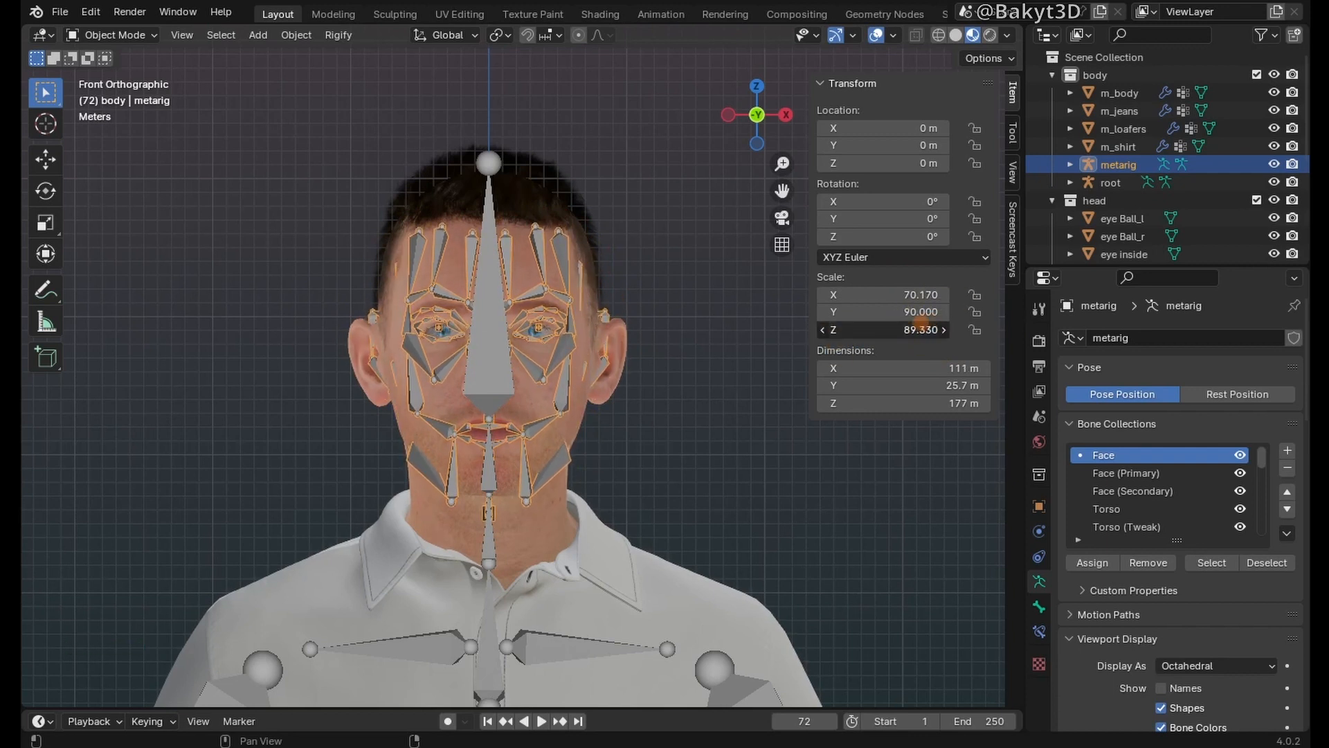
key(3)
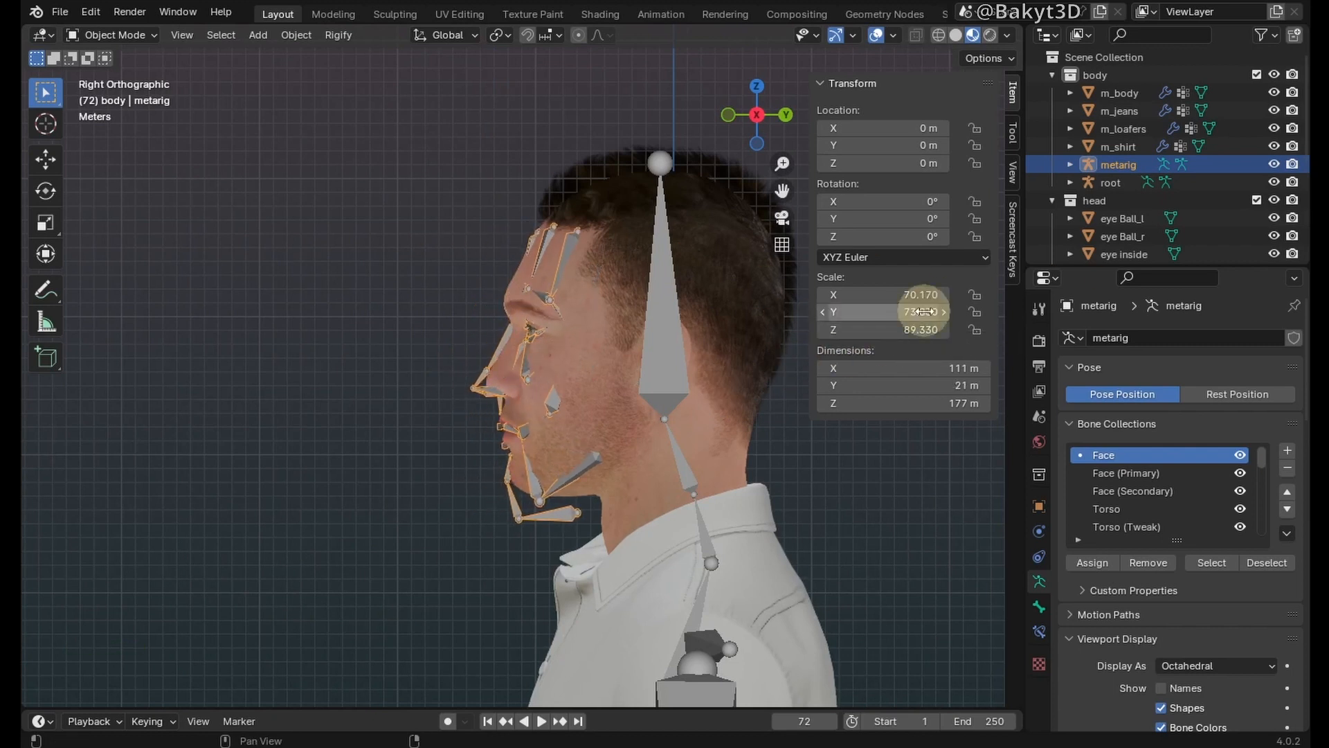
key(ctrl+a)
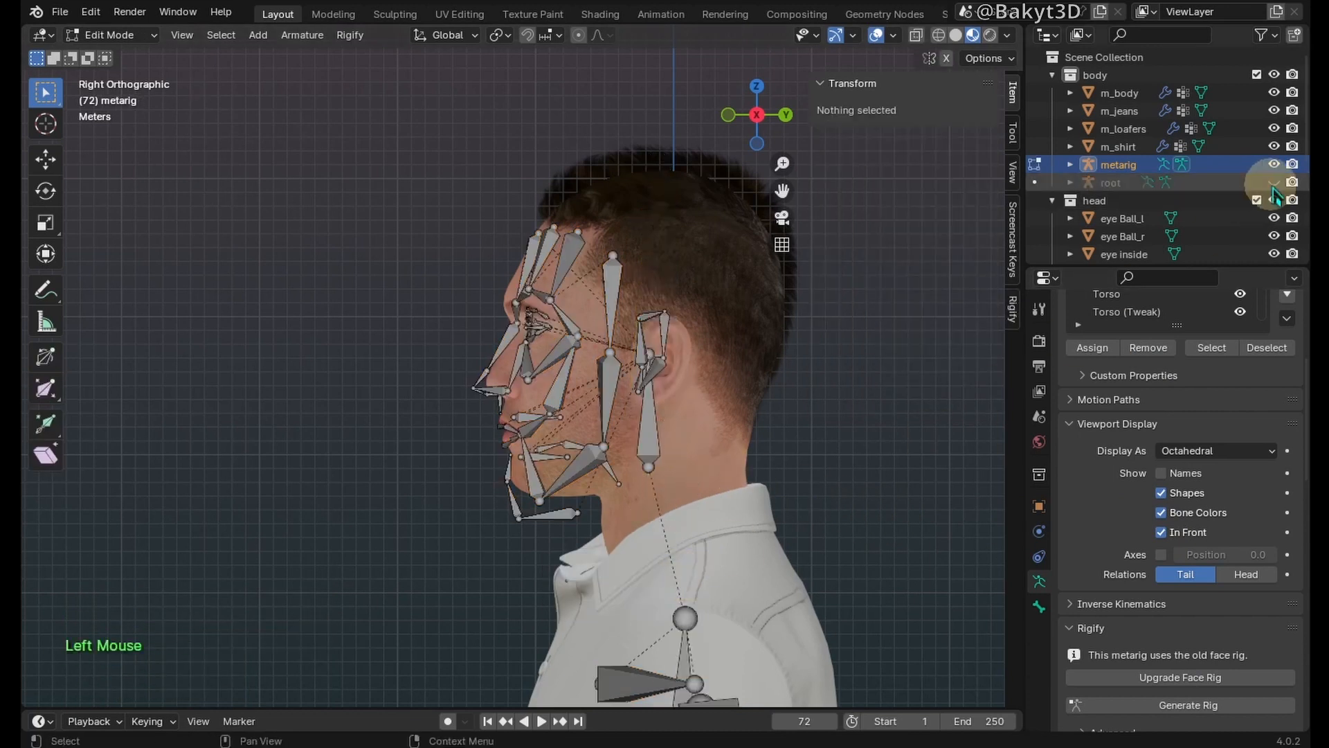
Step: Select the metarig bones and generate the RIG-root Rigify rig with its WGTS_root widgets
scroll(down, 3)
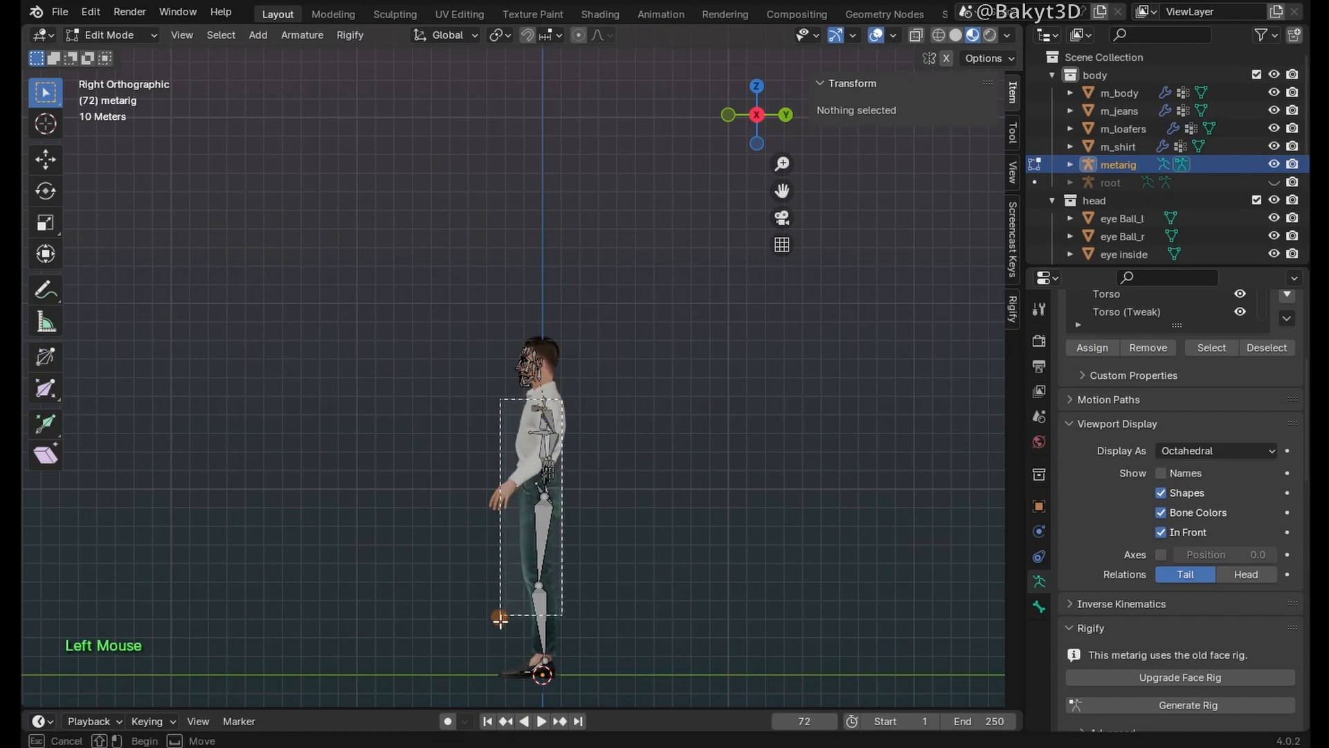
key(Tab)
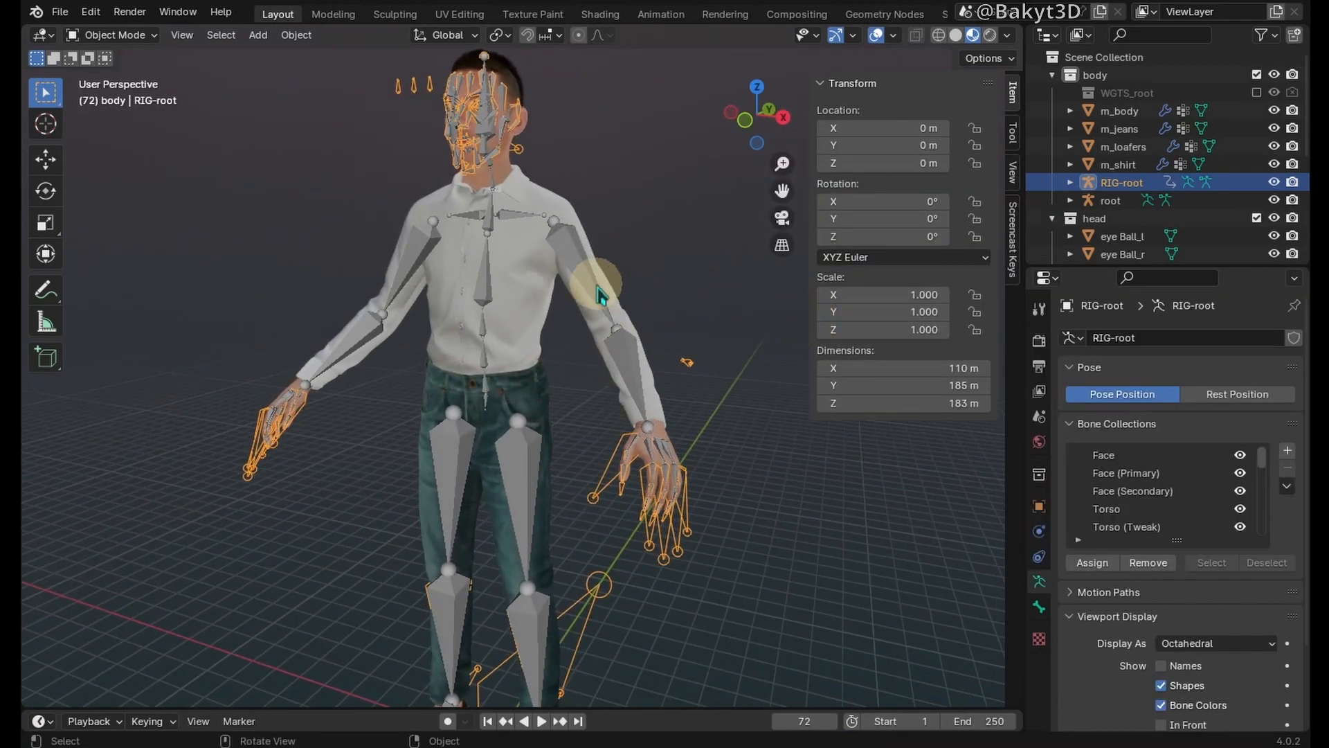
Step: In Pose Mode, give the left upper arm bone a Rigify type and its FK/Tweak collections
key(ctrl+tab)
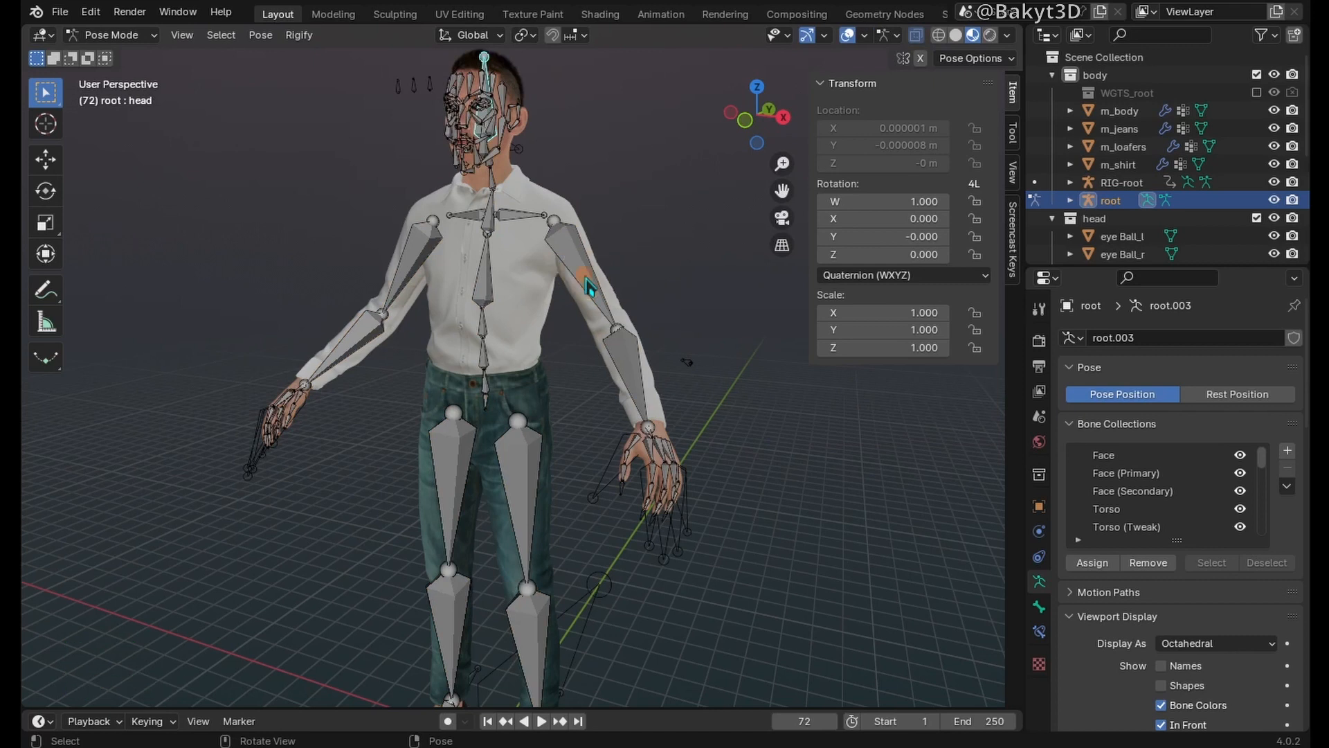
click(585, 284)
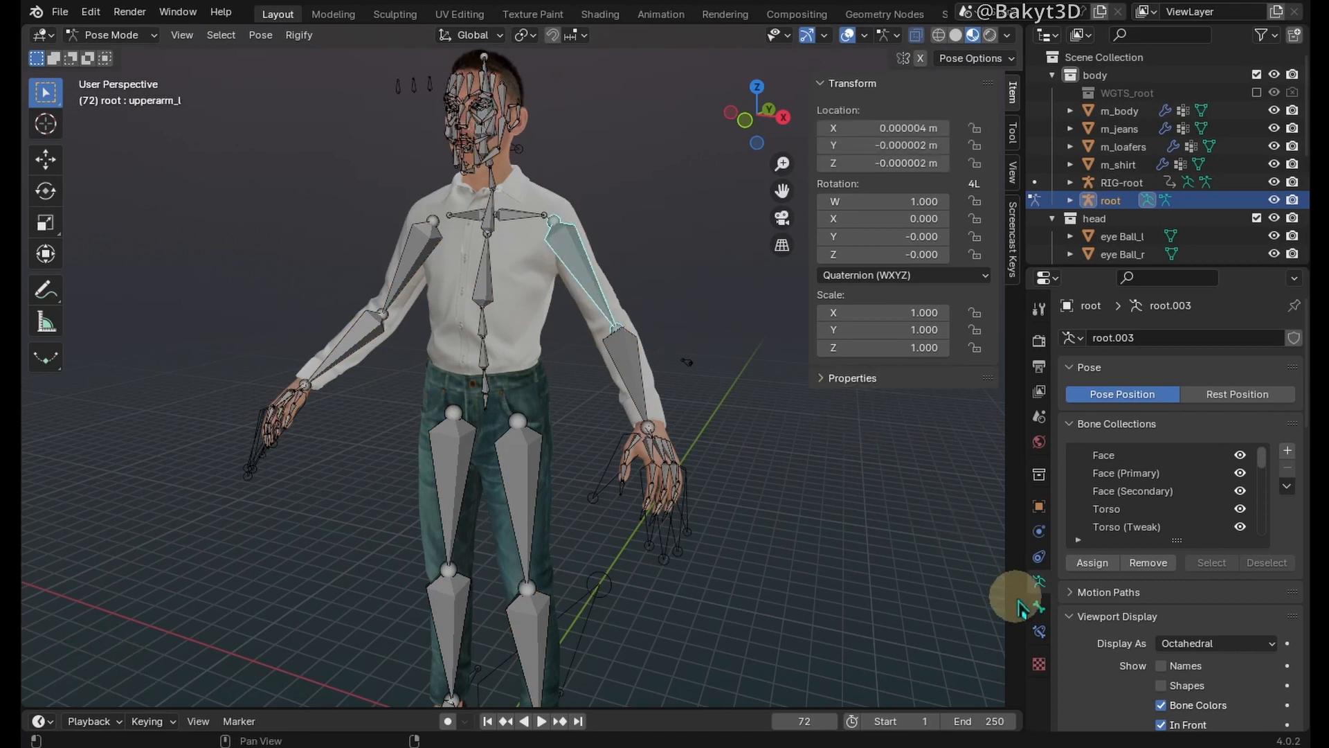
scroll(down, 3)
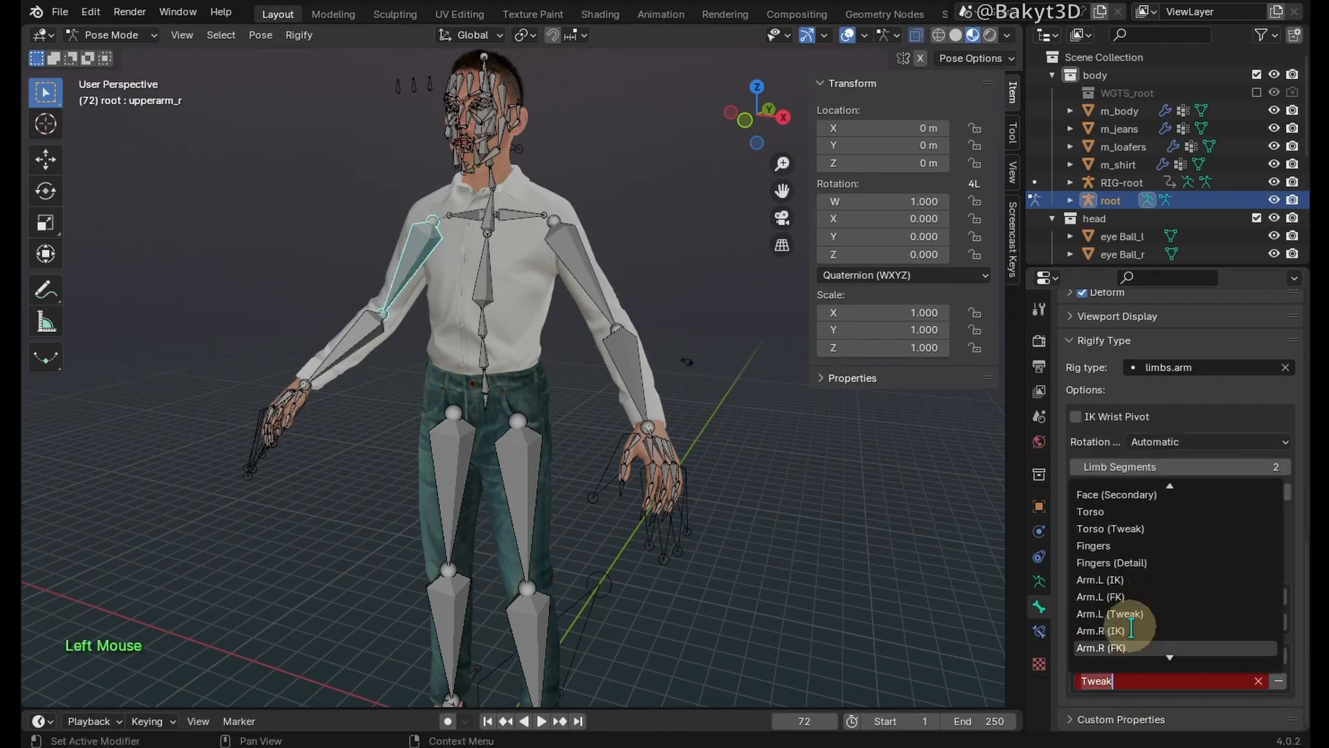
click(522, 474)
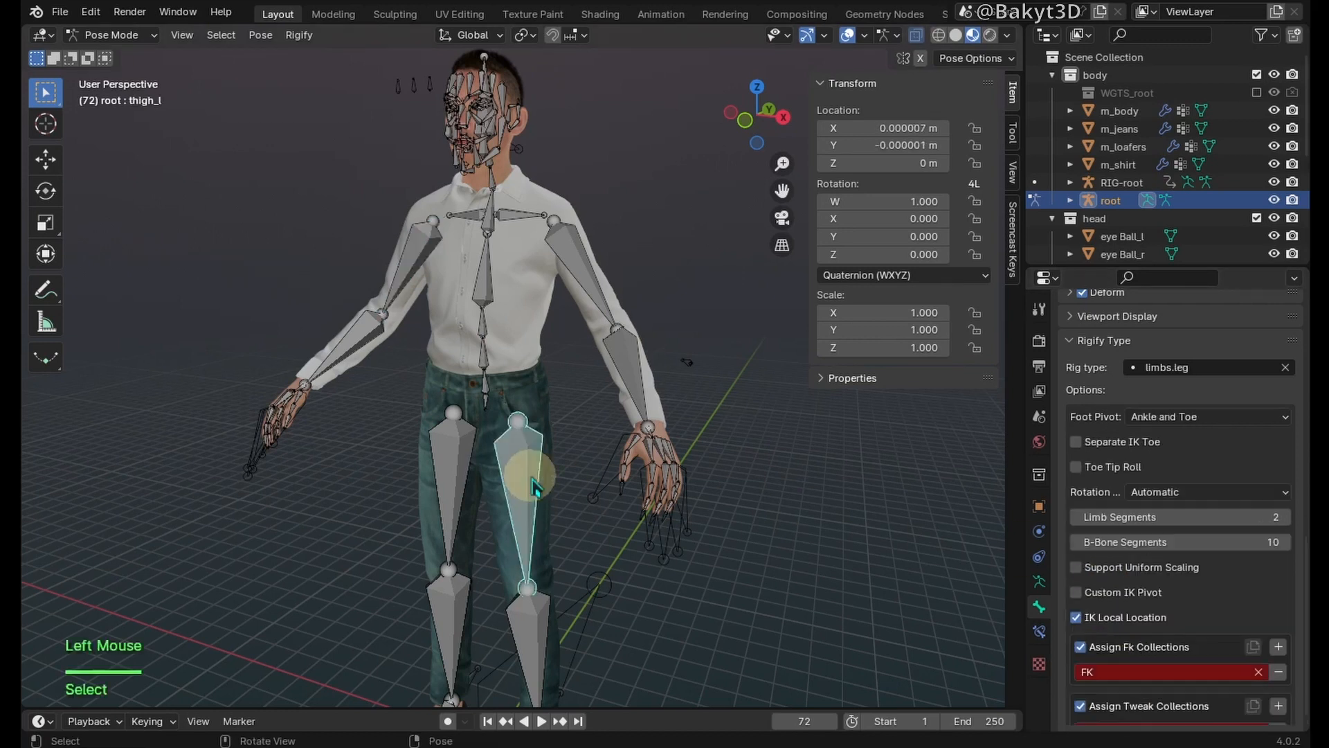
Step: Give the left thigh a Rigify leg type with IK local location off, then set neck and clavicle types
click(1165, 672)
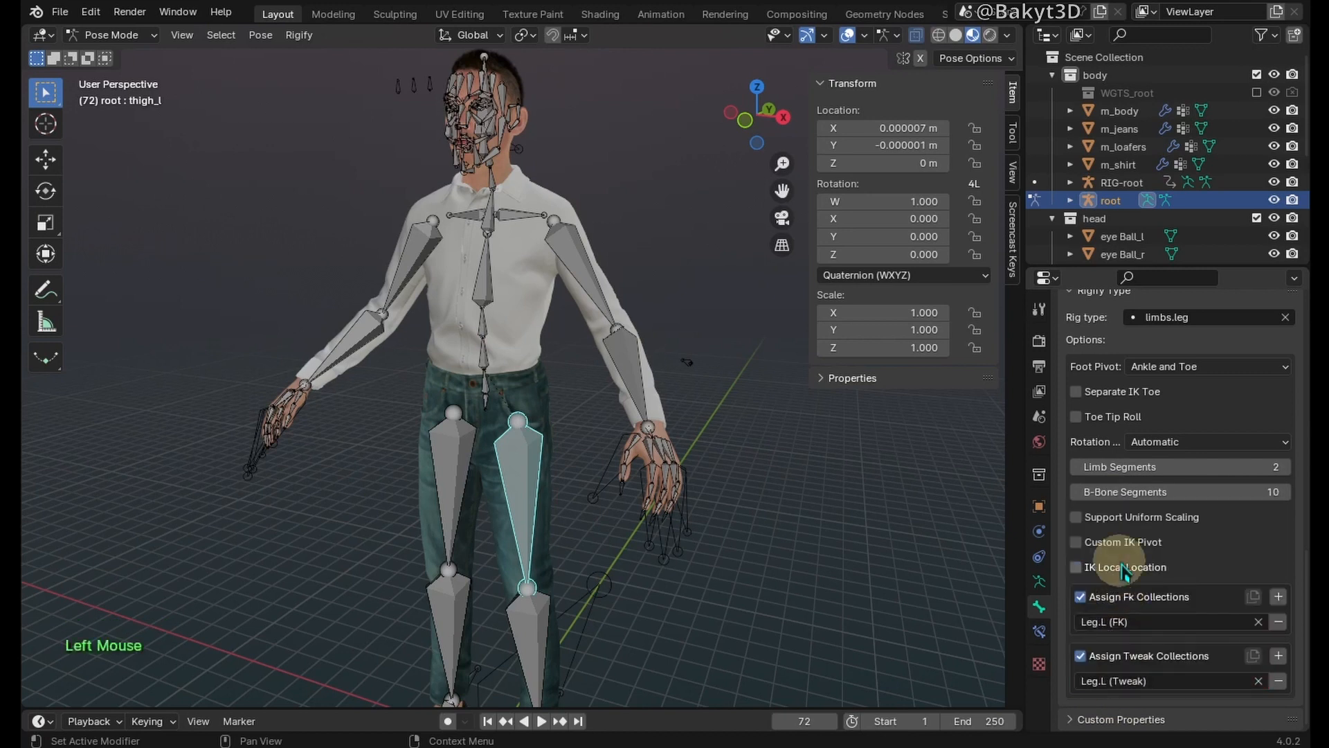
click(1076, 391)
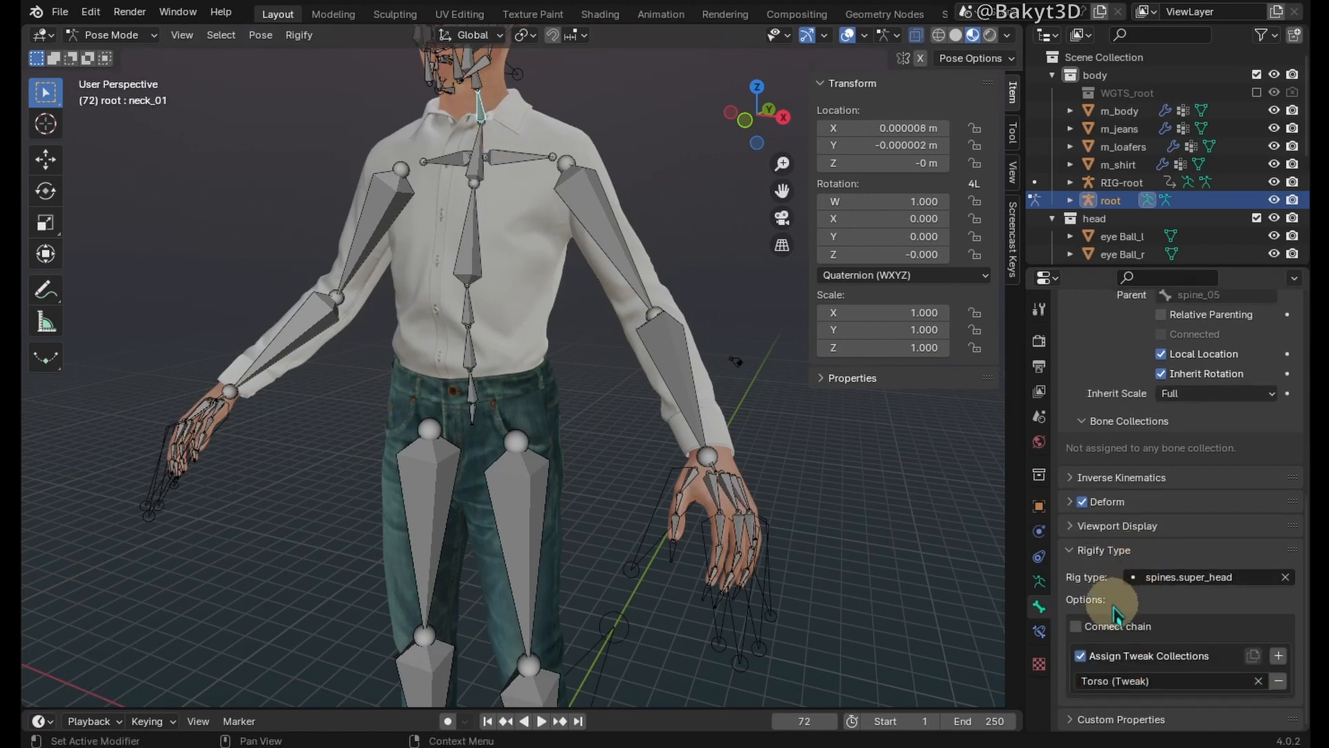
click(1077, 626)
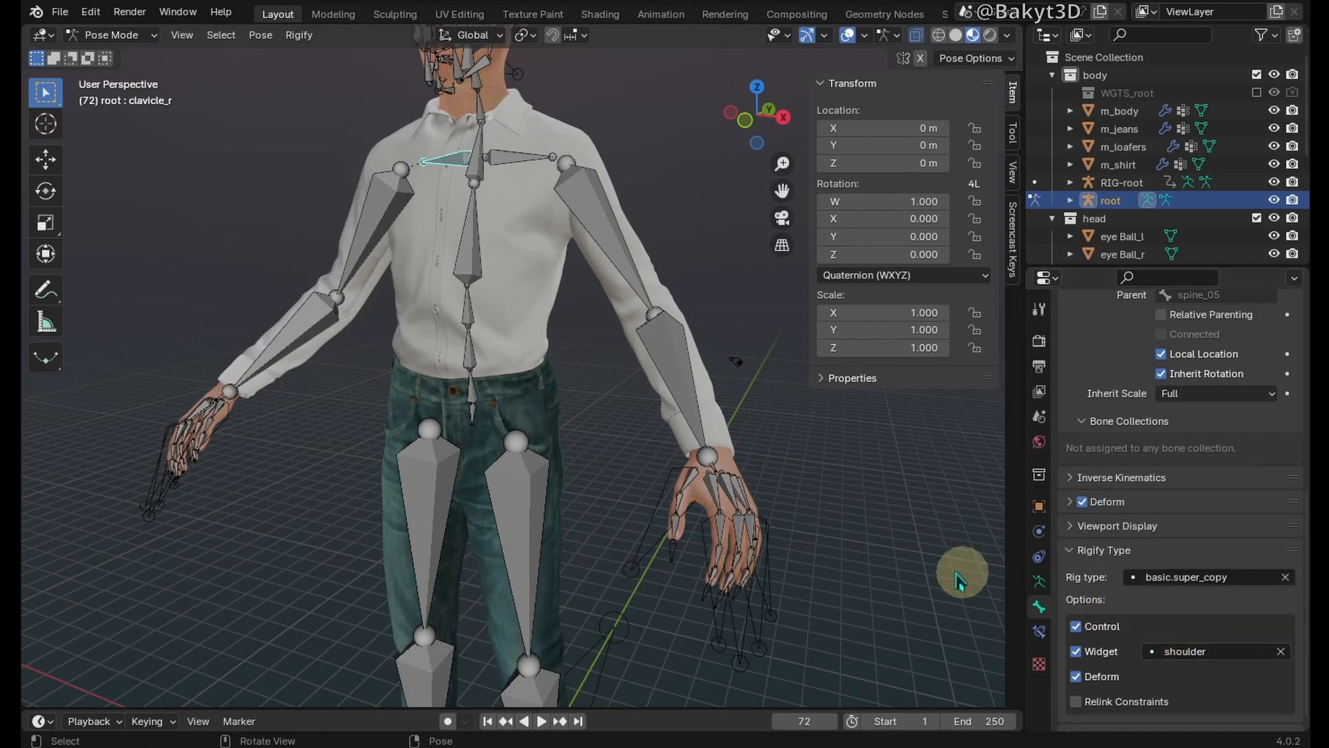
click(711, 496)
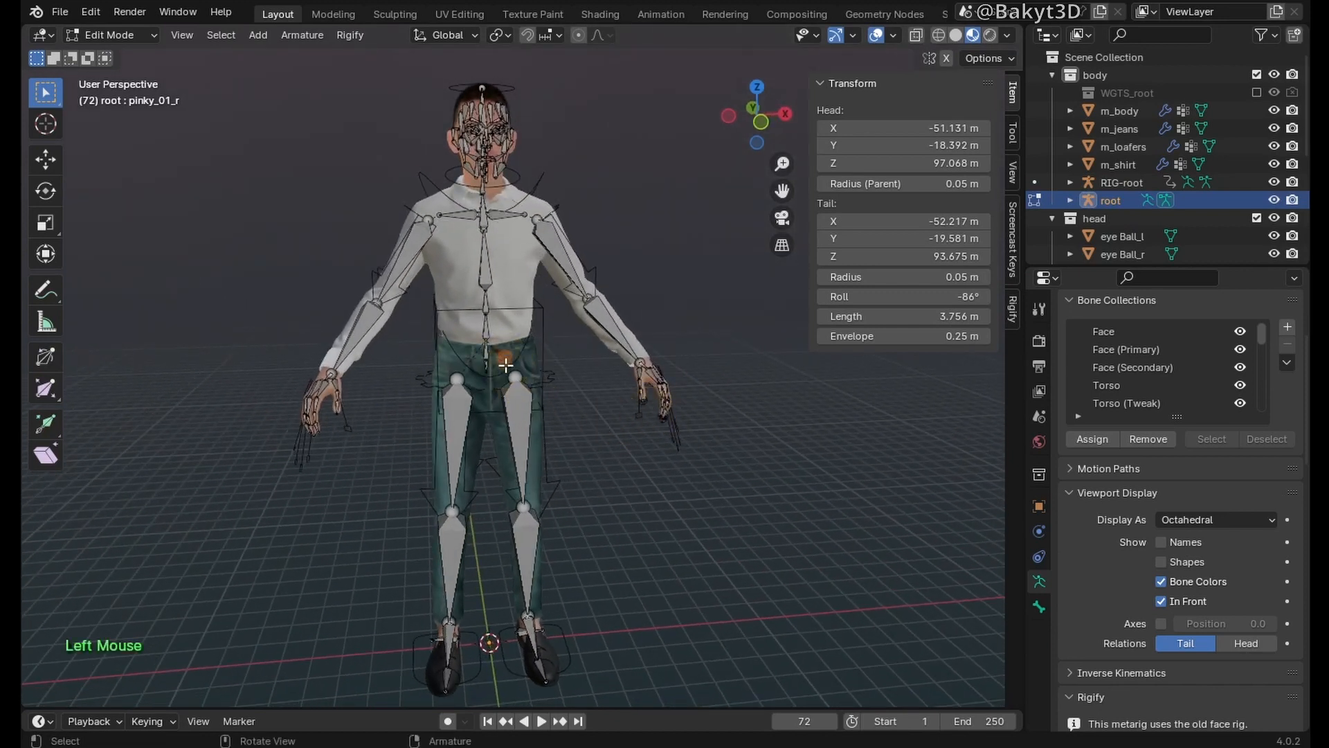
Step: Assign the left leg bones to the Leg.L (IK) bone collection
click(540, 672)
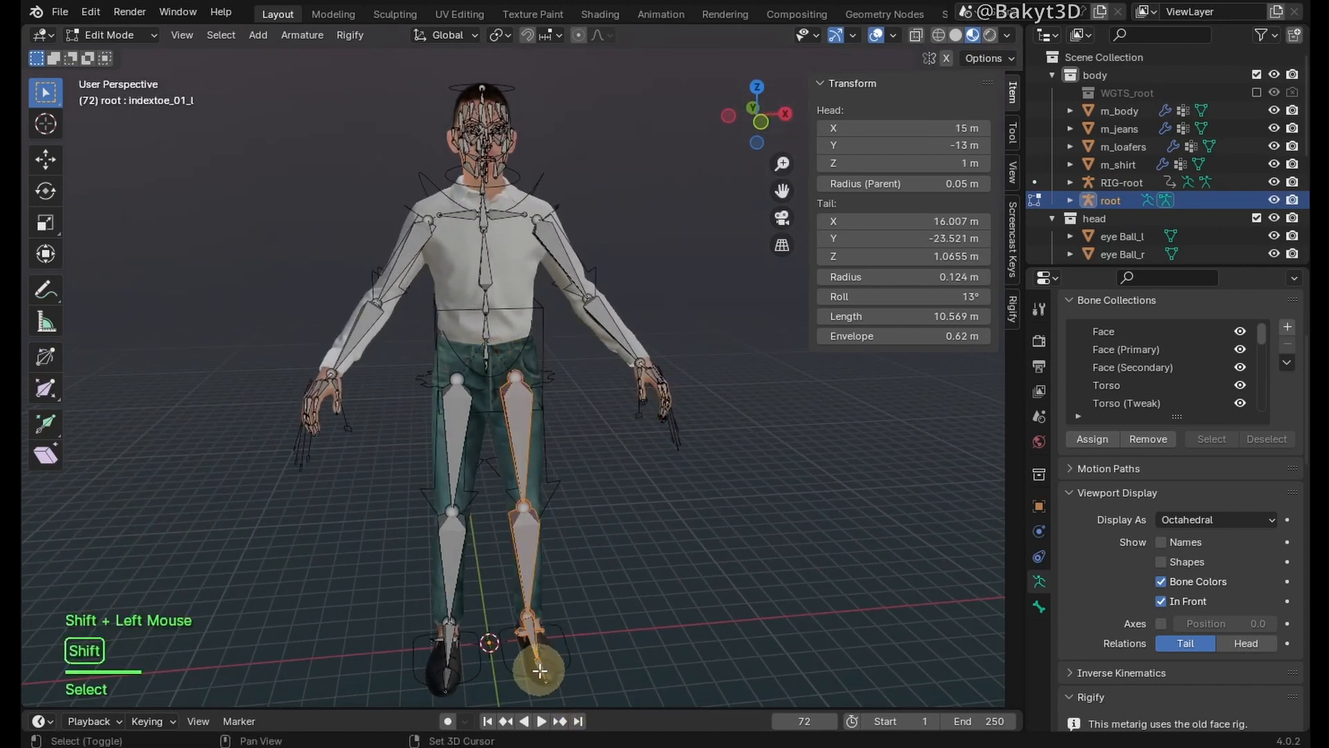
scroll(down, 3)
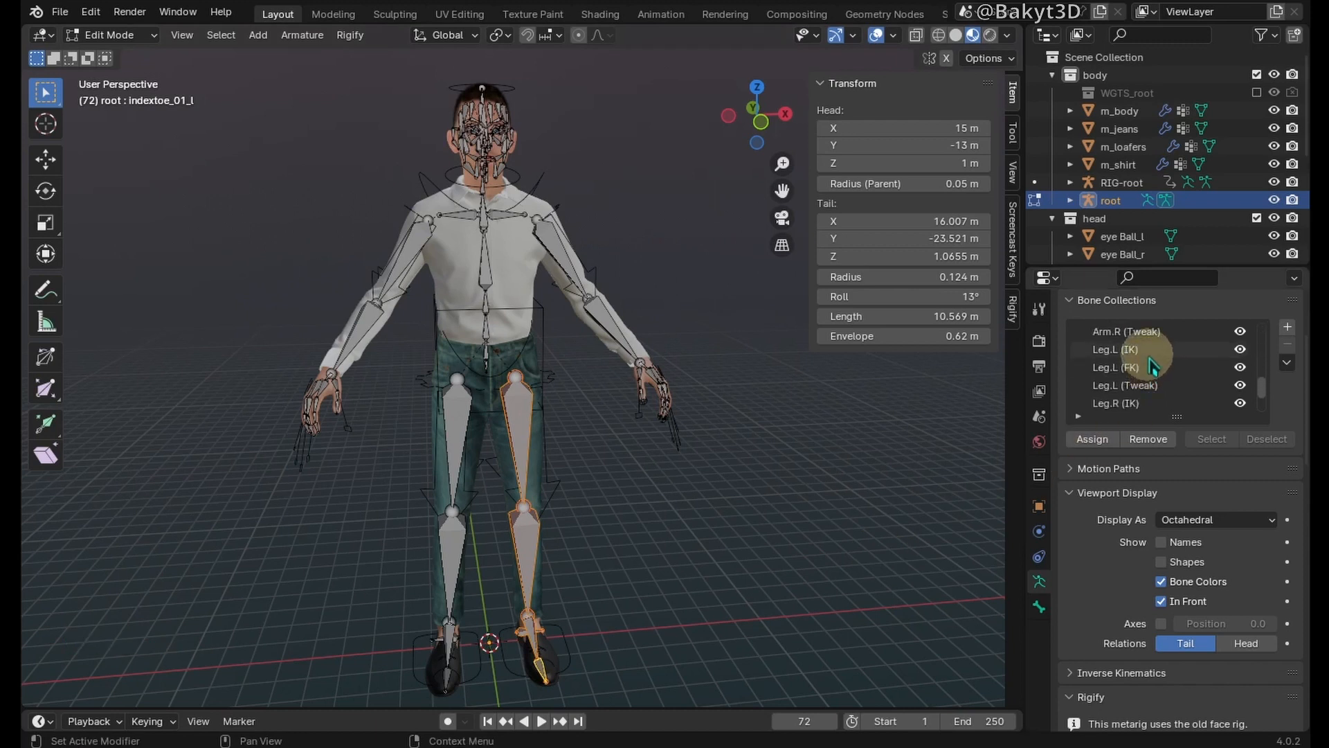
click(1114, 349)
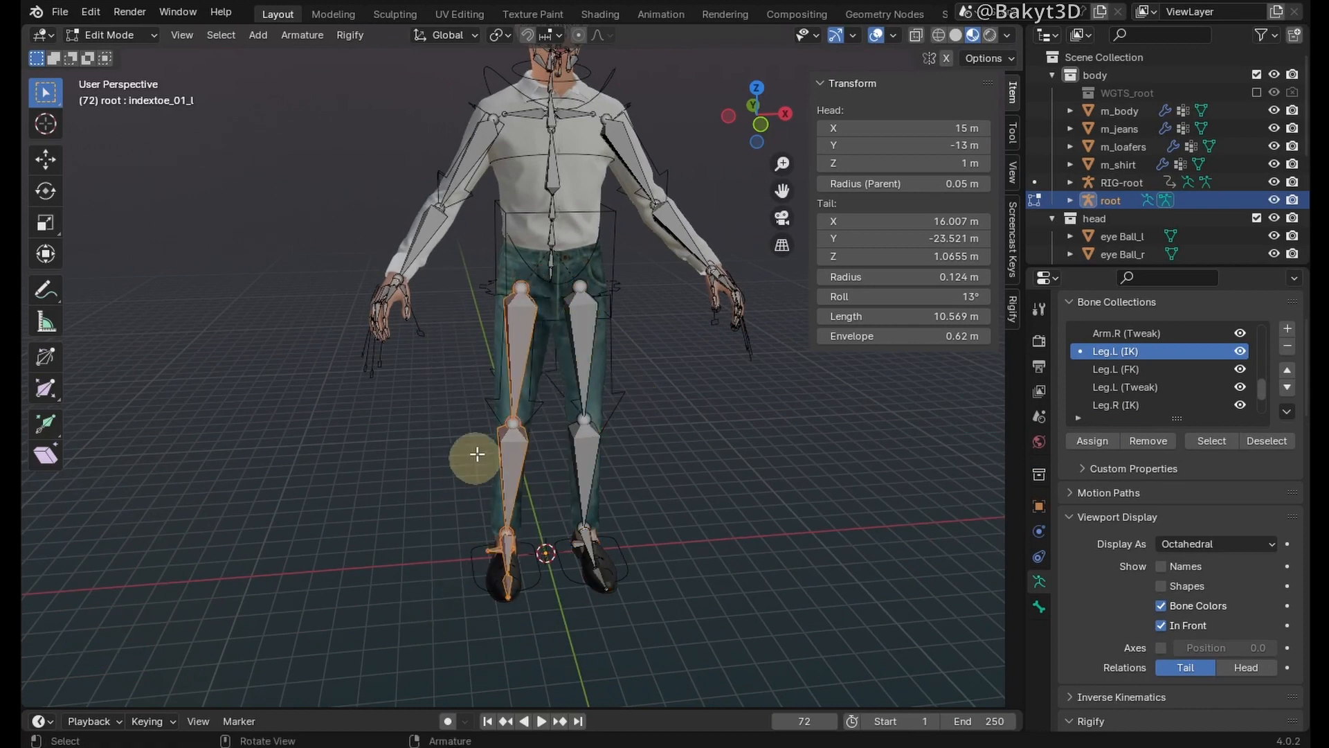
click(1127, 405)
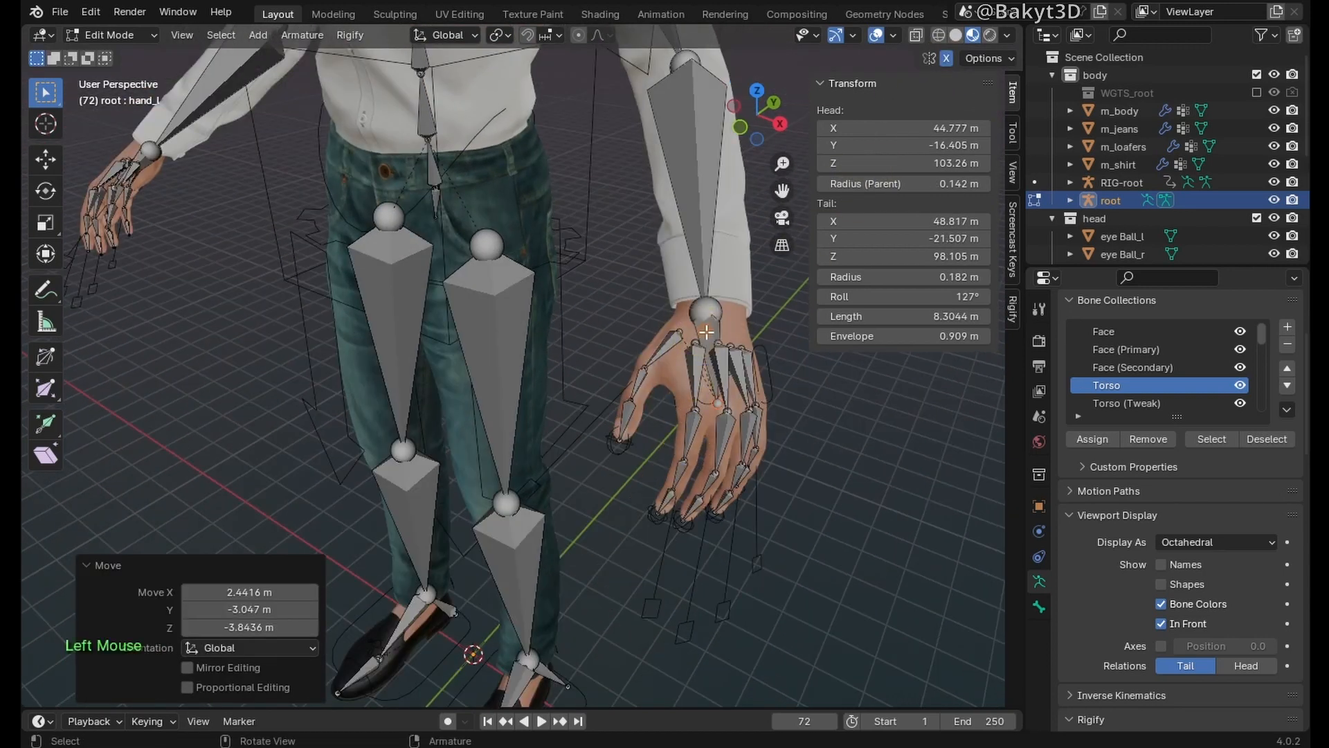
Step: Place torso and finger bones into collections and select the left thumb bone
scroll(down, 3)
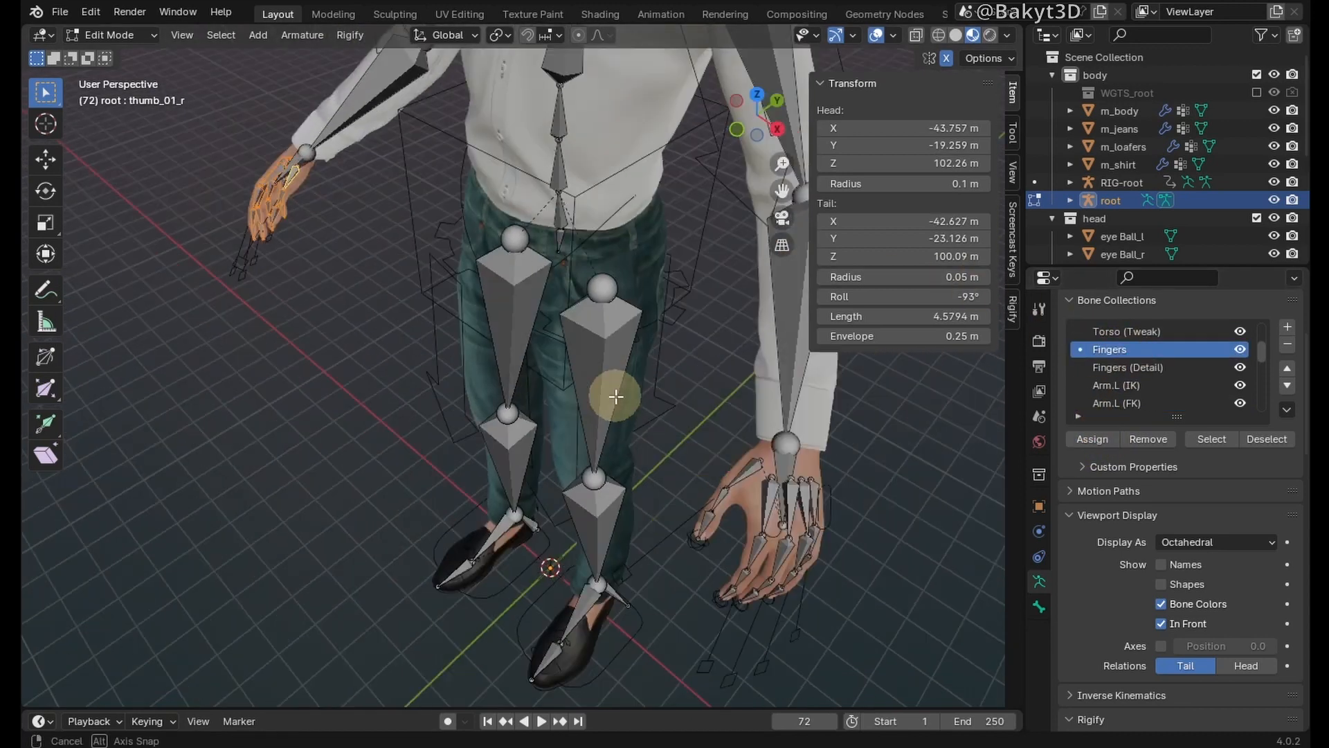
click(1092, 439)
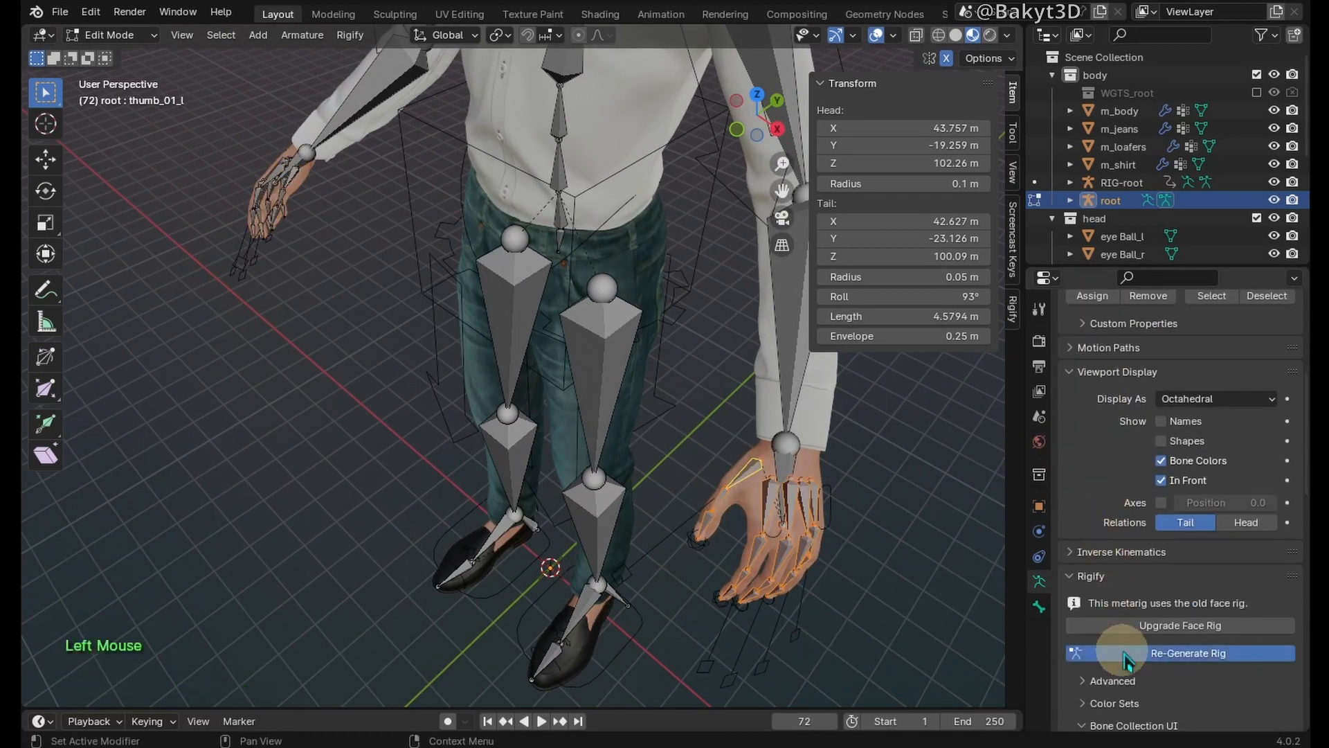
Step: Re-generate the RIG-root control rig from the metarig and reselect the metarig object
click(1188, 652)
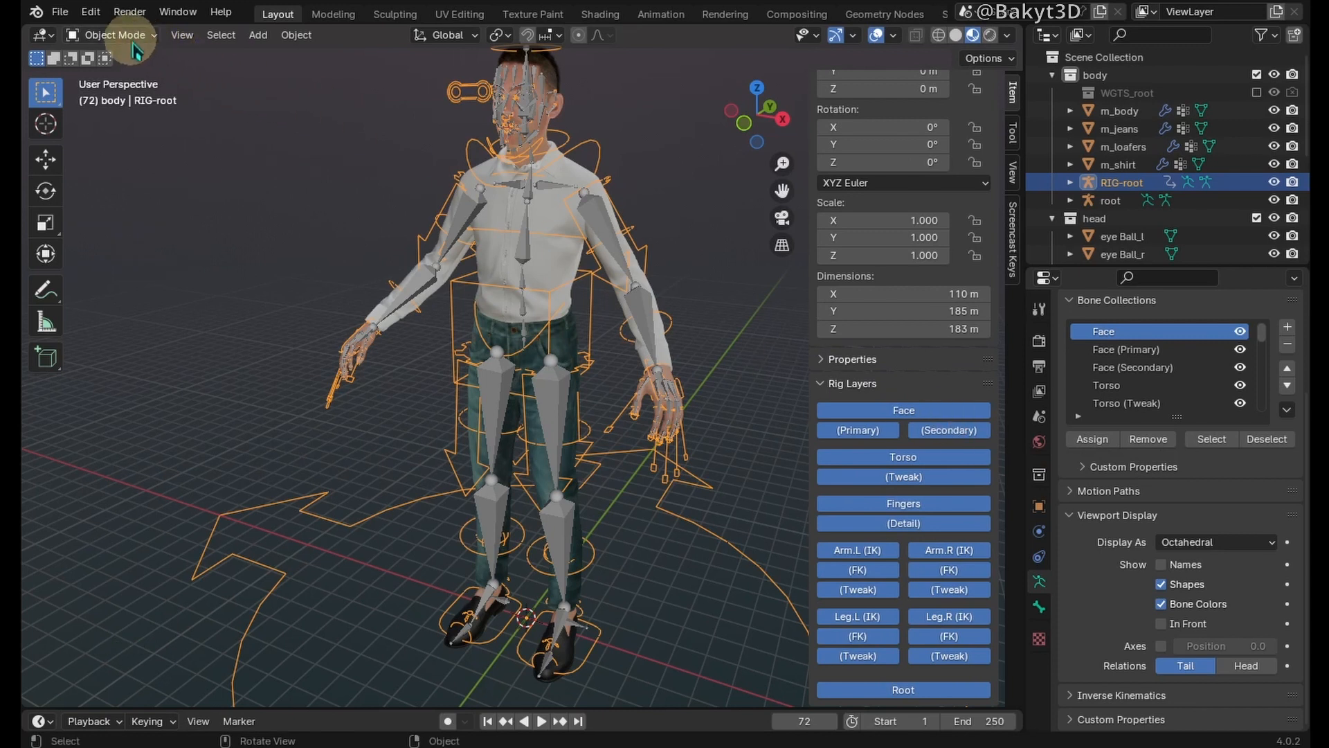
click(113, 34)
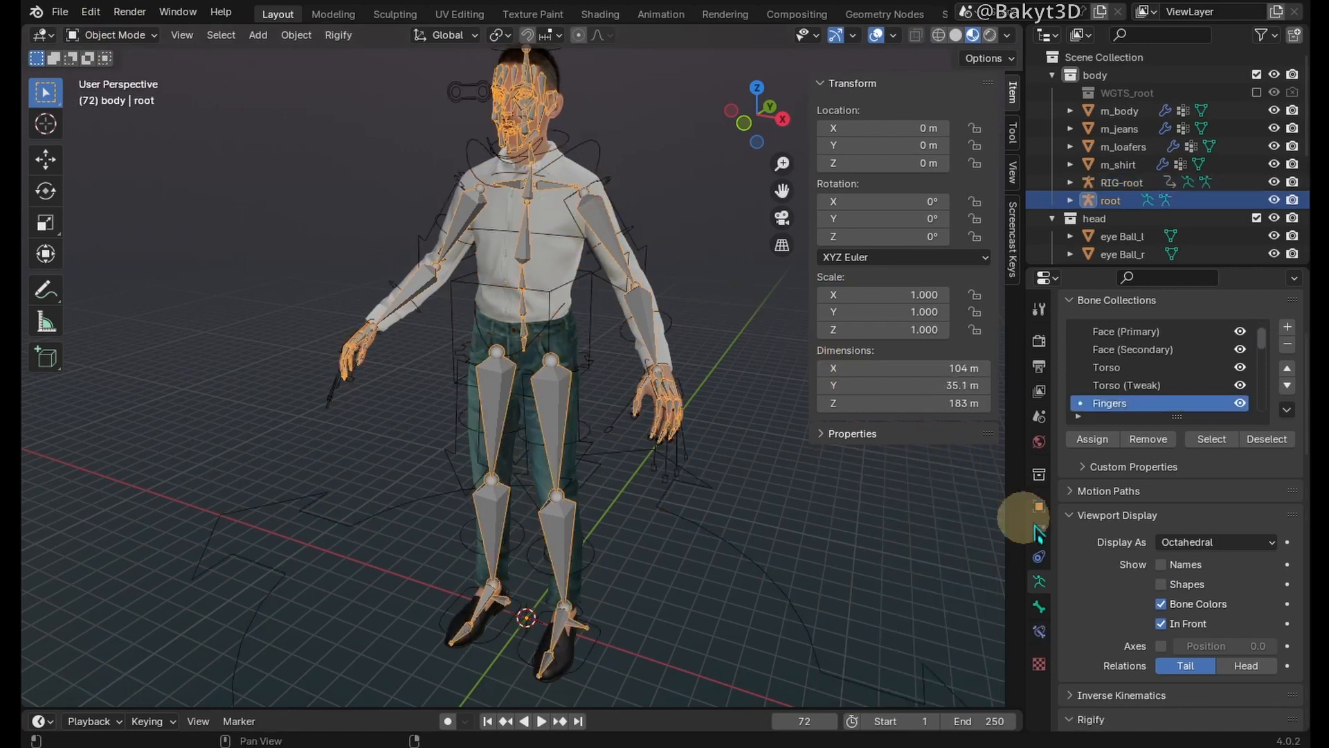
Step: Load the theme colour sets, re-generate the rig and enter Pose Mode showing only face layers
scroll(down, 3)
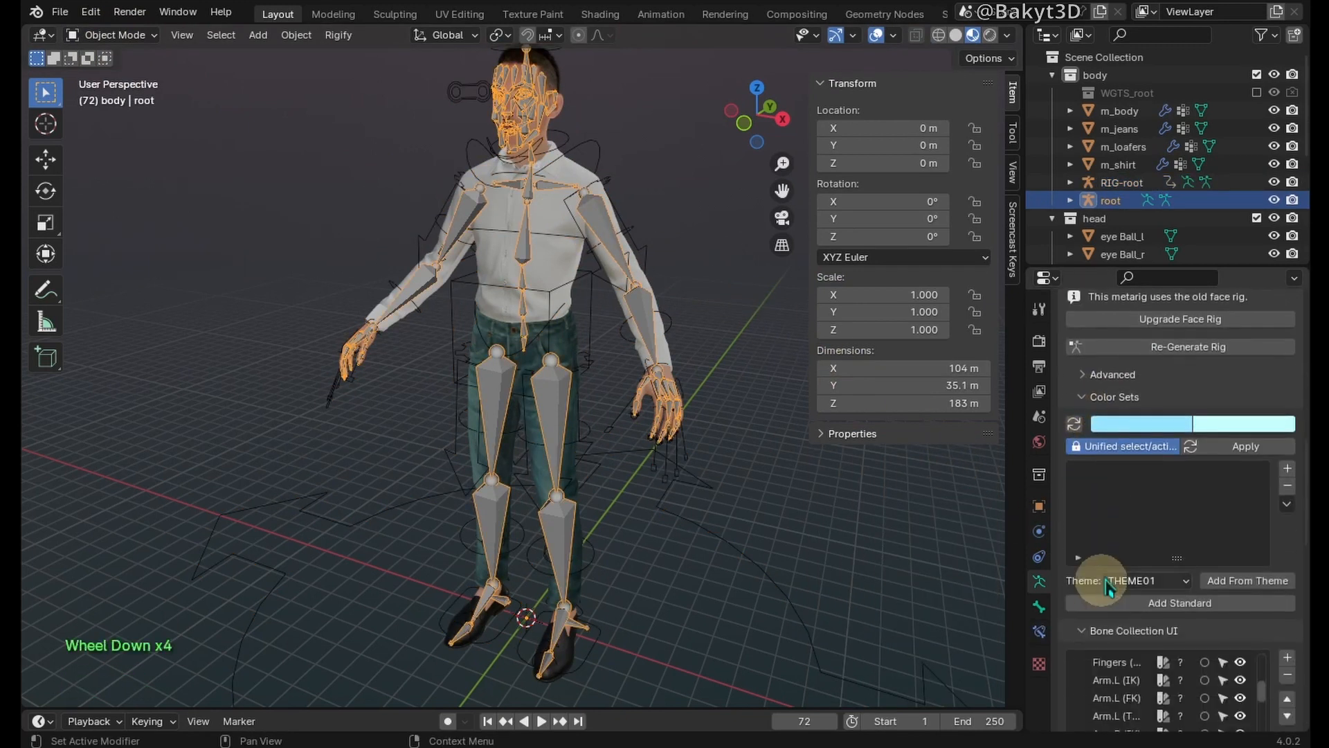
click(1287, 467)
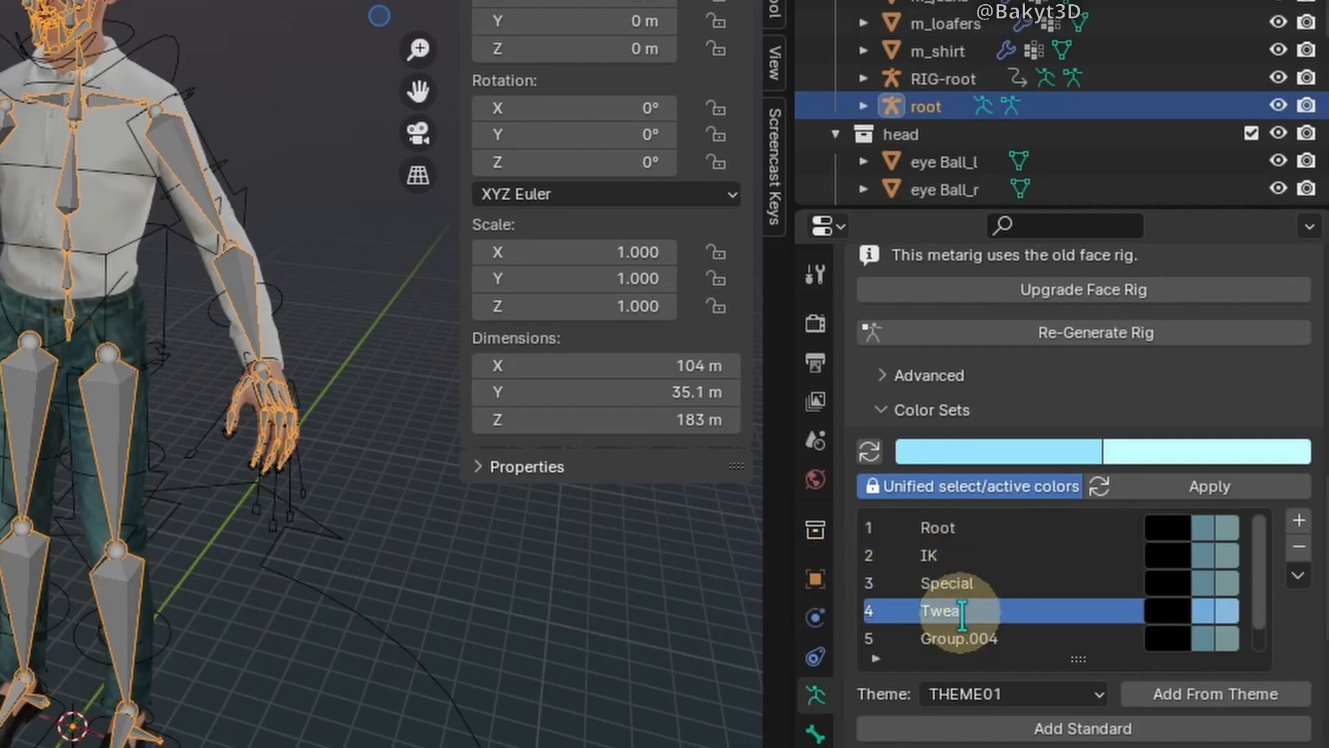
scroll(down, 3)
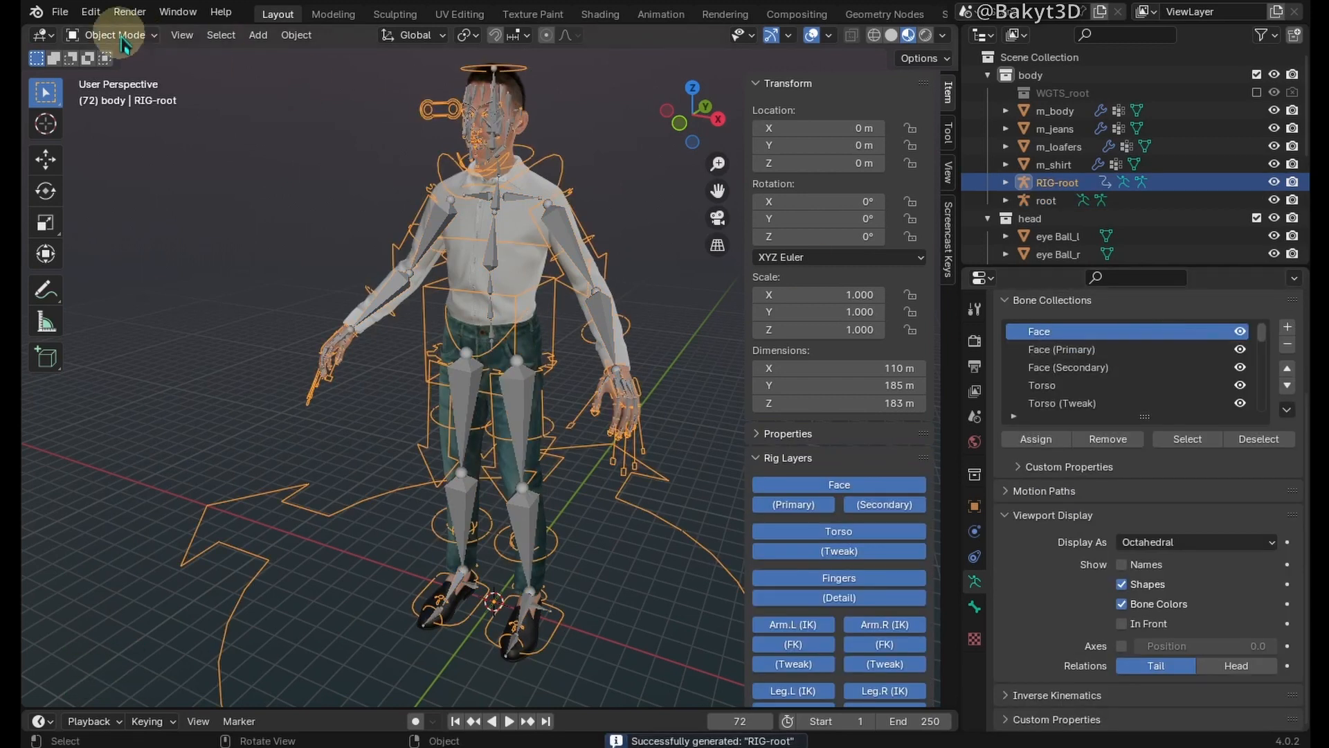
click(110, 35)
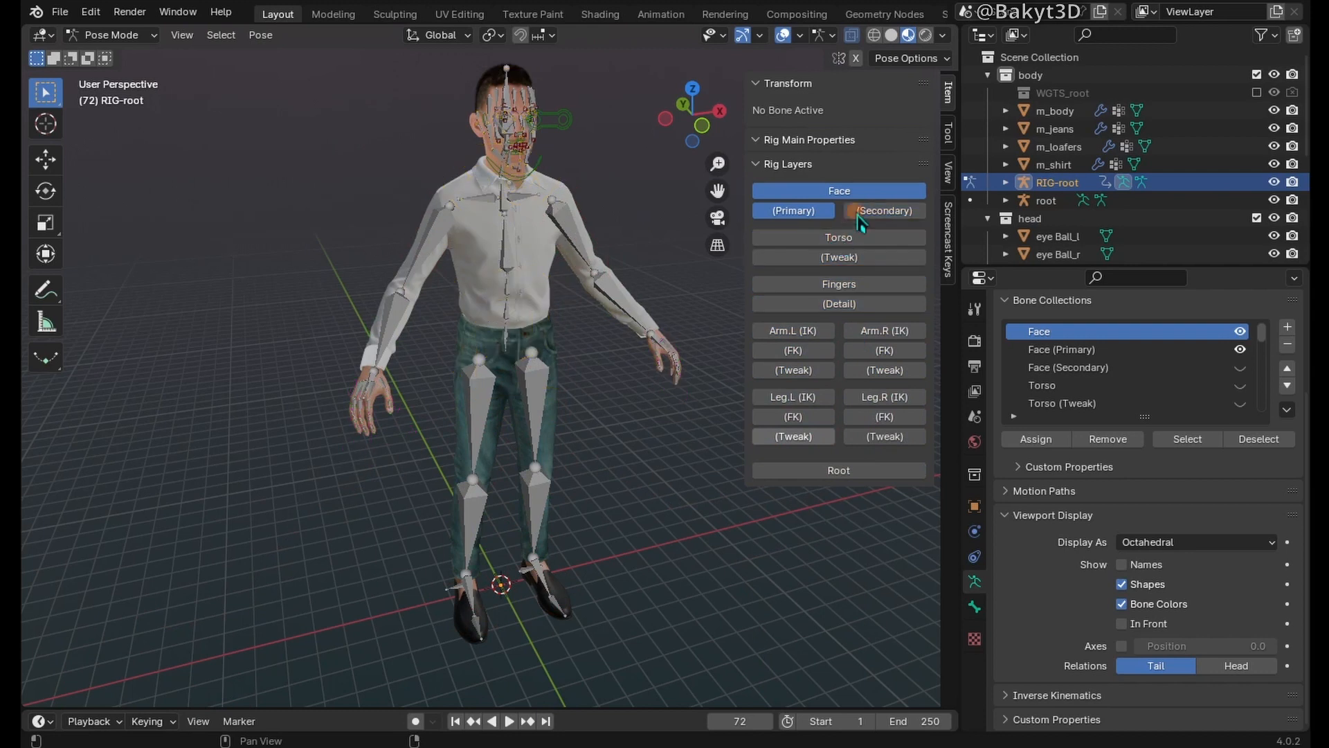
Step: In Edit Mode hide the body bones and, from front view, one half of the face bones
click(111, 35)
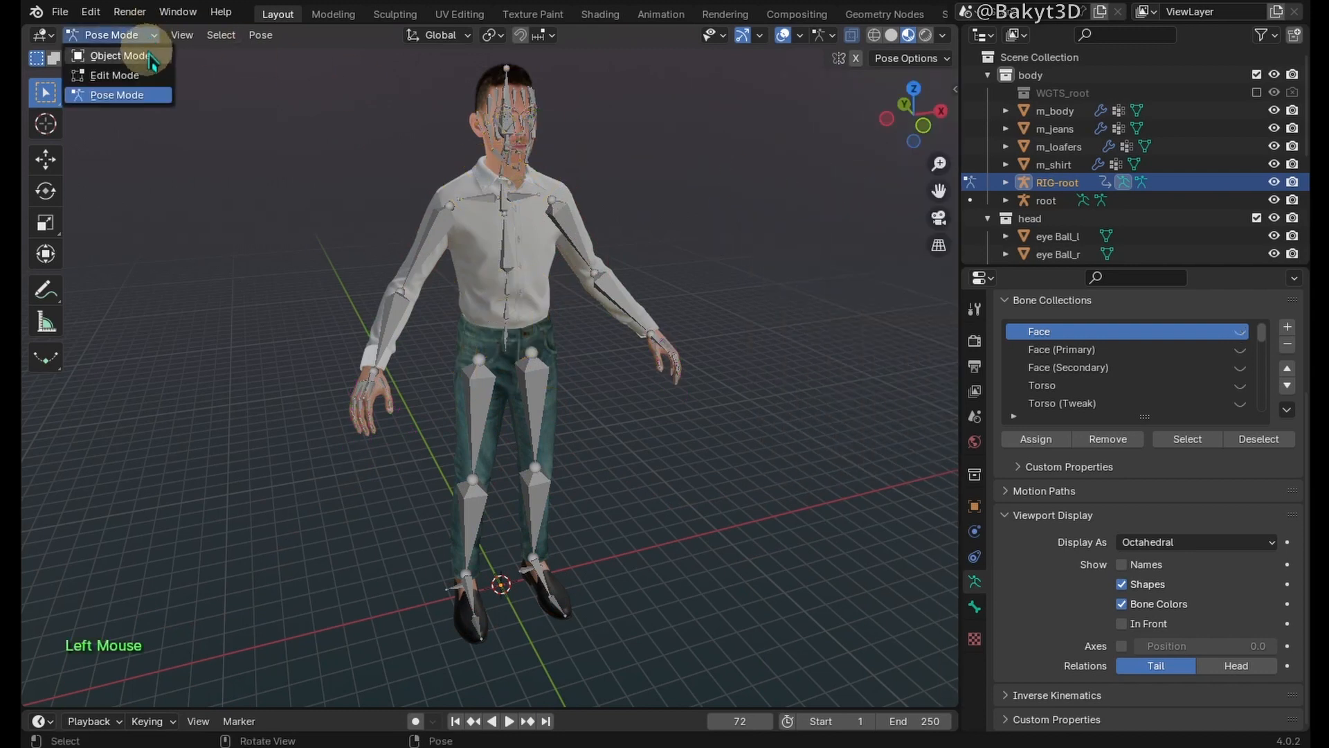
click(116, 55)
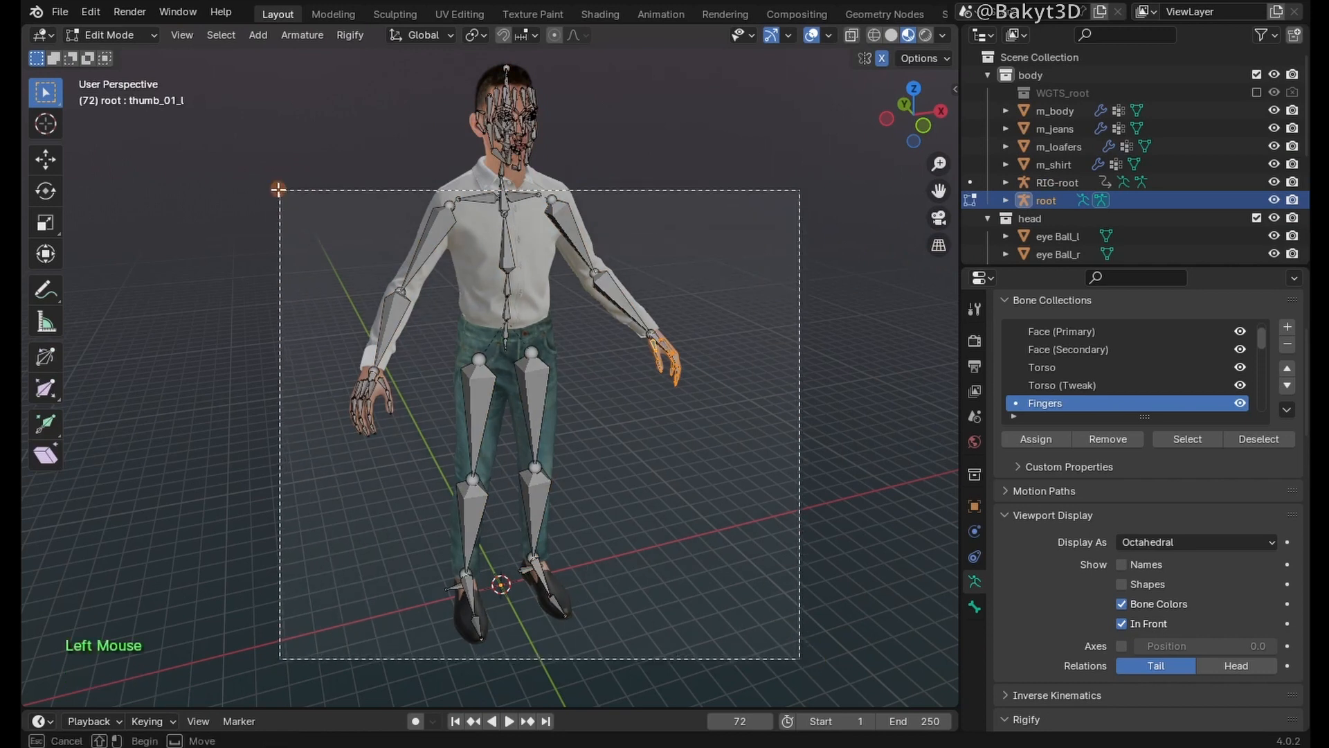
key(h)
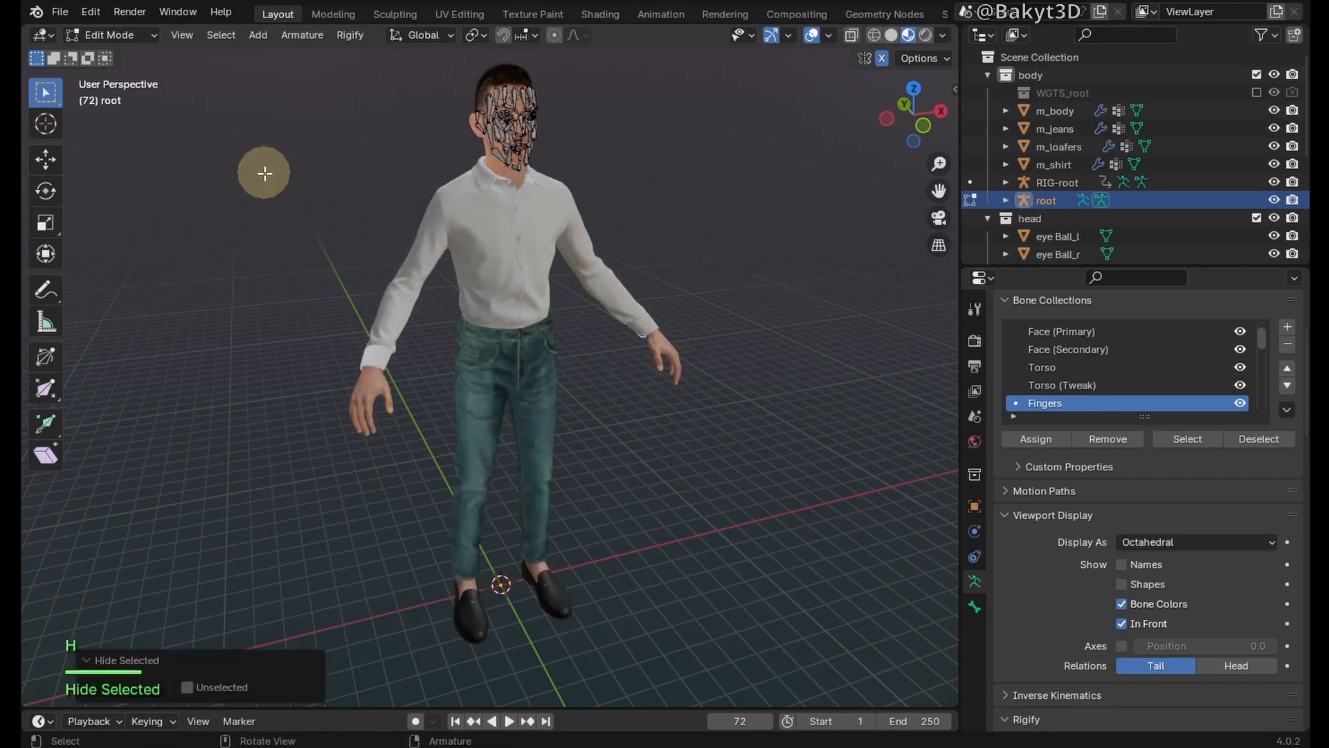
key(1)
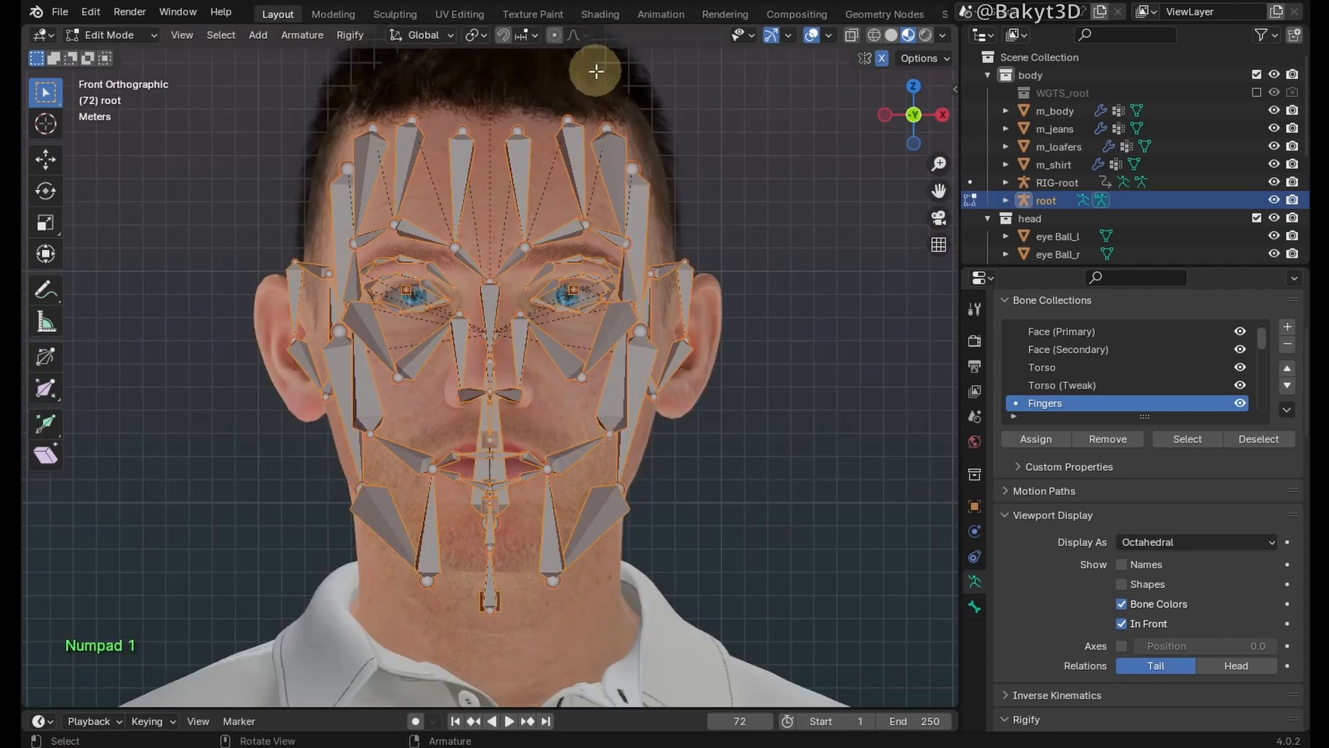
key(h)
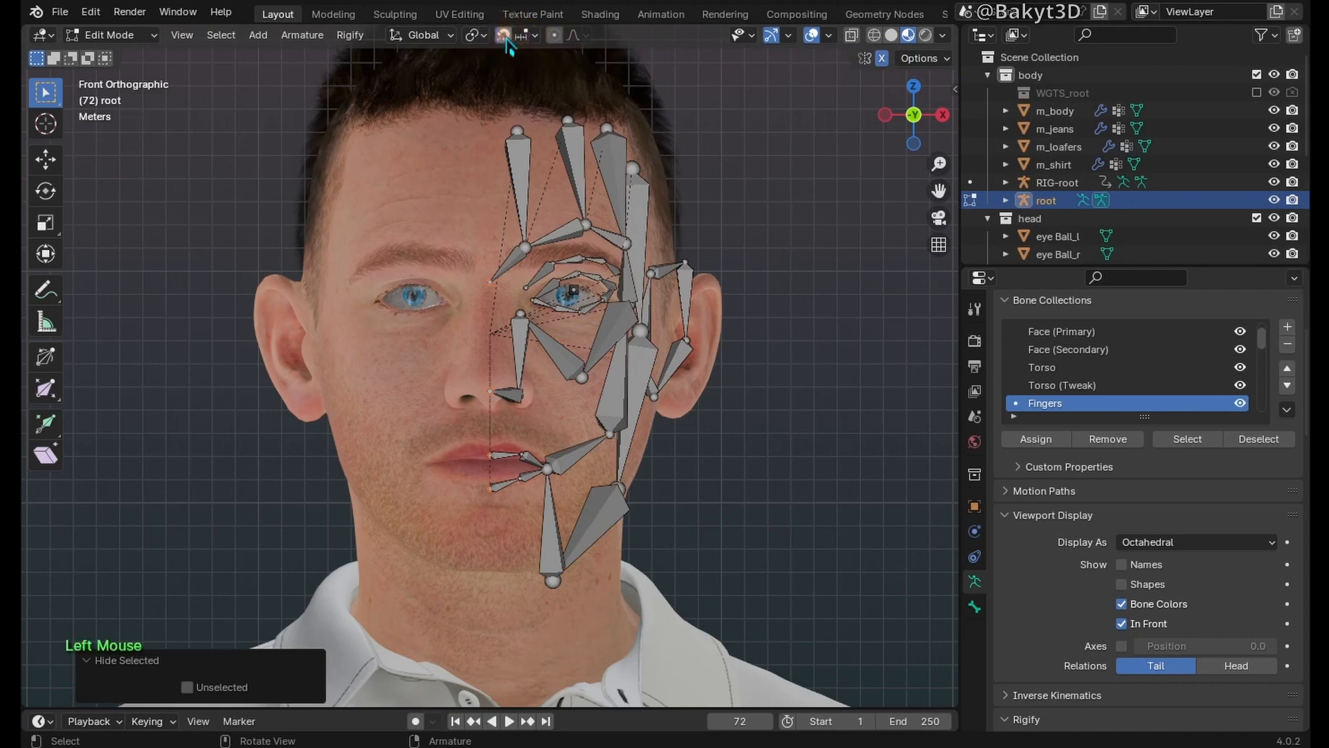
Step: Enable X-Axis Mirror and move the eyelid bones around the MetaHuman eye
click(503, 35)
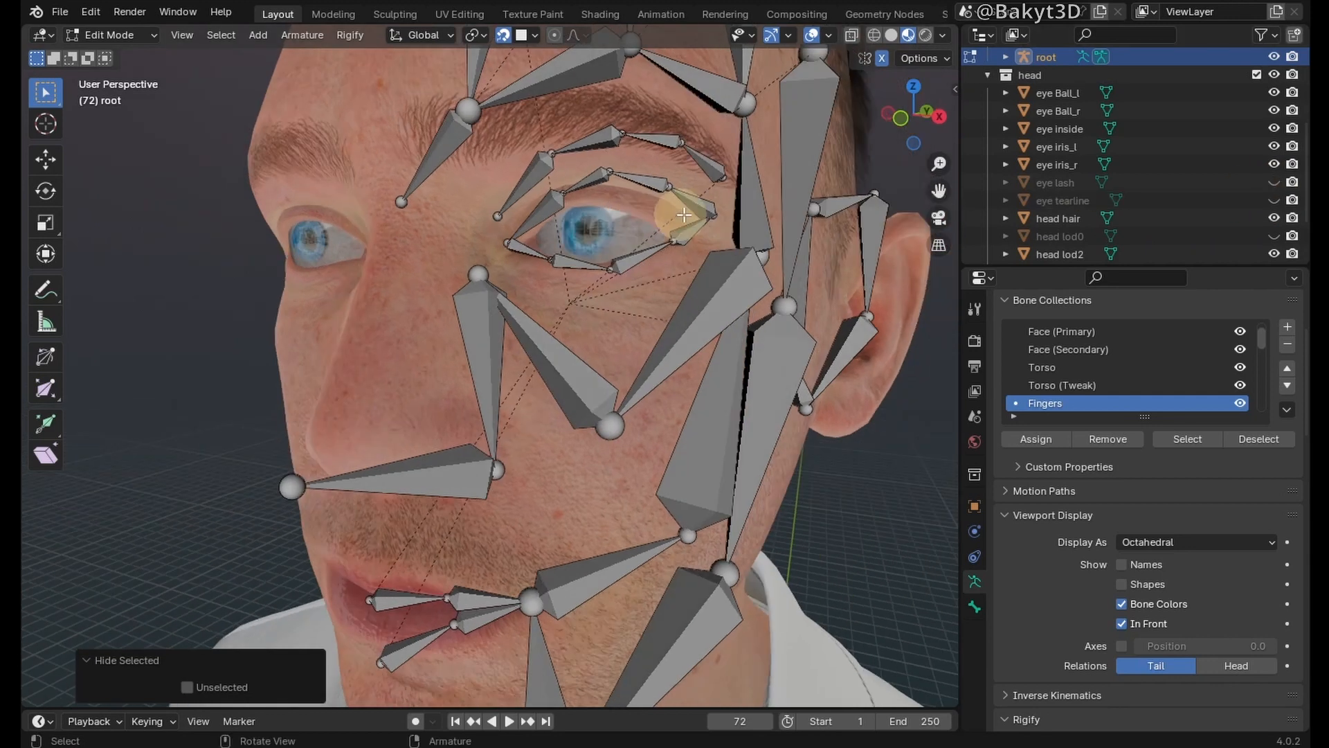
drag(683, 214, 610, 271)
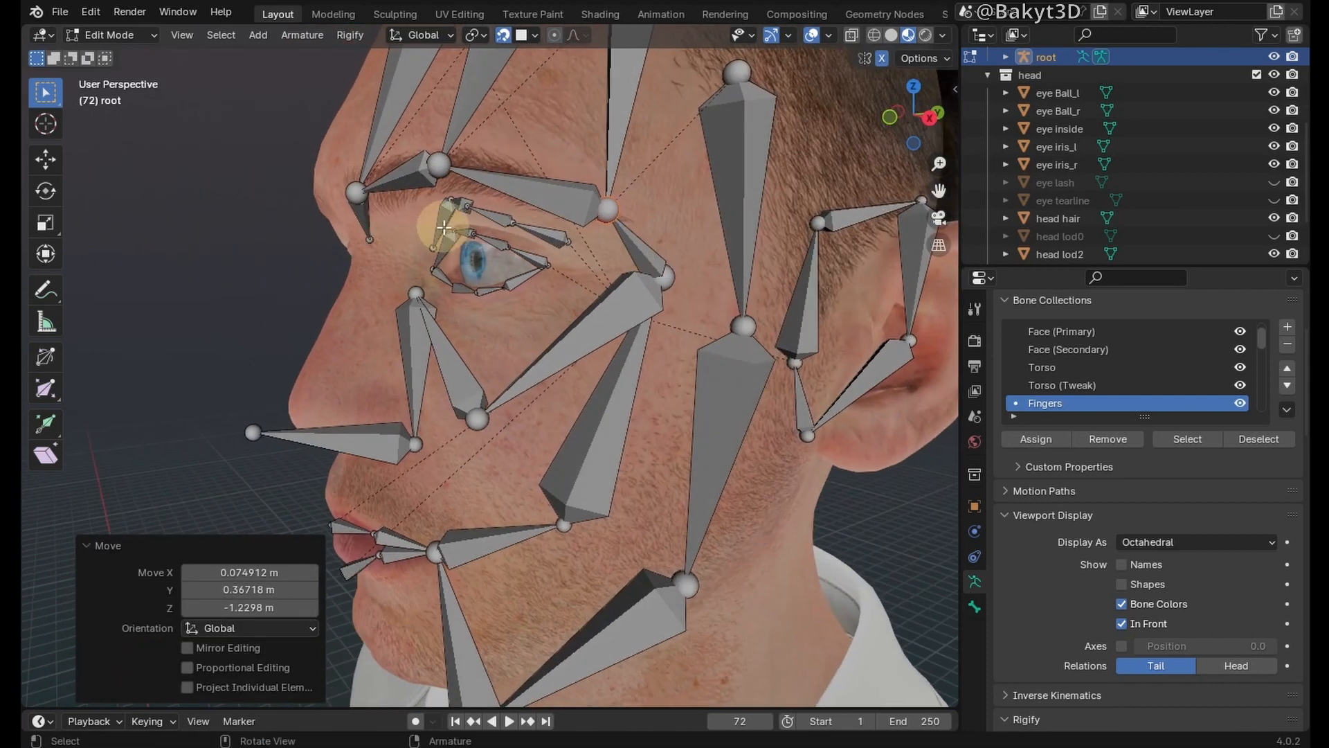
scroll(up, 3)
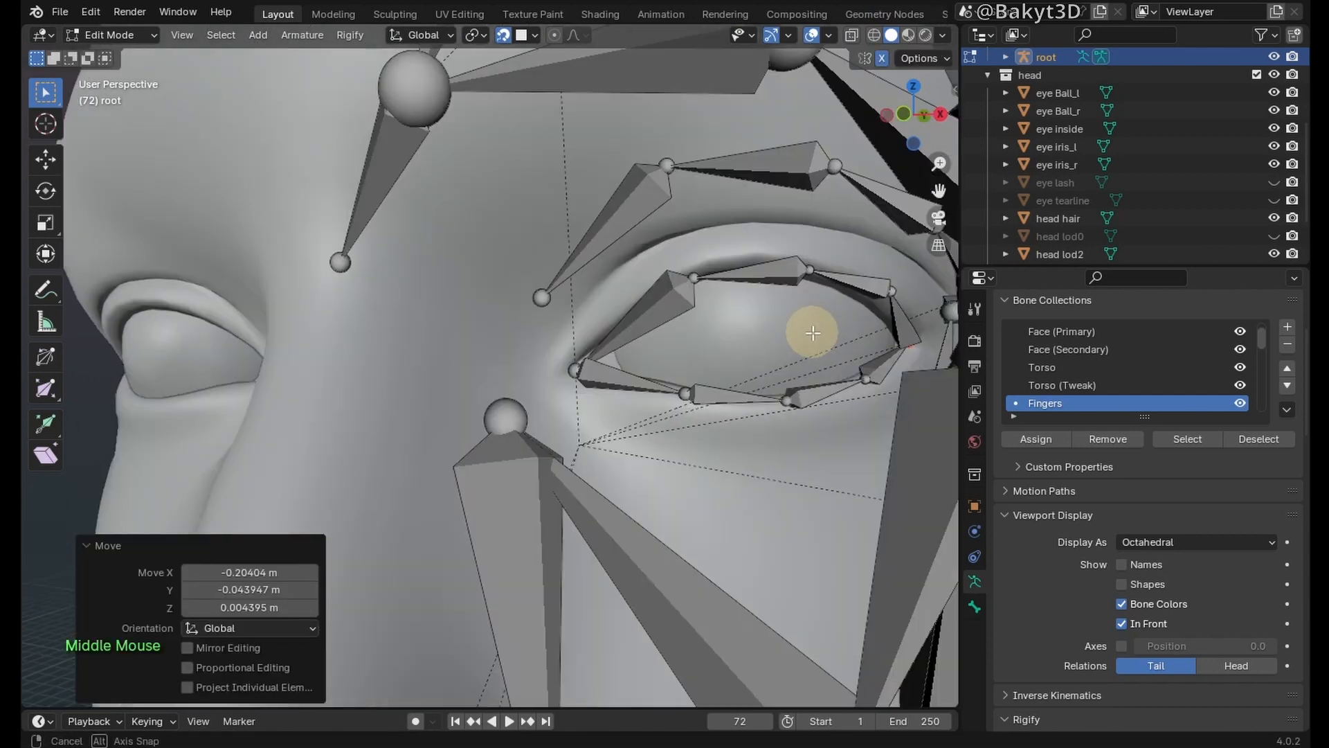
Step: Move the eyelid bone joints onto the upper and lower lid edges and check the fit in profile
drag(811, 332, 776, 191)
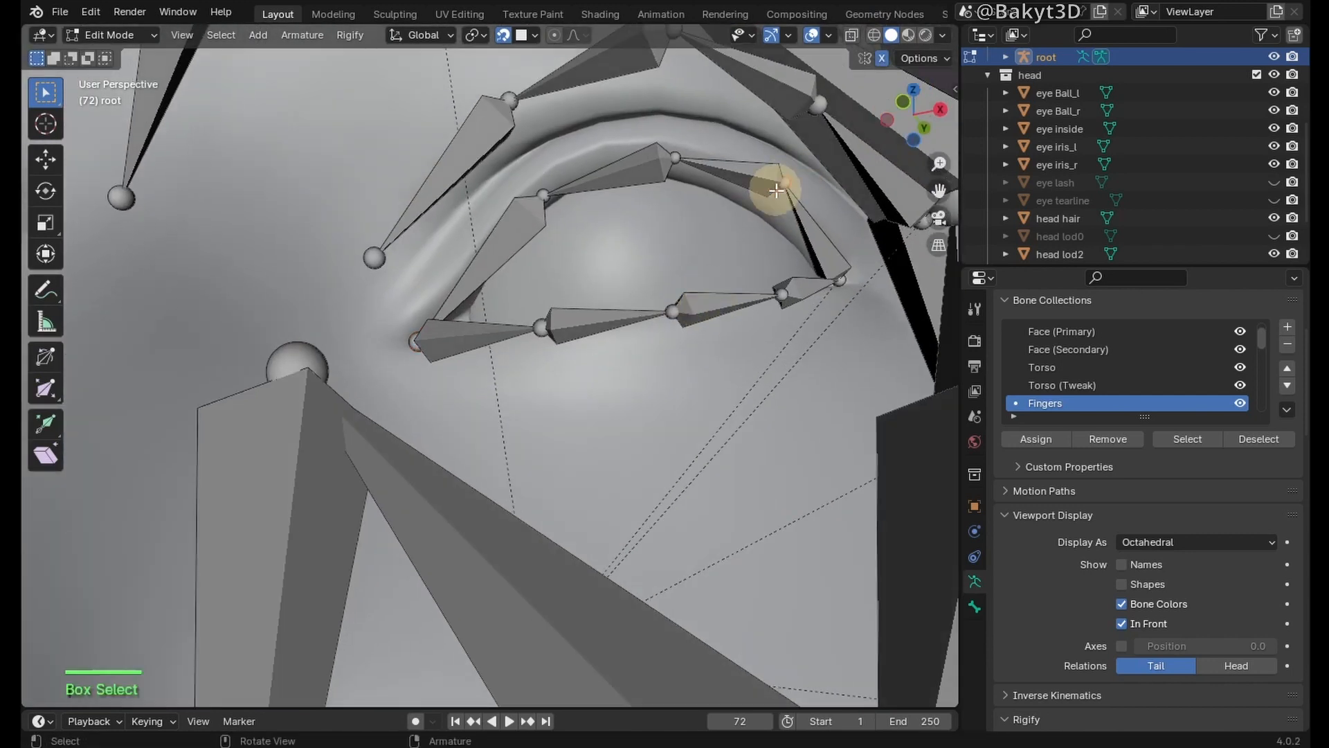
drag(775, 192, 813, 294)
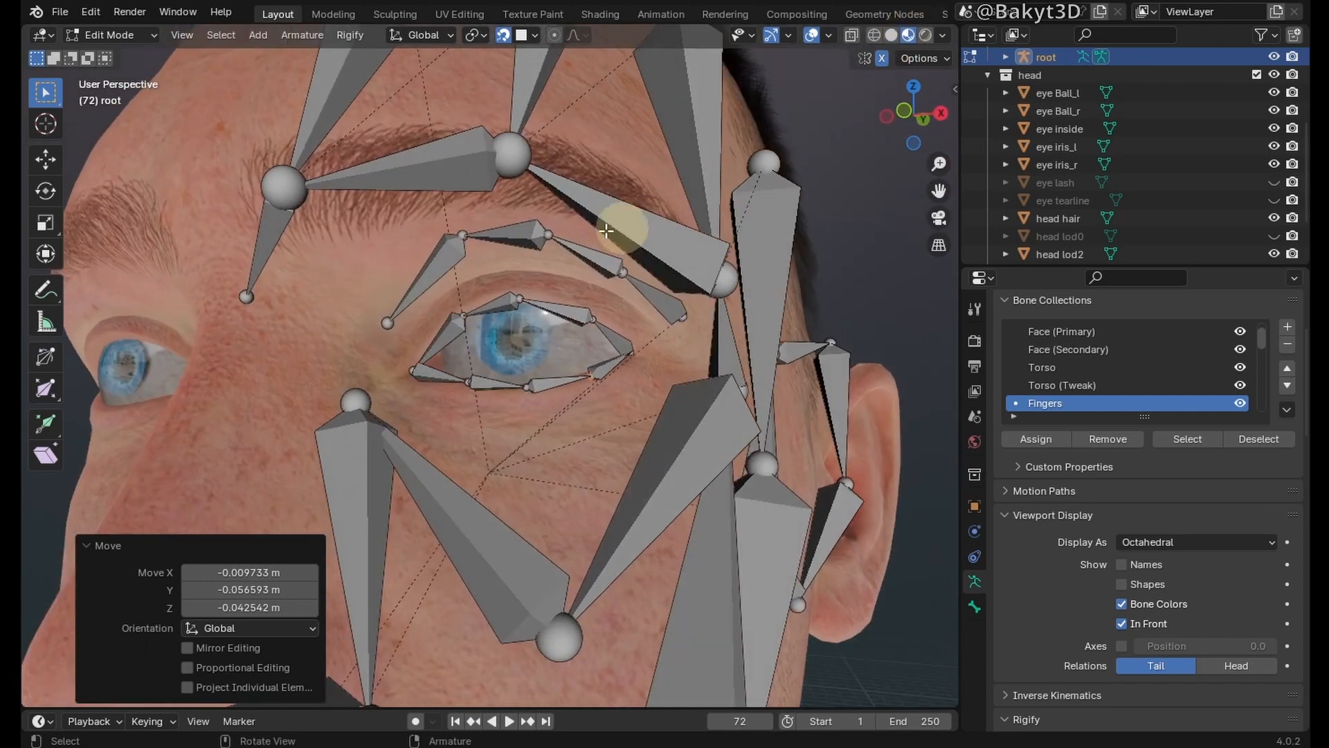
drag(607, 229, 583, 323)
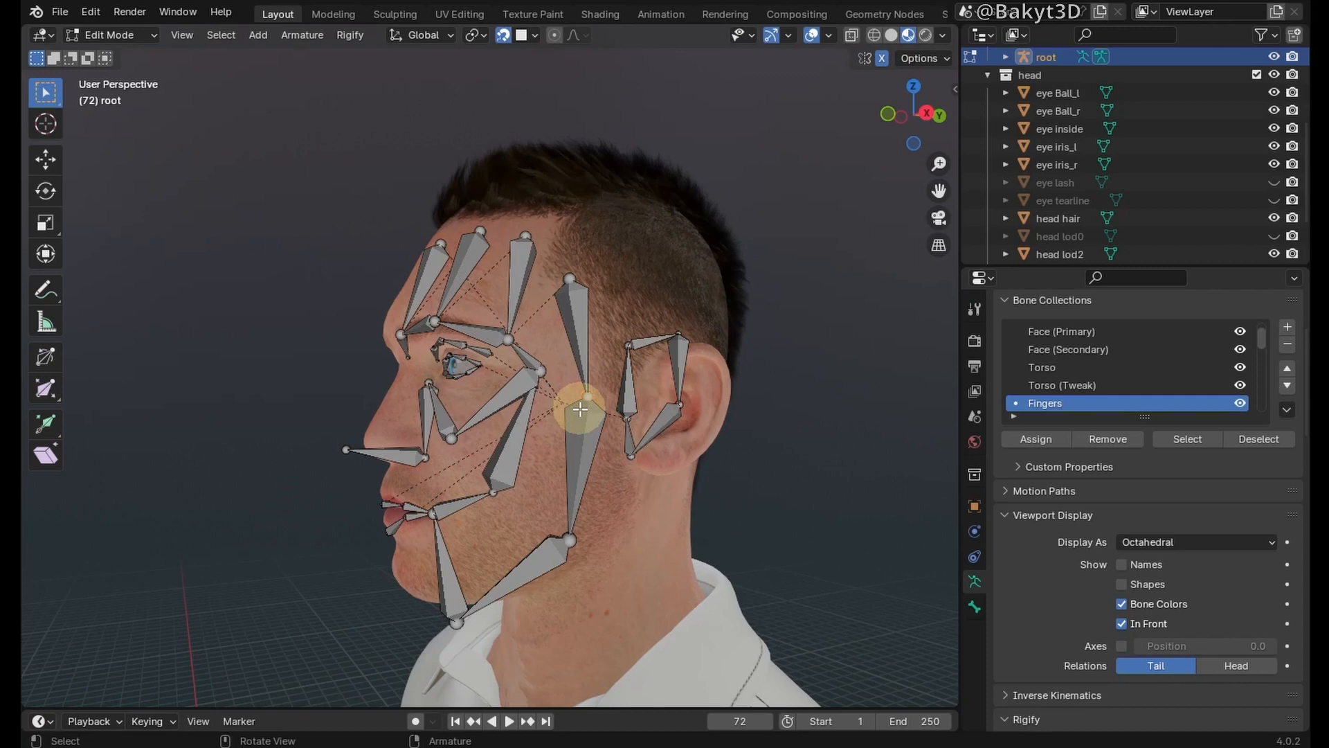
Step: Move the face bone joints so they sit on the head's side-profile surface
drag(580, 409, 609, 429)
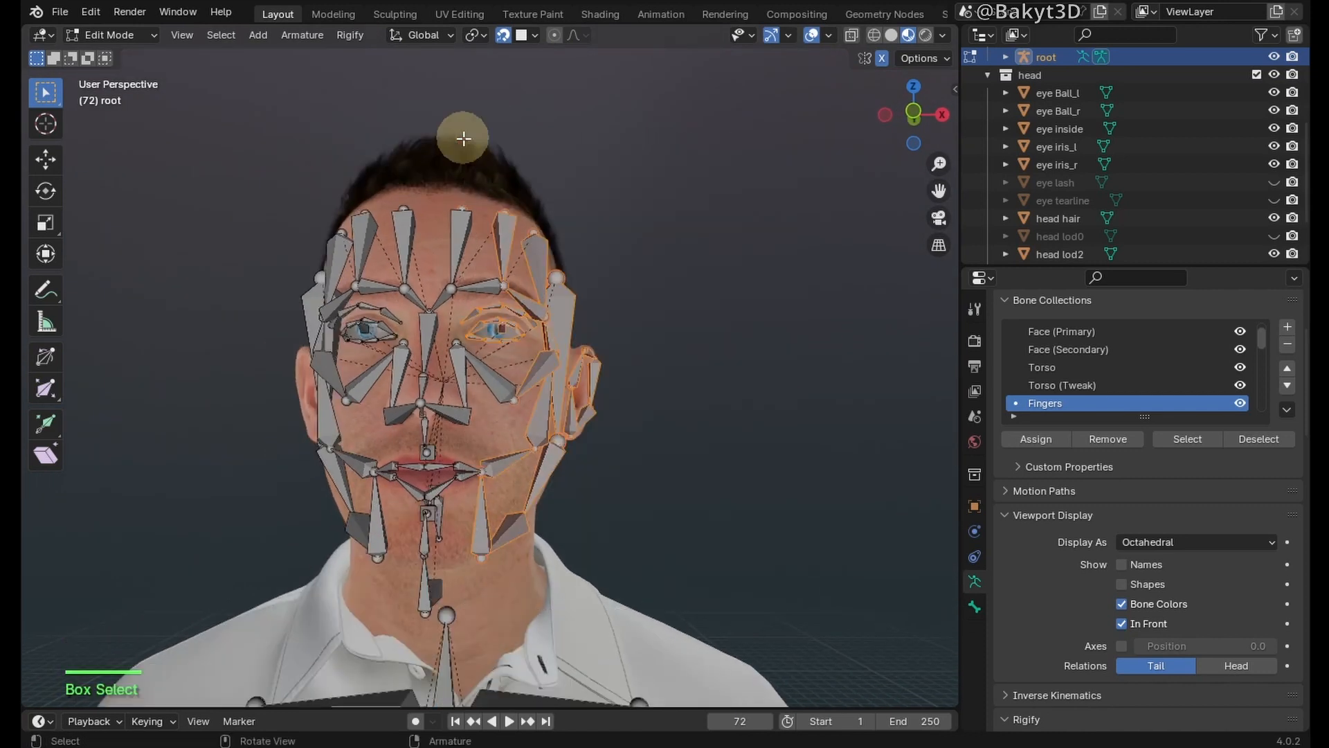
Step: Unhide the bones and pull the nose tip joint onto the MetaHuman nose profile
key(h)
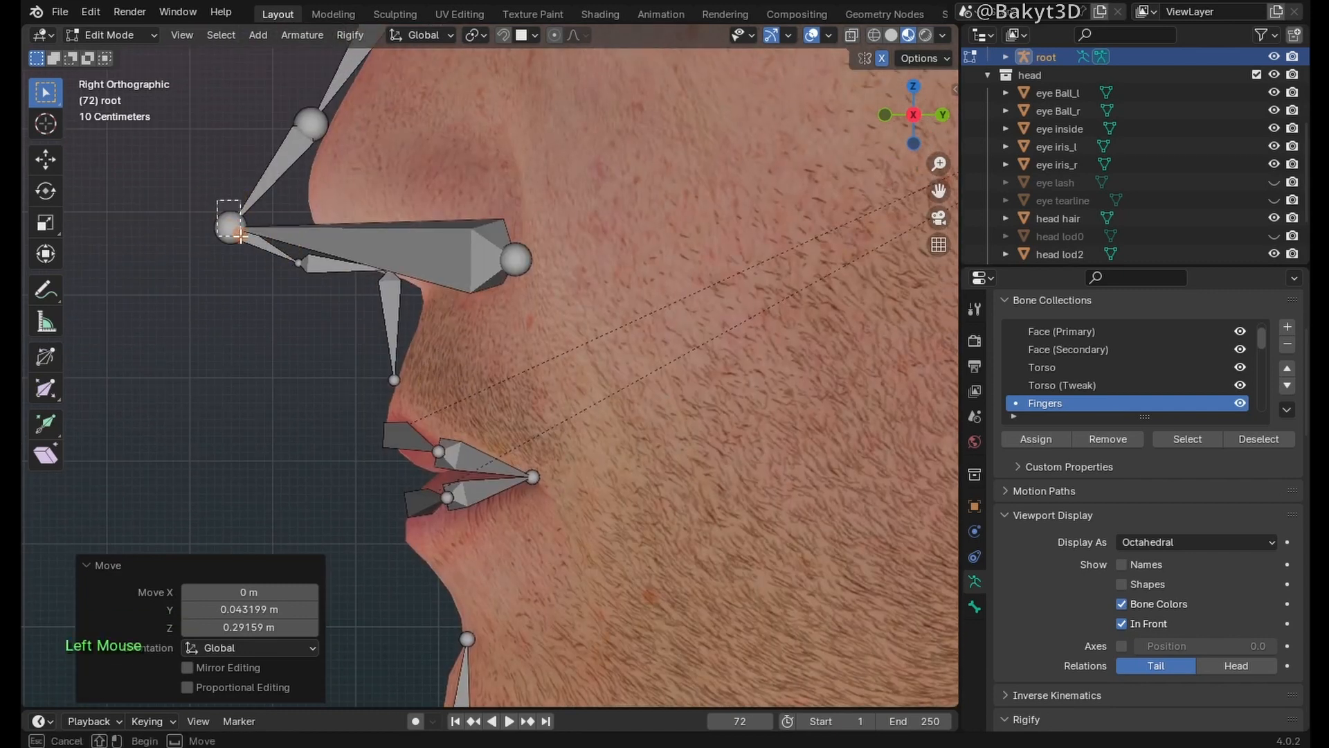
drag(247, 235, 394, 255)
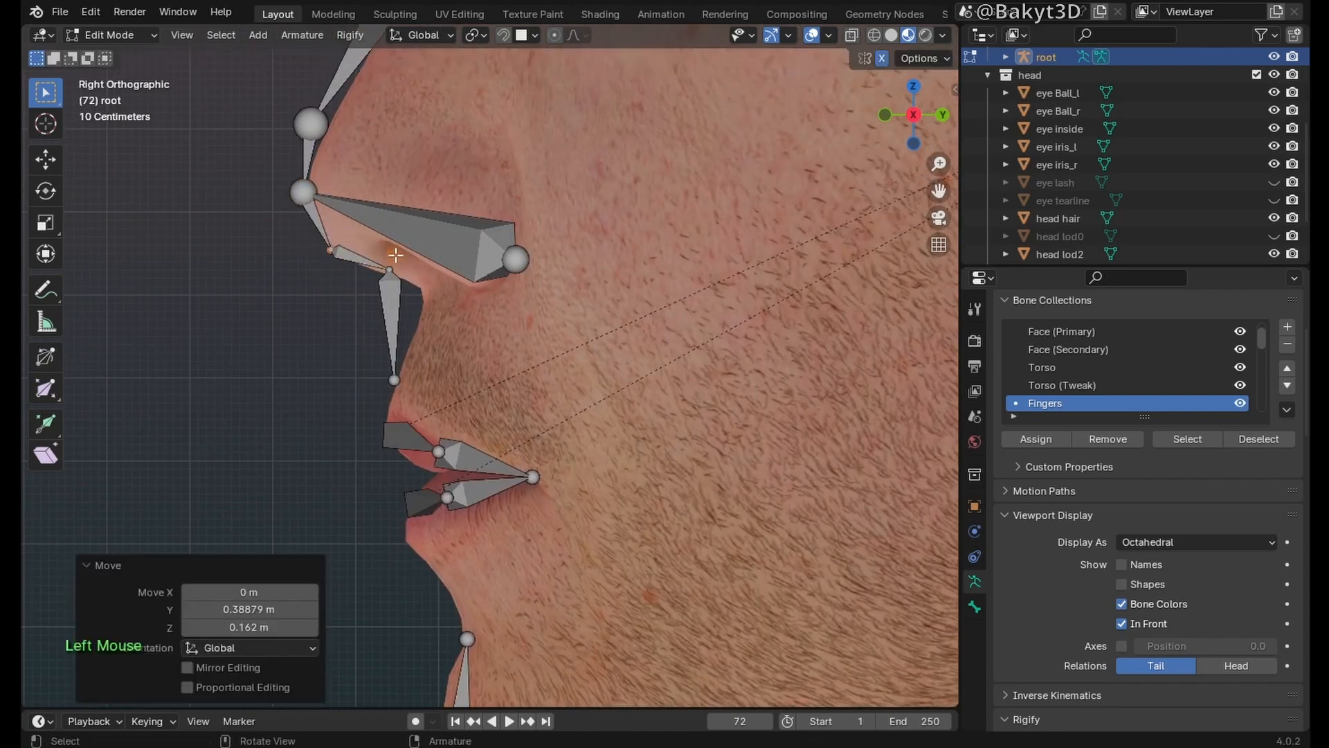
drag(394, 255, 435, 378)
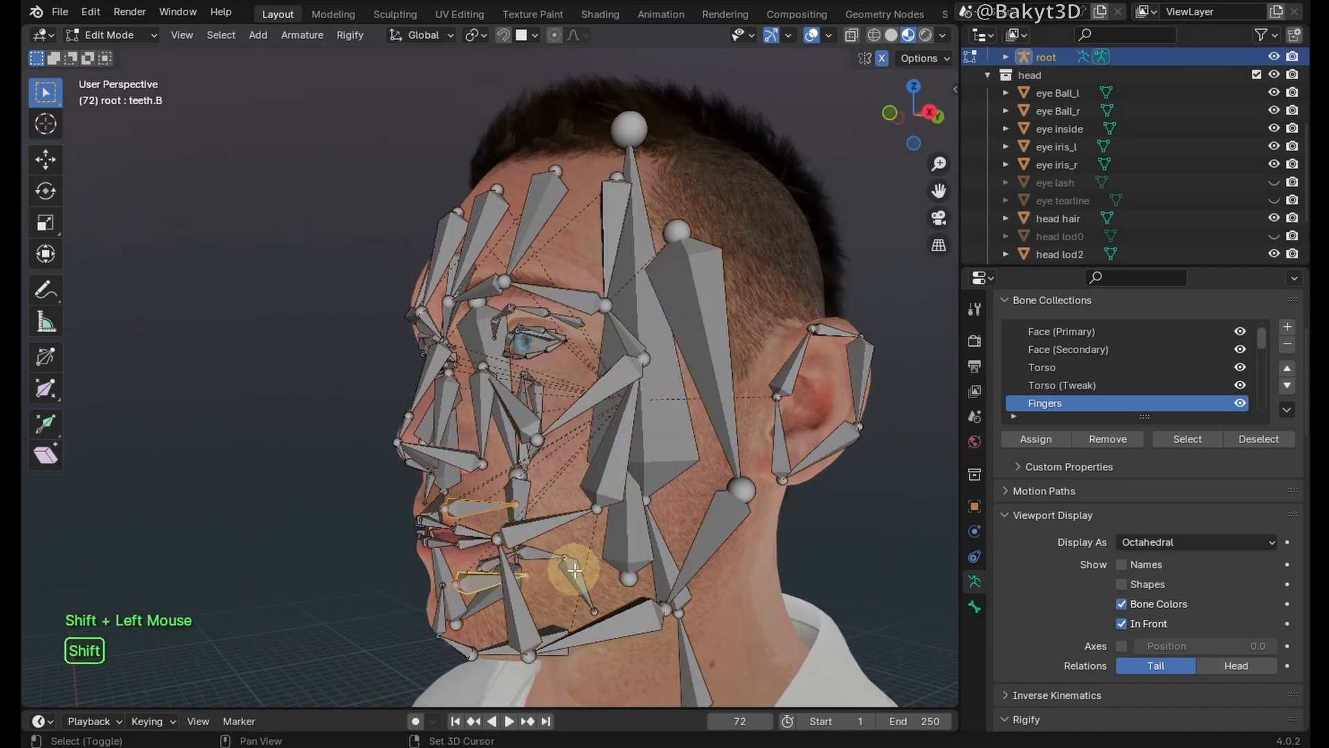
Step: Isolate teeth and tongue bones, move teeth.B onto the lower teeth and the tongue bone into the tongue
key(h)
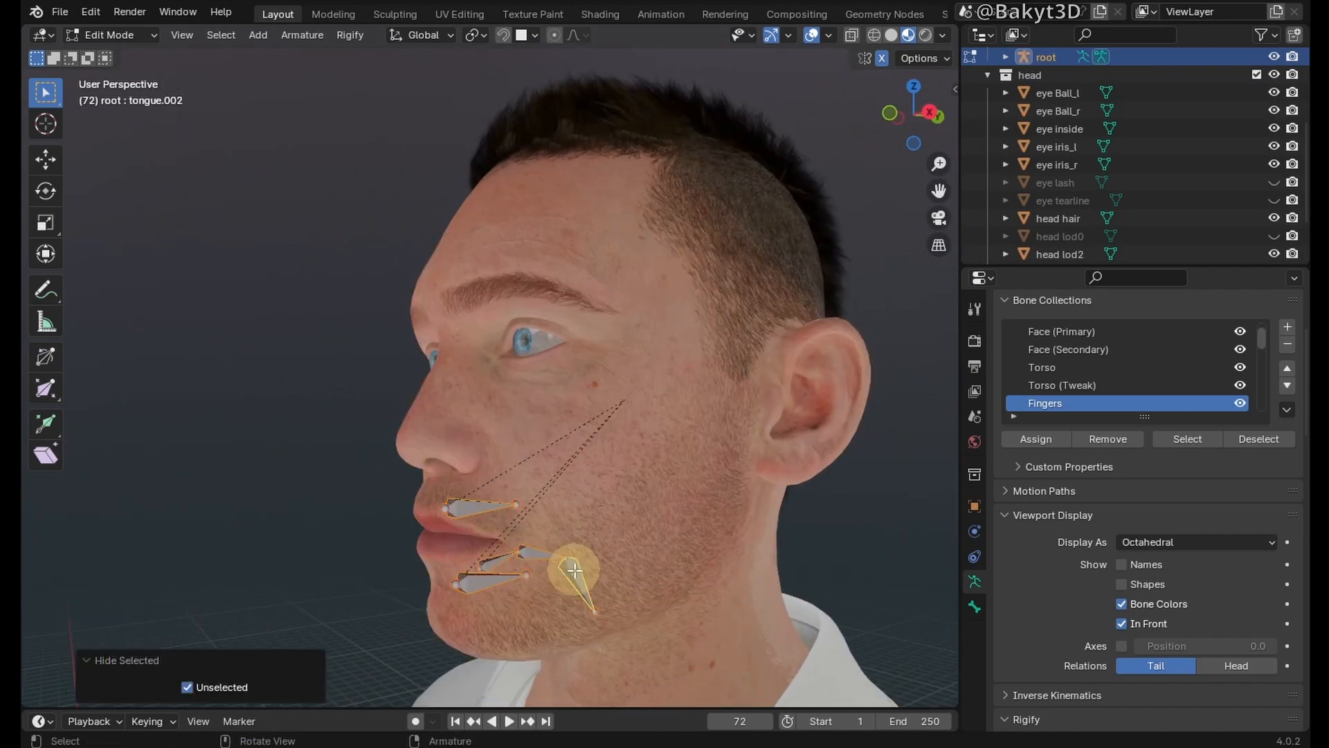
key(KP_3)
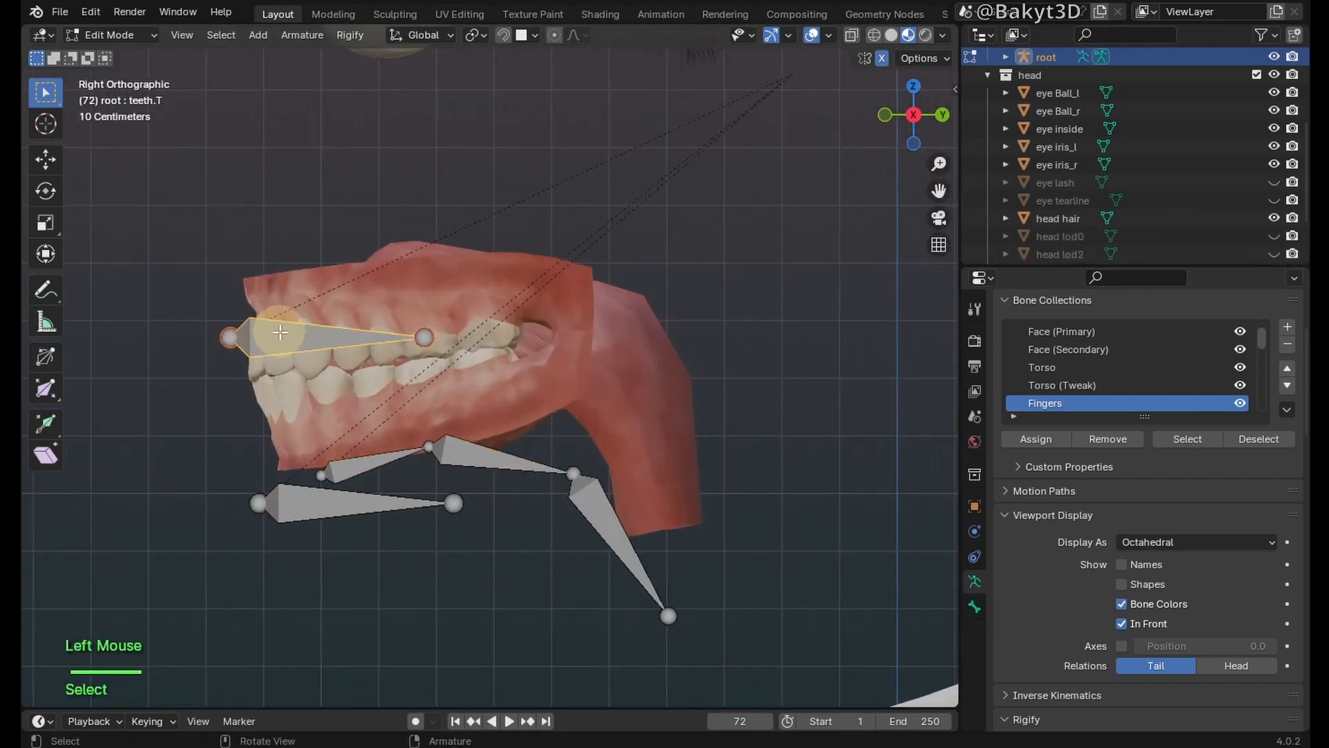
drag(279, 331, 356, 424)
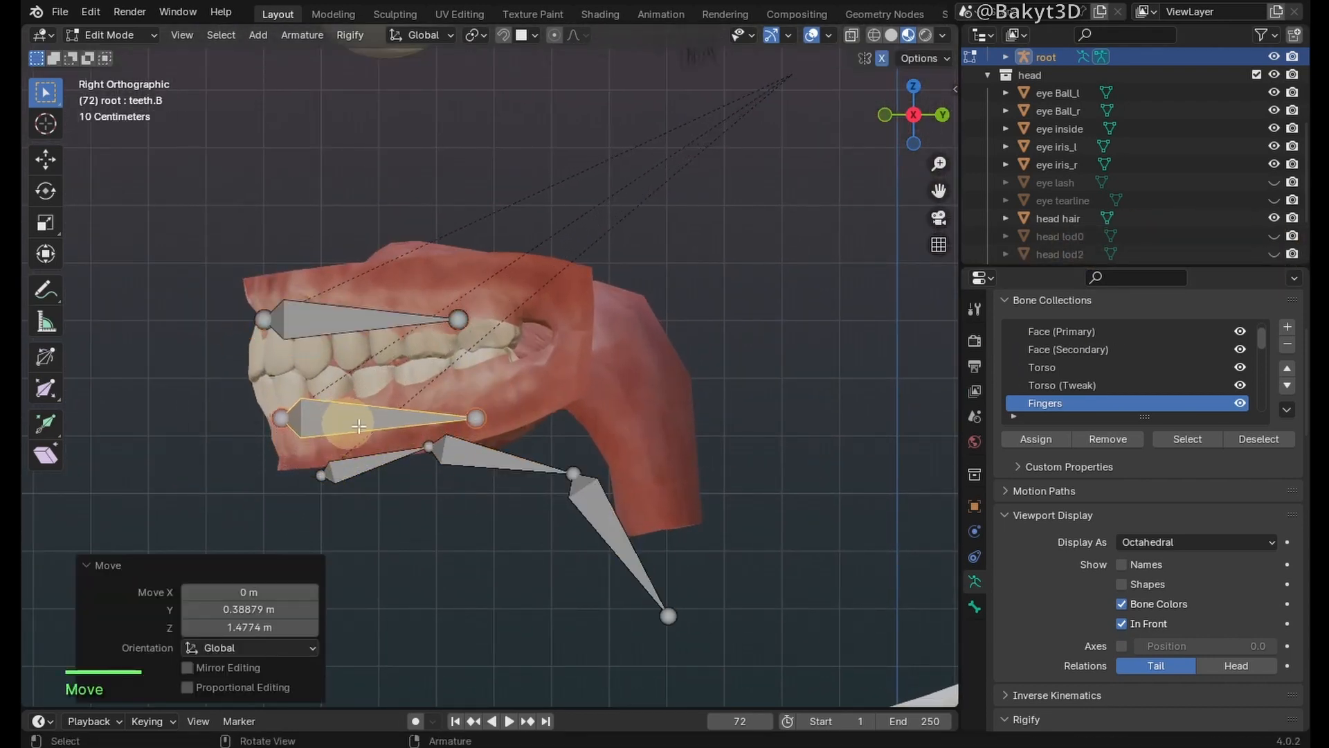
scroll(down, 3)
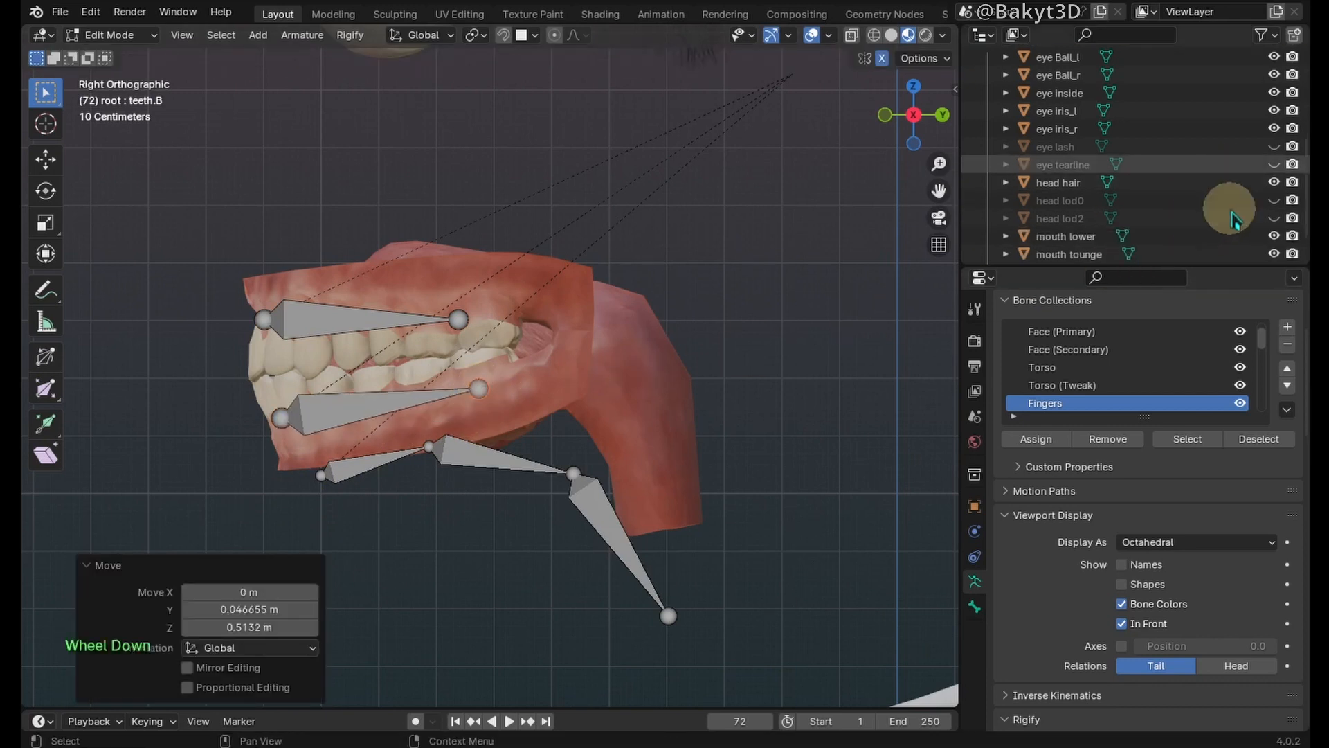
scroll(down, 3)
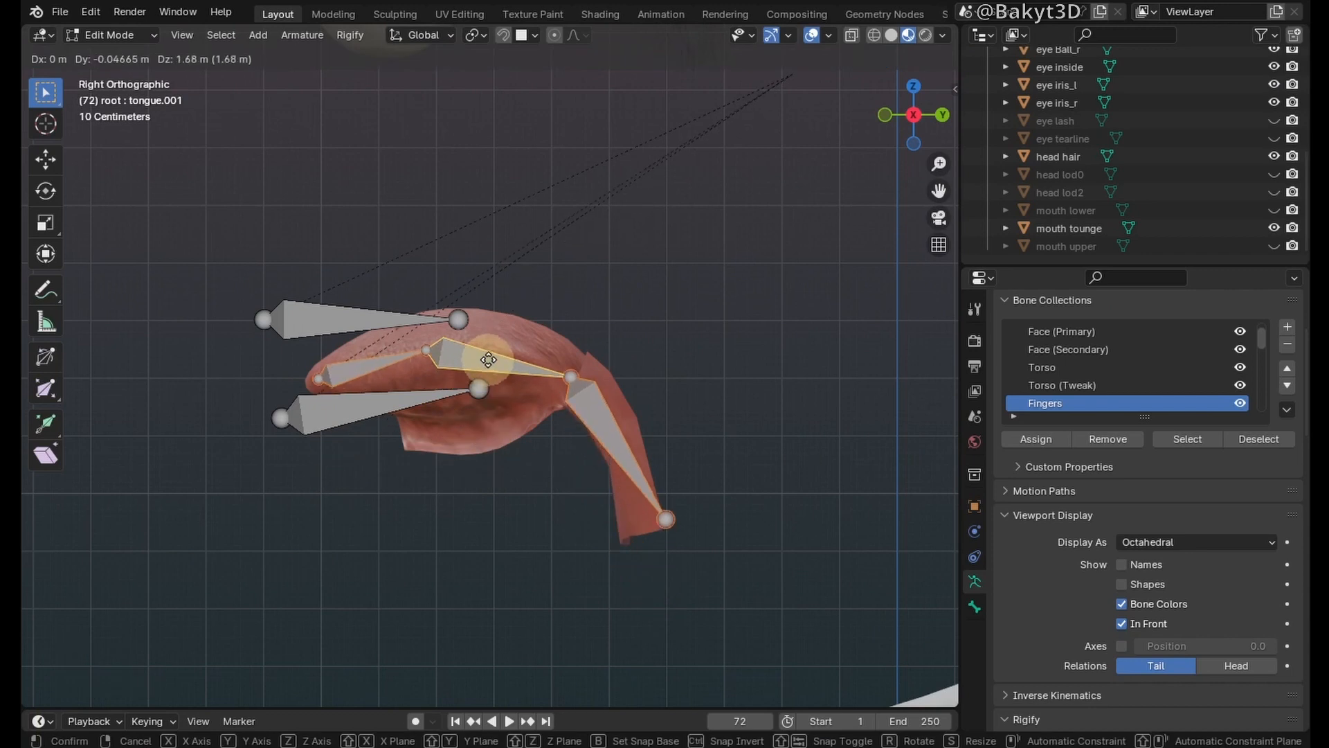
drag(487, 359, 677, 493)
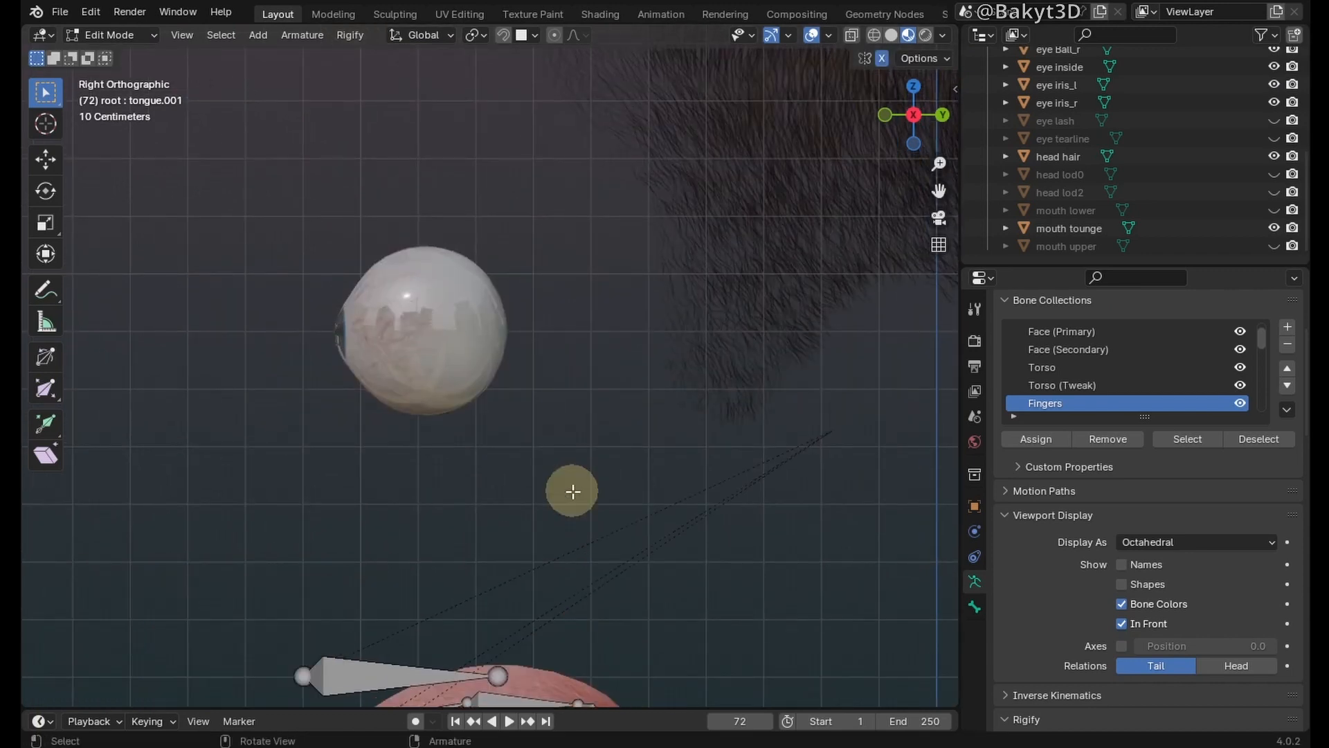
key(Tab)
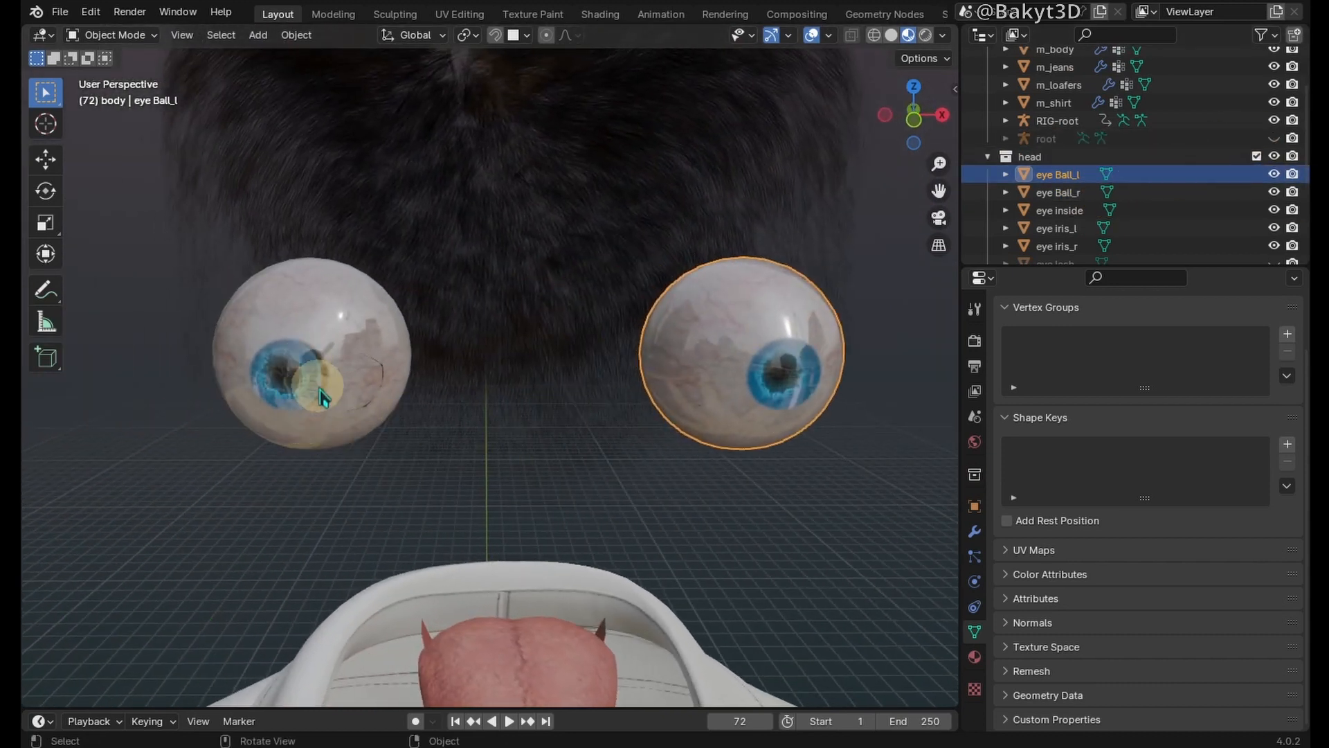
Step: Select the eye Ball_r object and bring up its Material eyeball.R node tree
click(1058, 209)
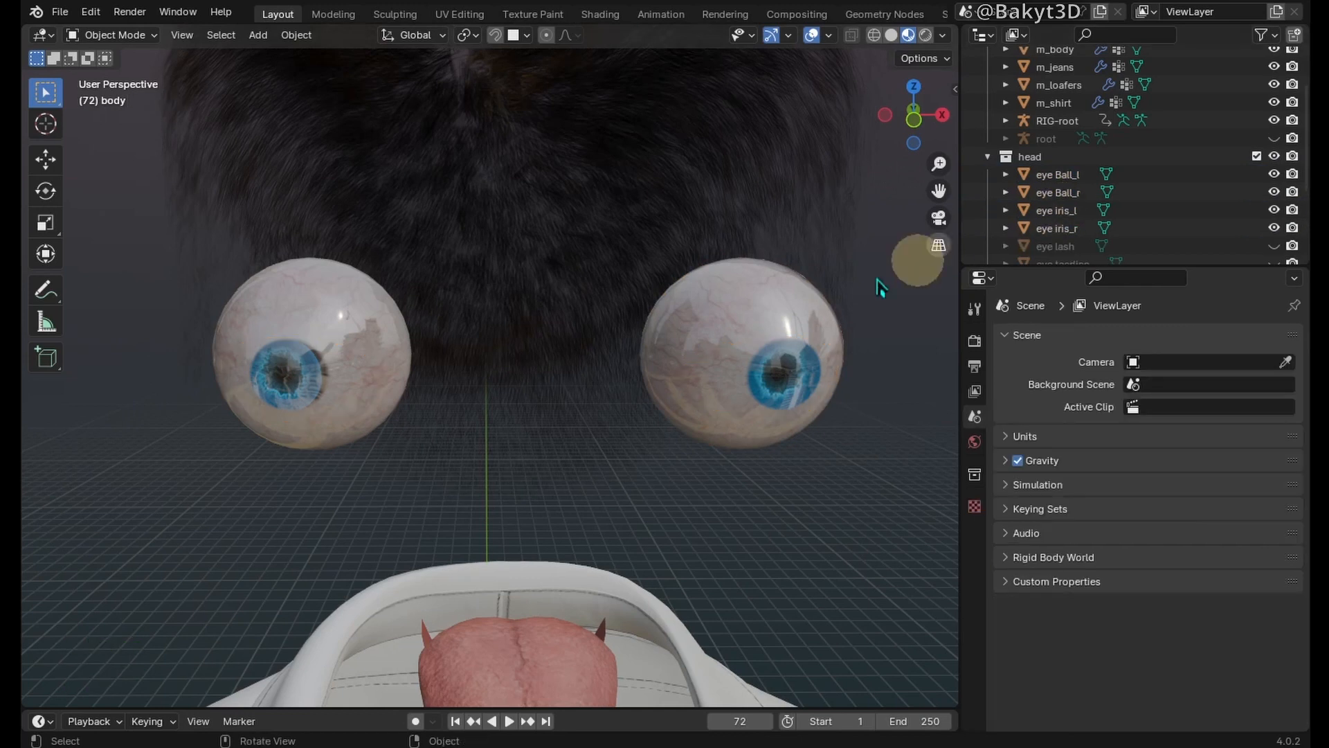
click(309, 356)
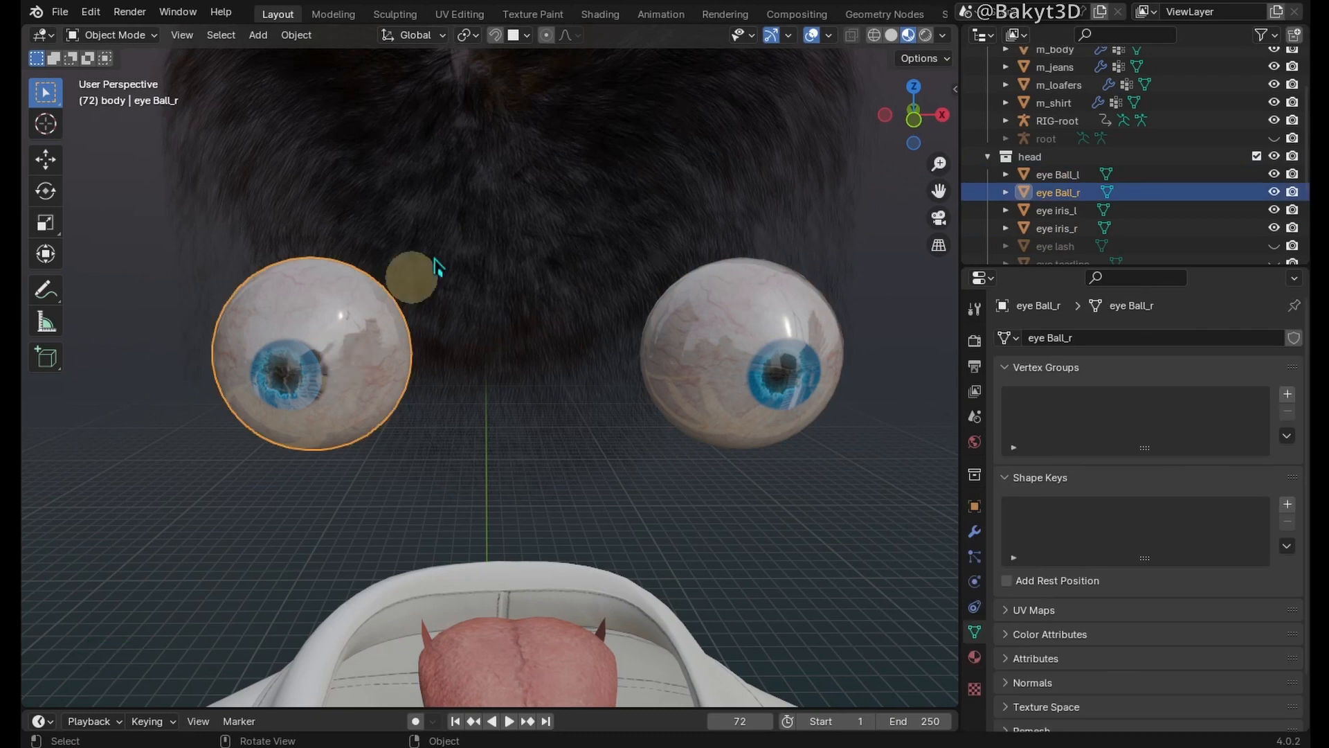
click(599, 14)
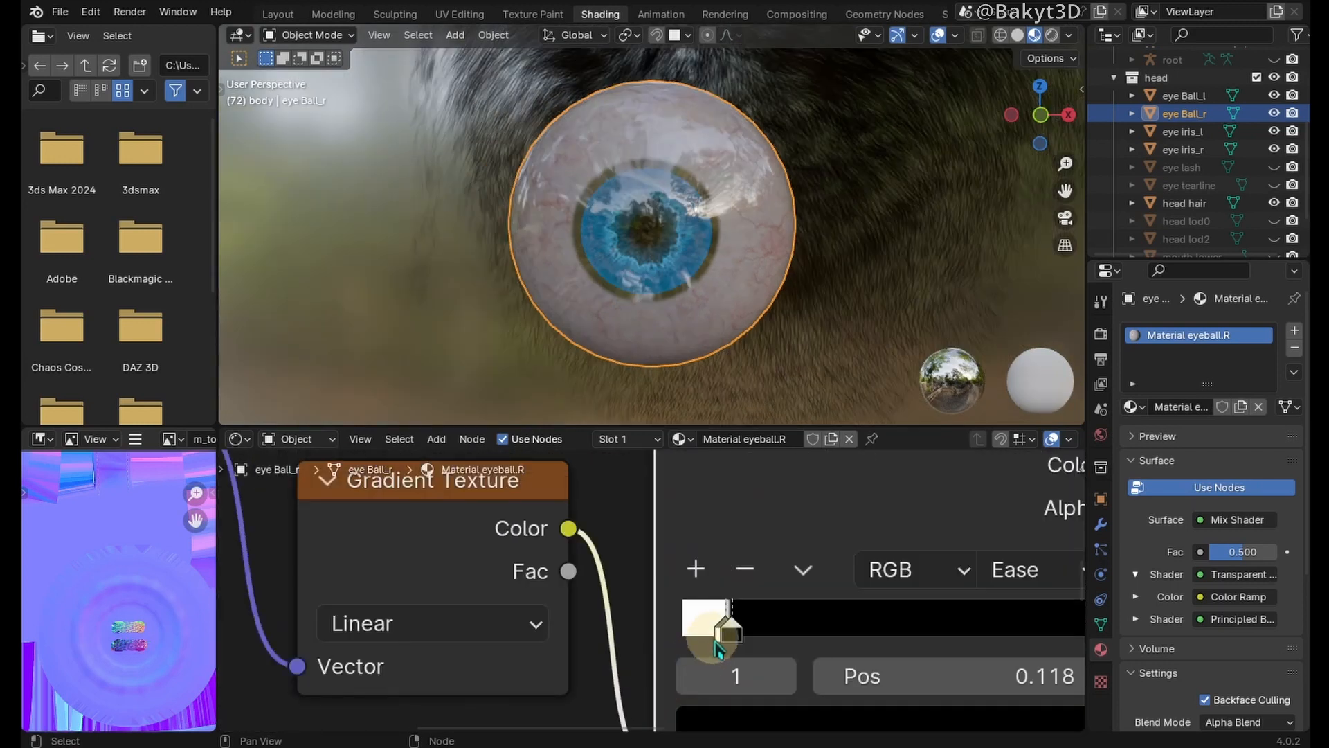
Step: Shift the eyeball.R ColorRamp stop to about Pos 0.095 and return to the Layout workspace
drag(712, 627, 700, 627)
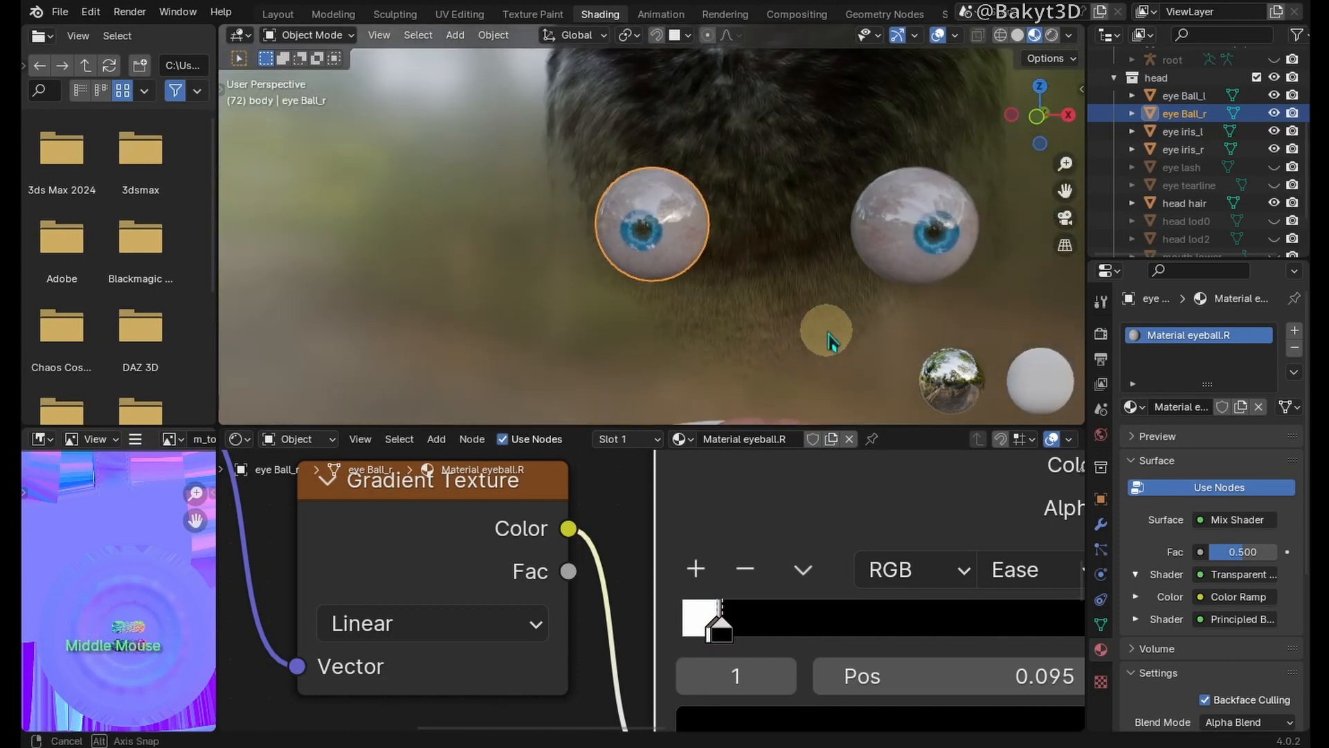
click(278, 14)
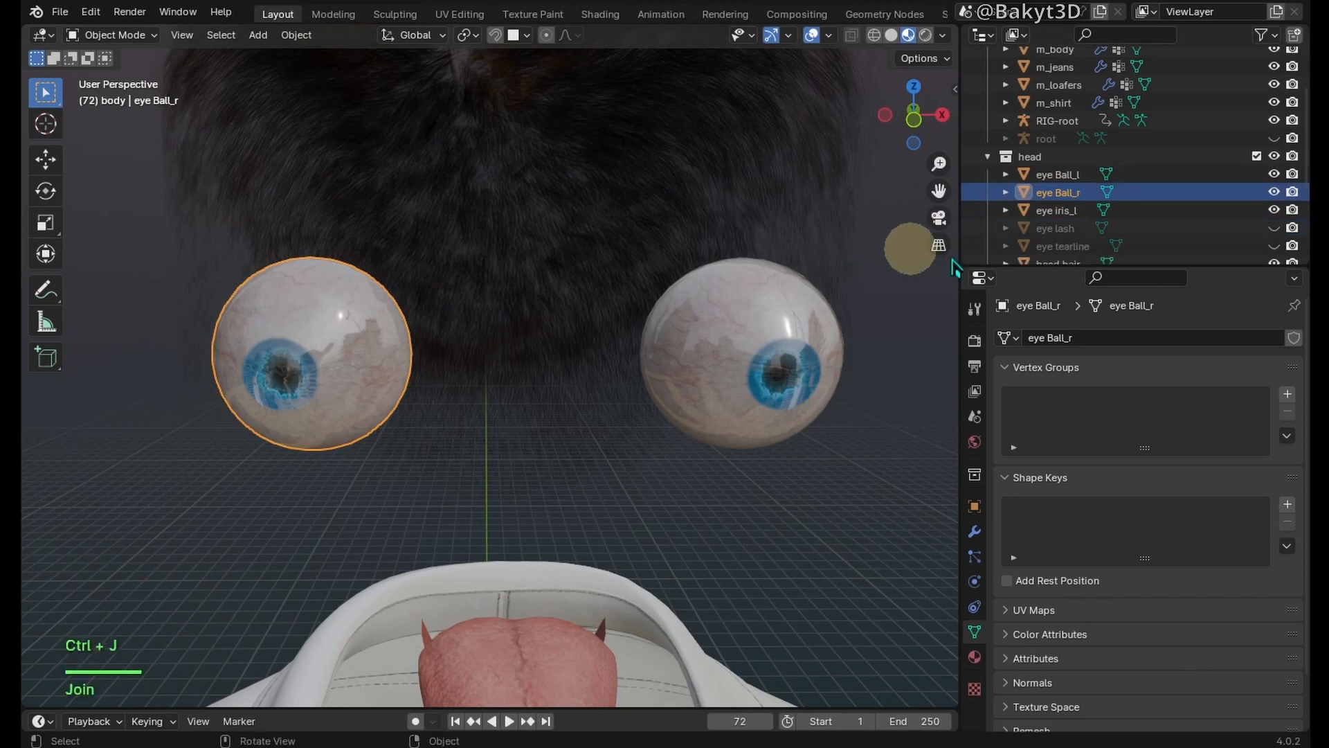
Step: Snap the 3D cursor to the centre of the left iris vertex selection
click(1058, 174)
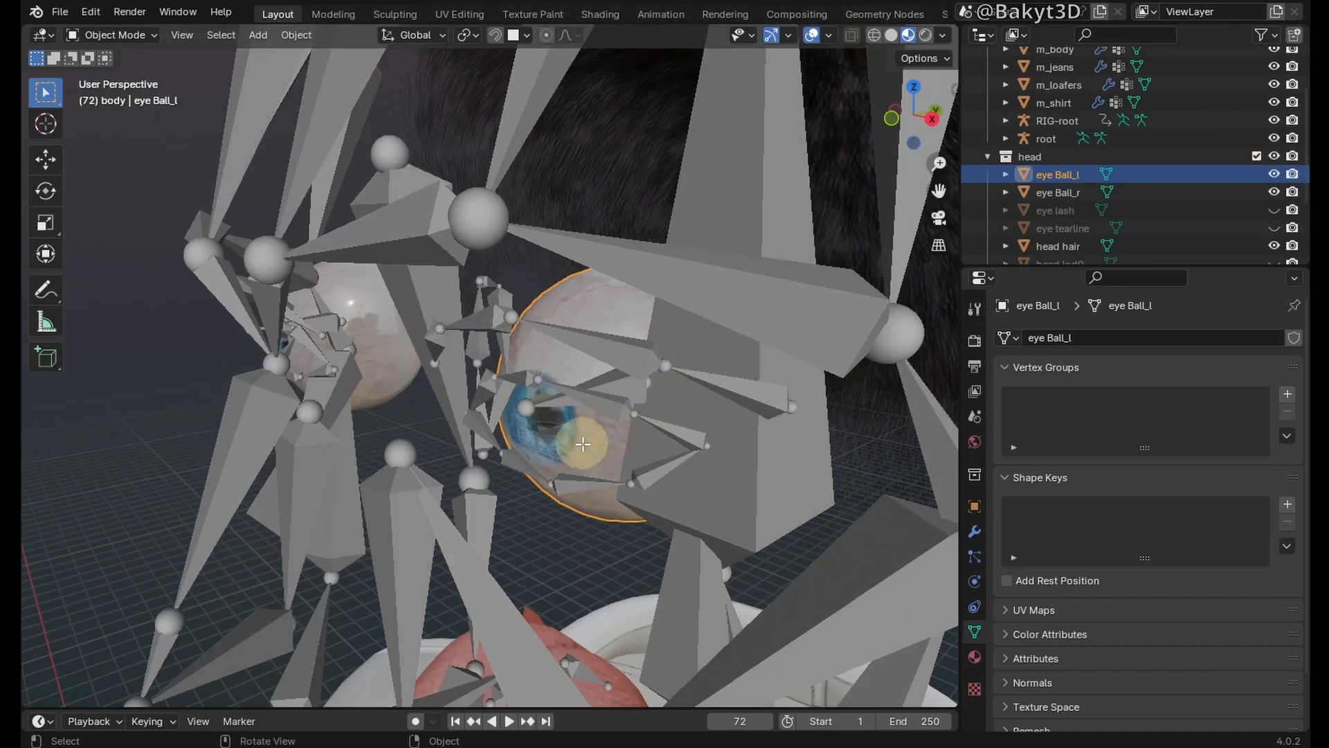
key(Tab)
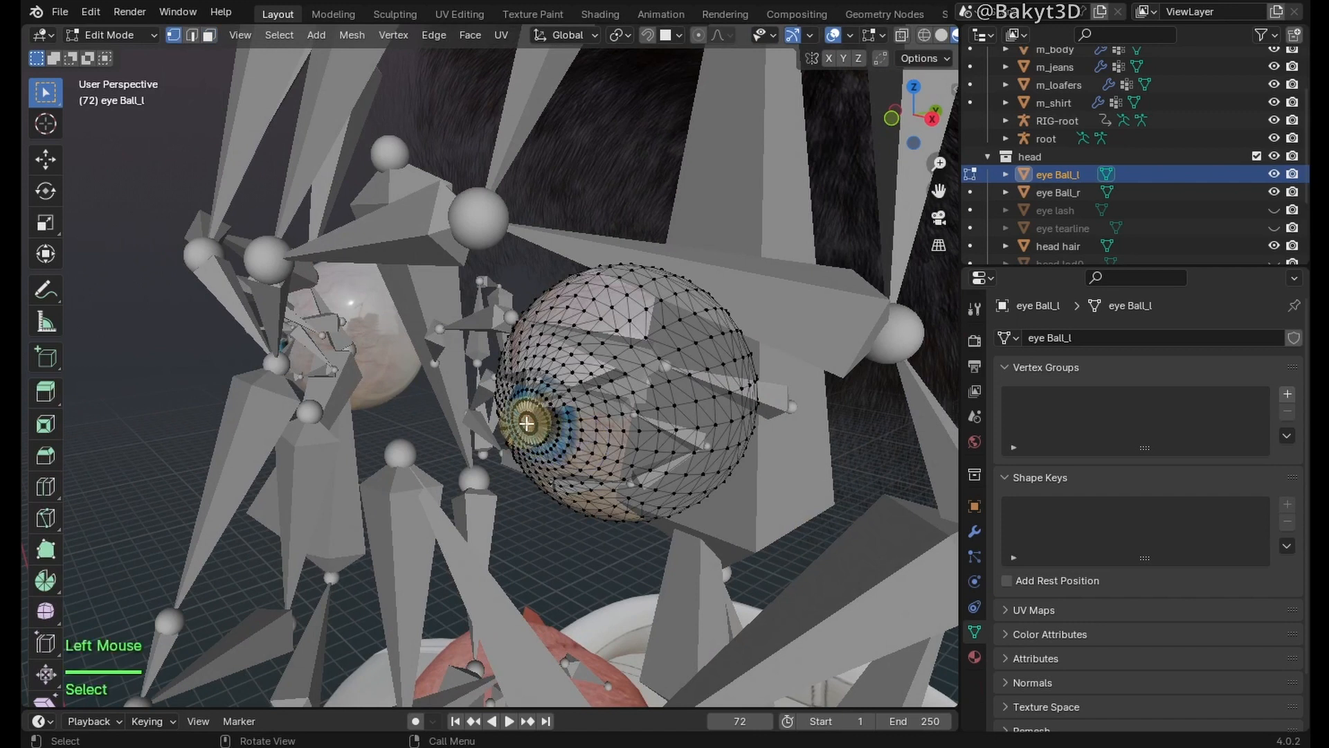
key(shift+s)
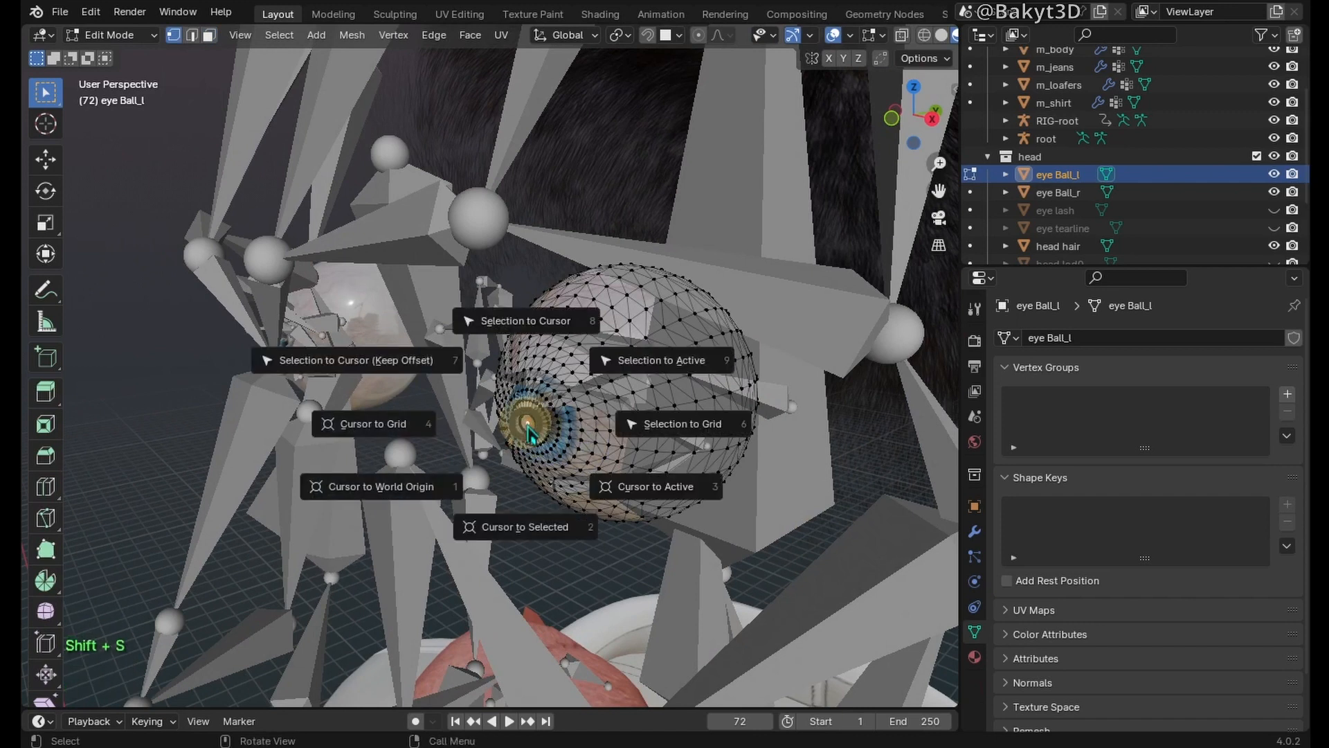
key(Tab)
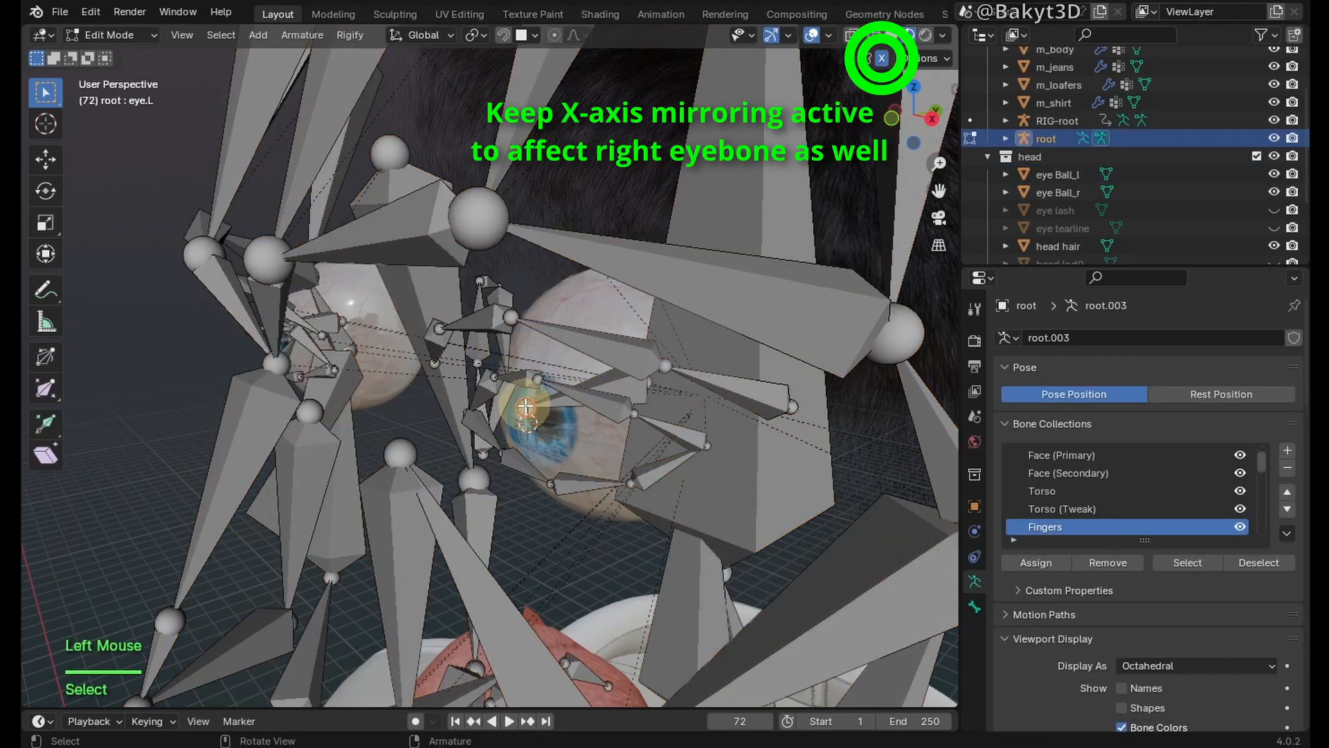
key(shift+s)
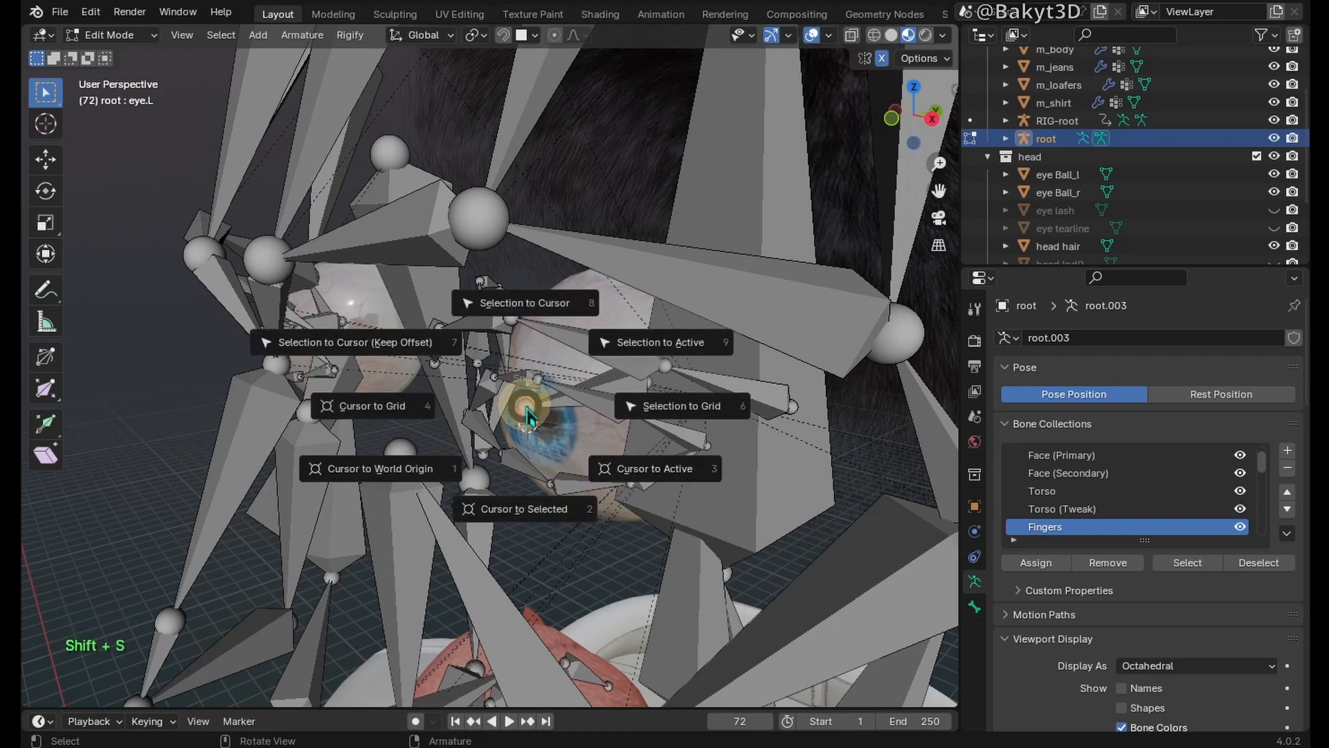
click(524, 303)
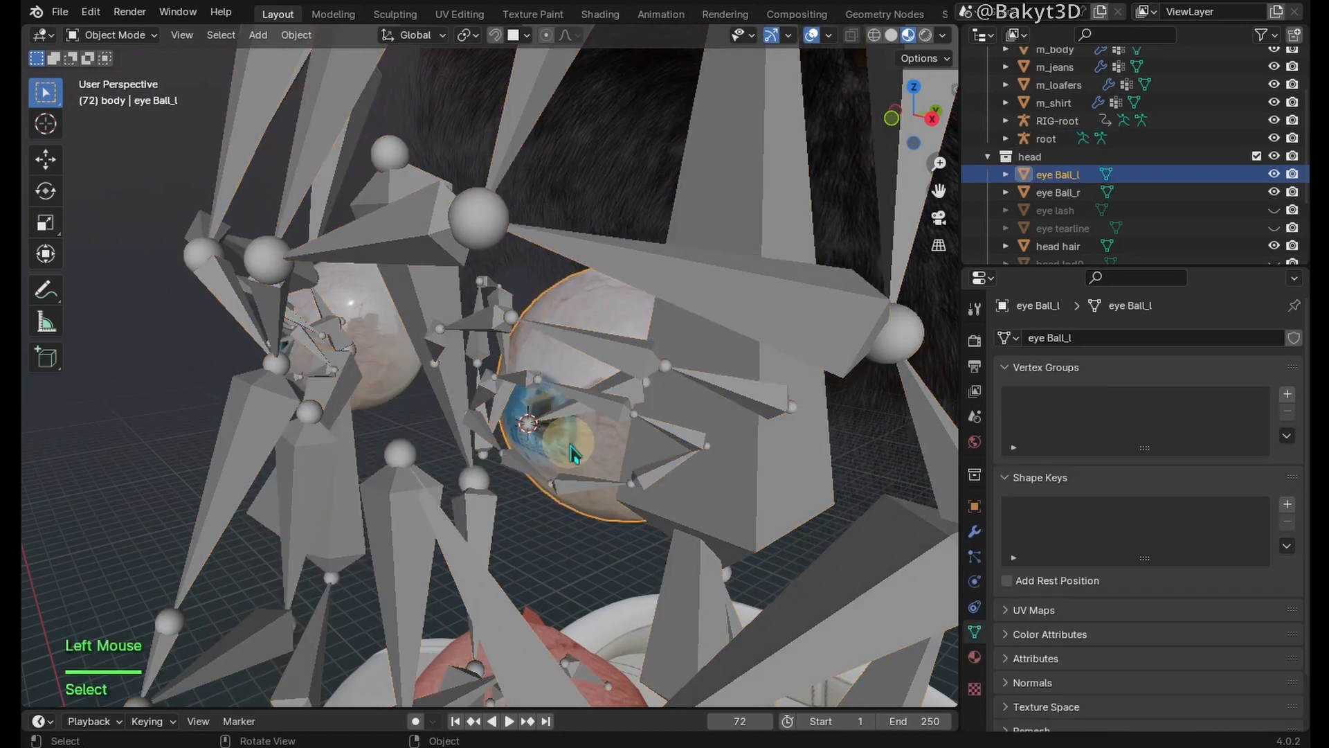
Step: Snap the metarig's eye.L bone to the cursor with X-mirror, then leave bone editing
click(296, 35)
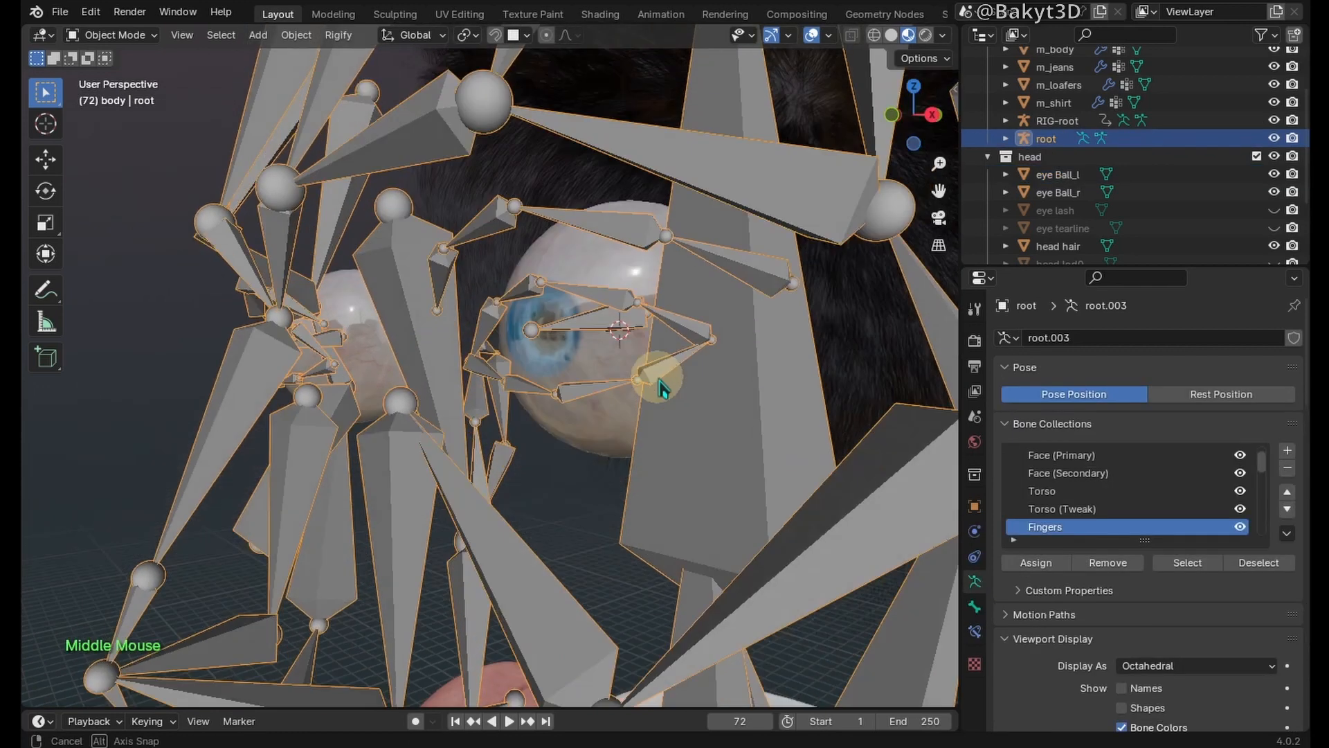
key(Tab)
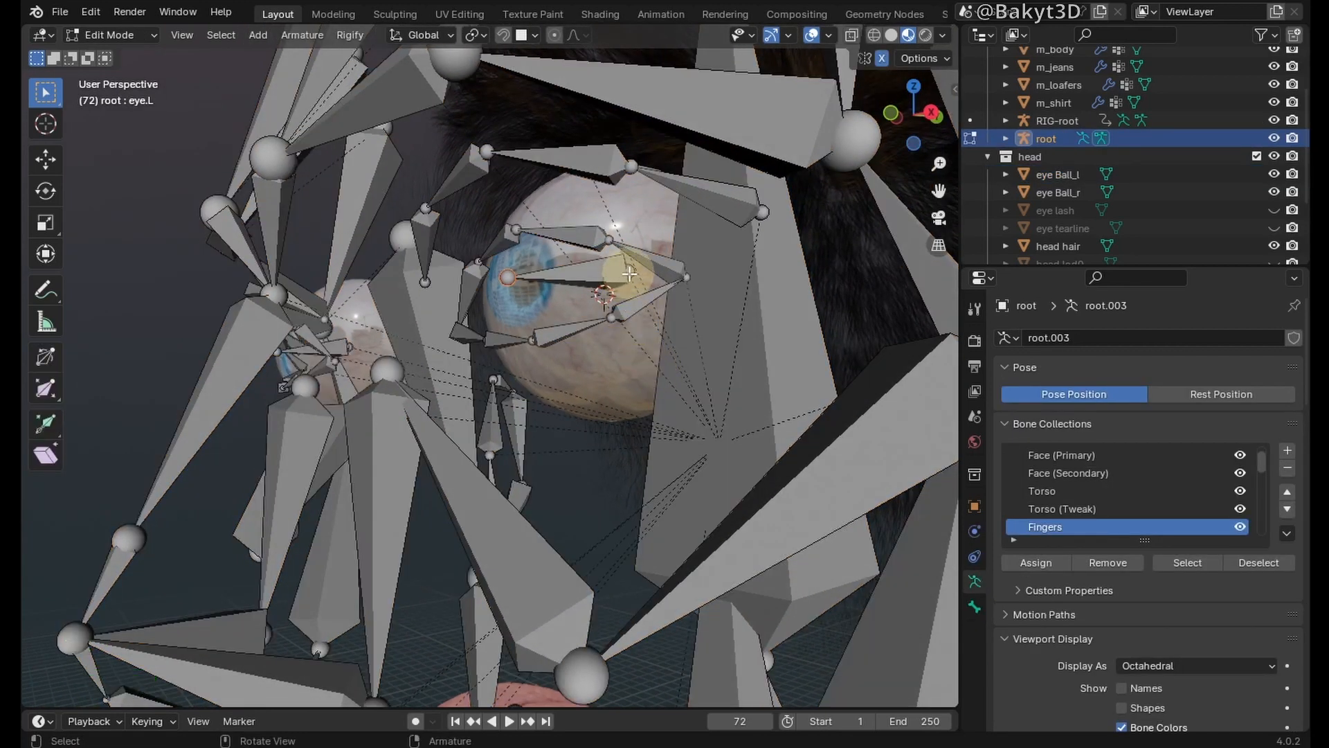
key(shift+s)
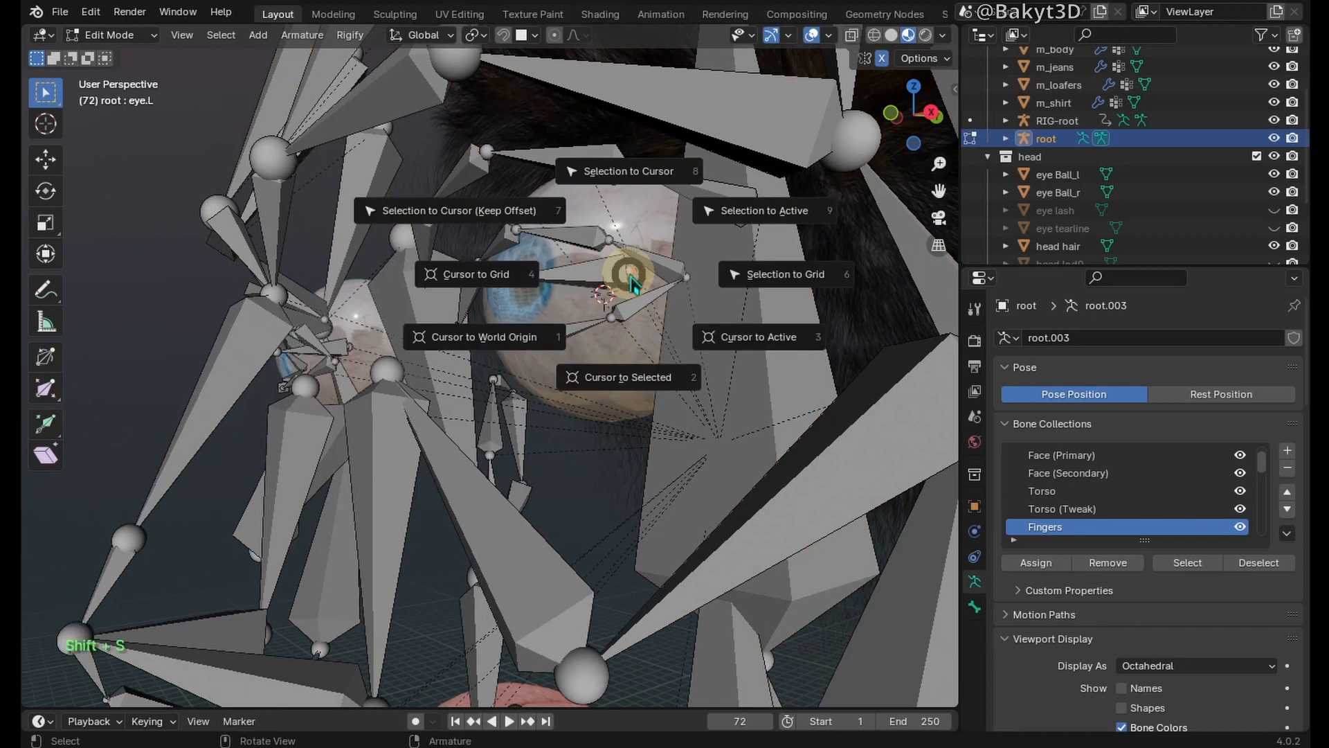
click(628, 170)
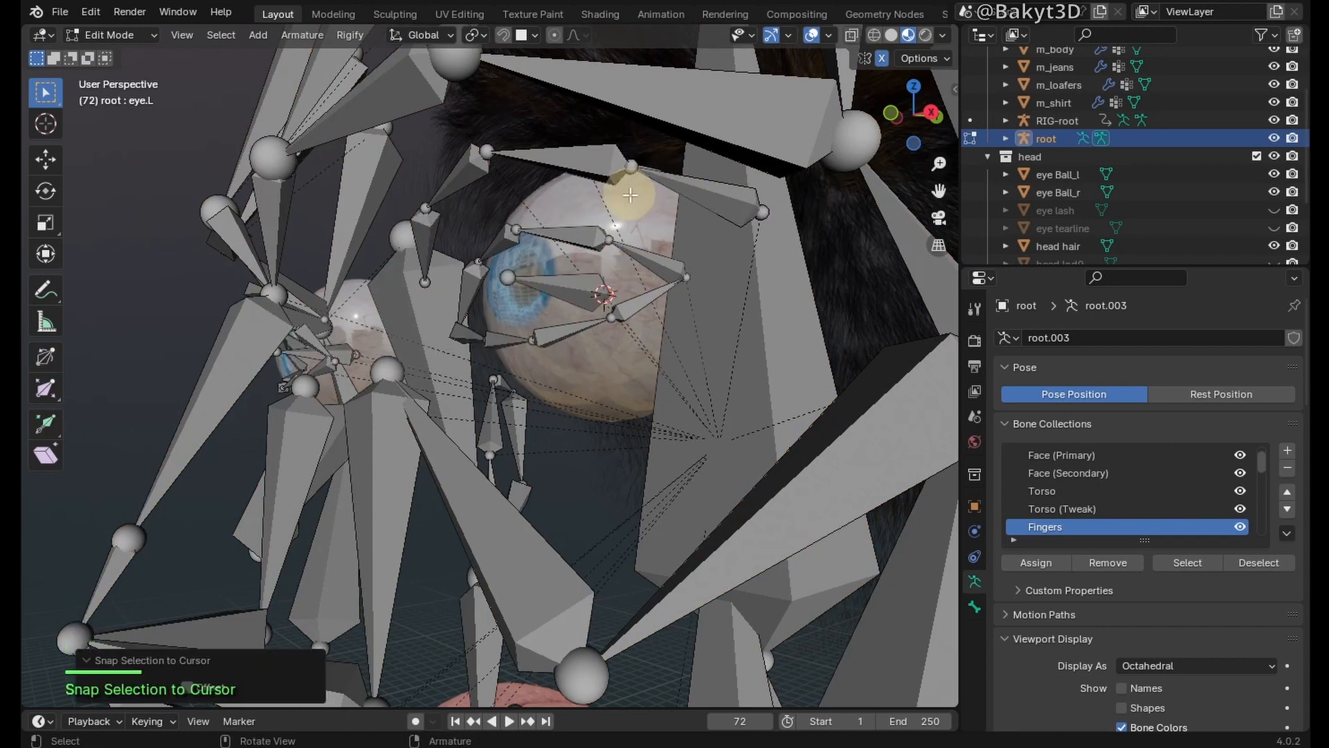
click(576, 284)
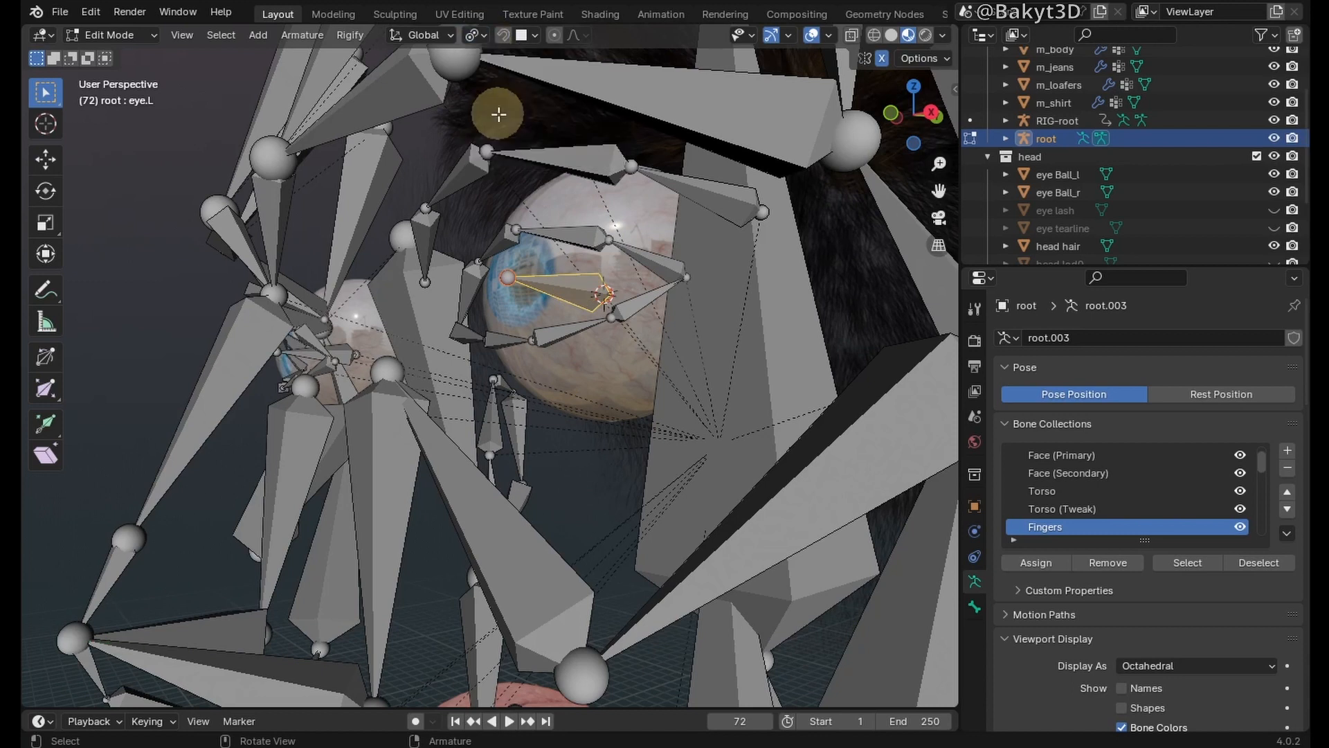
key(s)
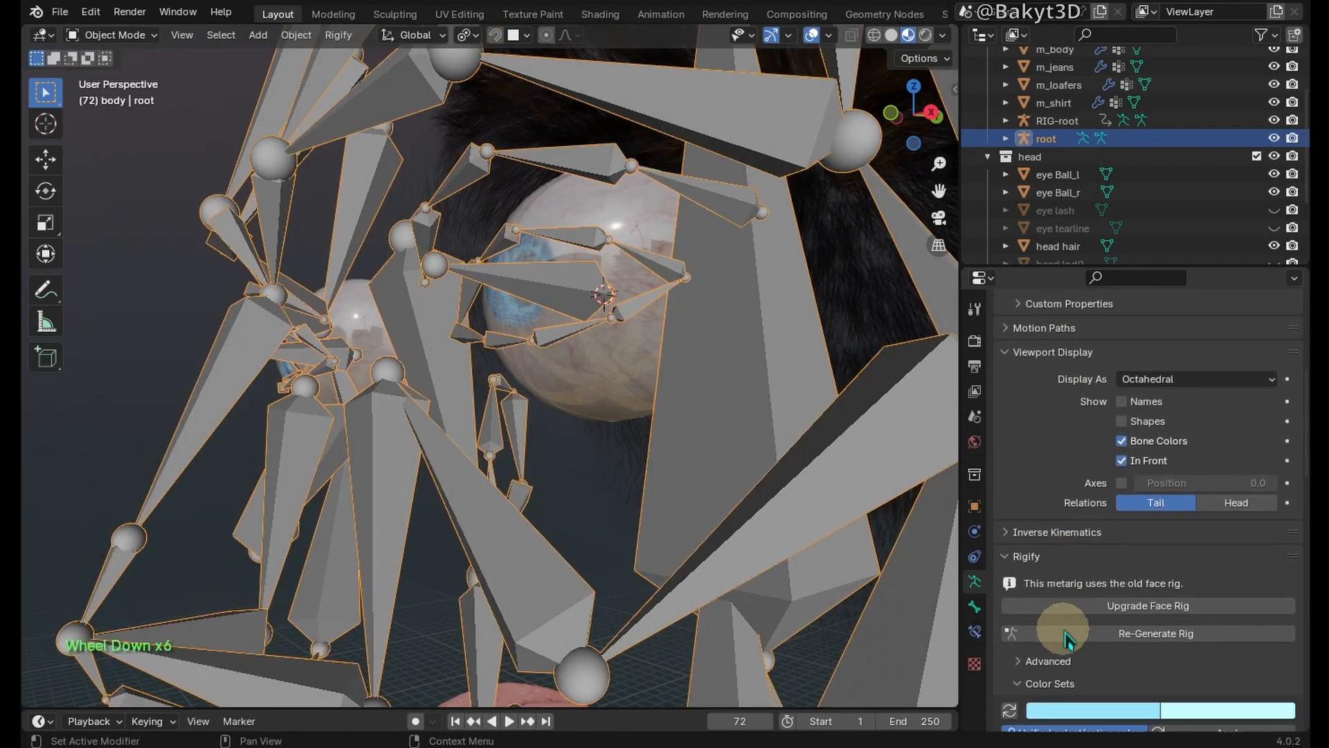
Step: Re-generate the Rigify rig and parent the head to RIG-root with automatic weights
click(1155, 632)
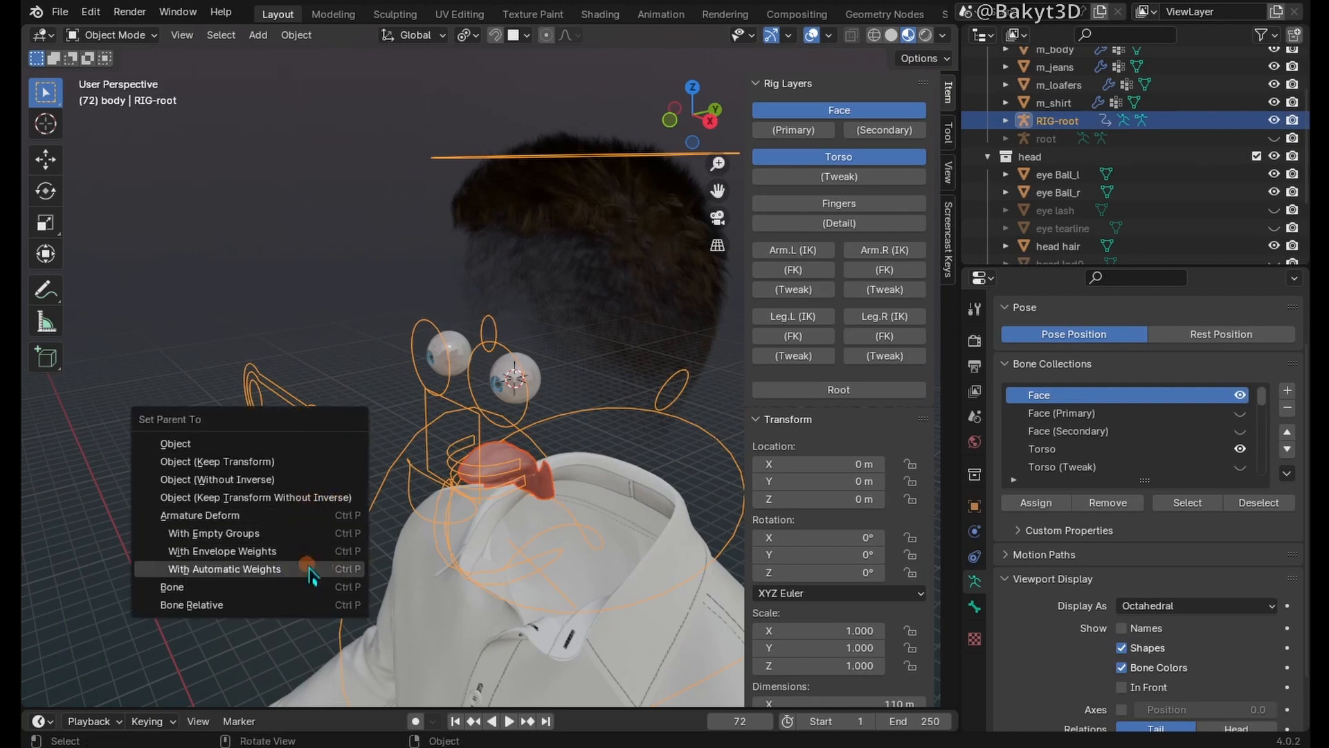
click(224, 569)
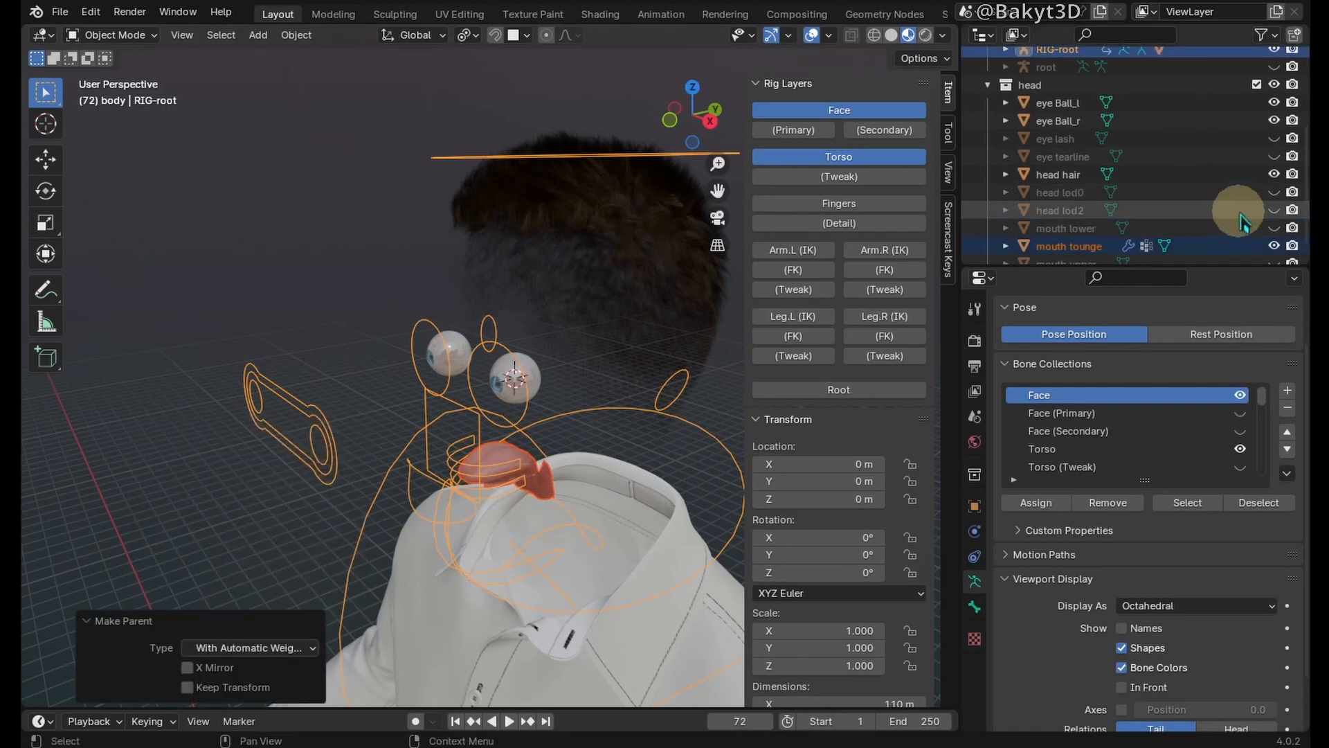
click(1059, 209)
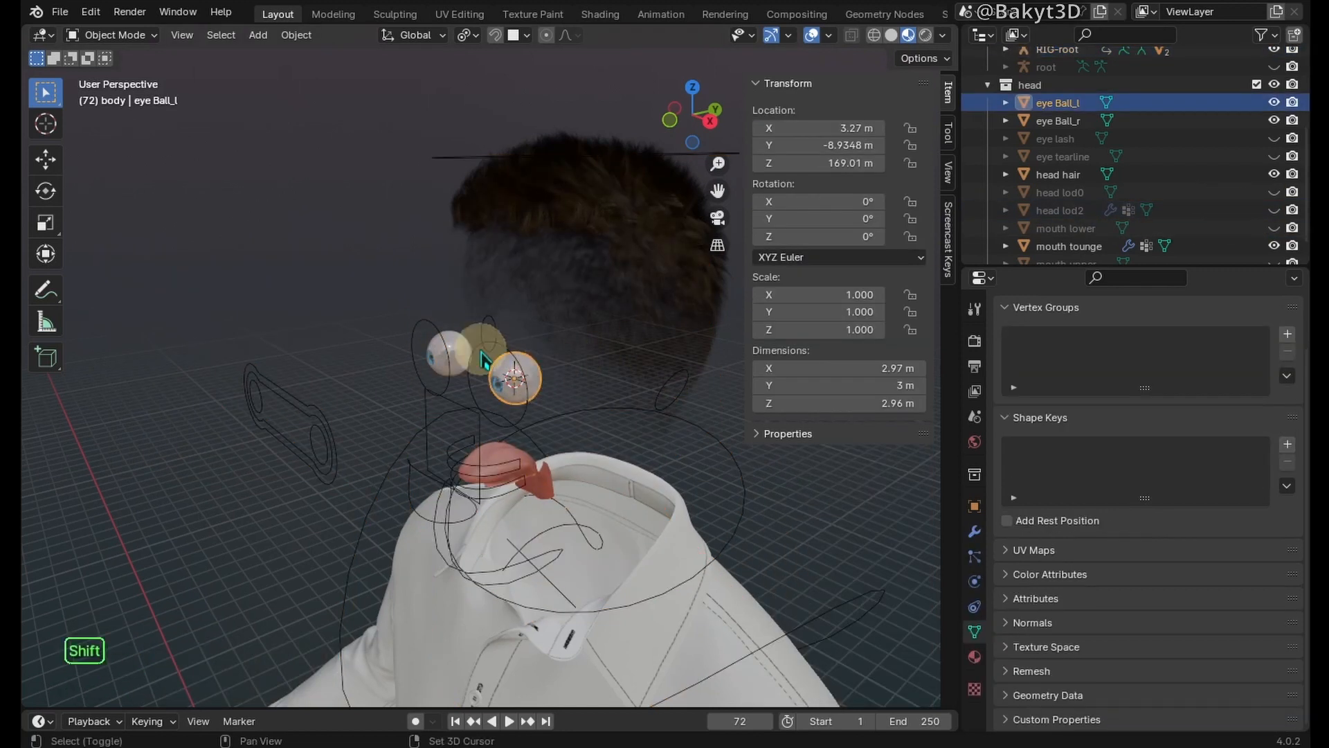
Step: Parent the eyeballs to RIG-root and give the eyeball vertices full weight on their DEF-eye group
click(522, 459)
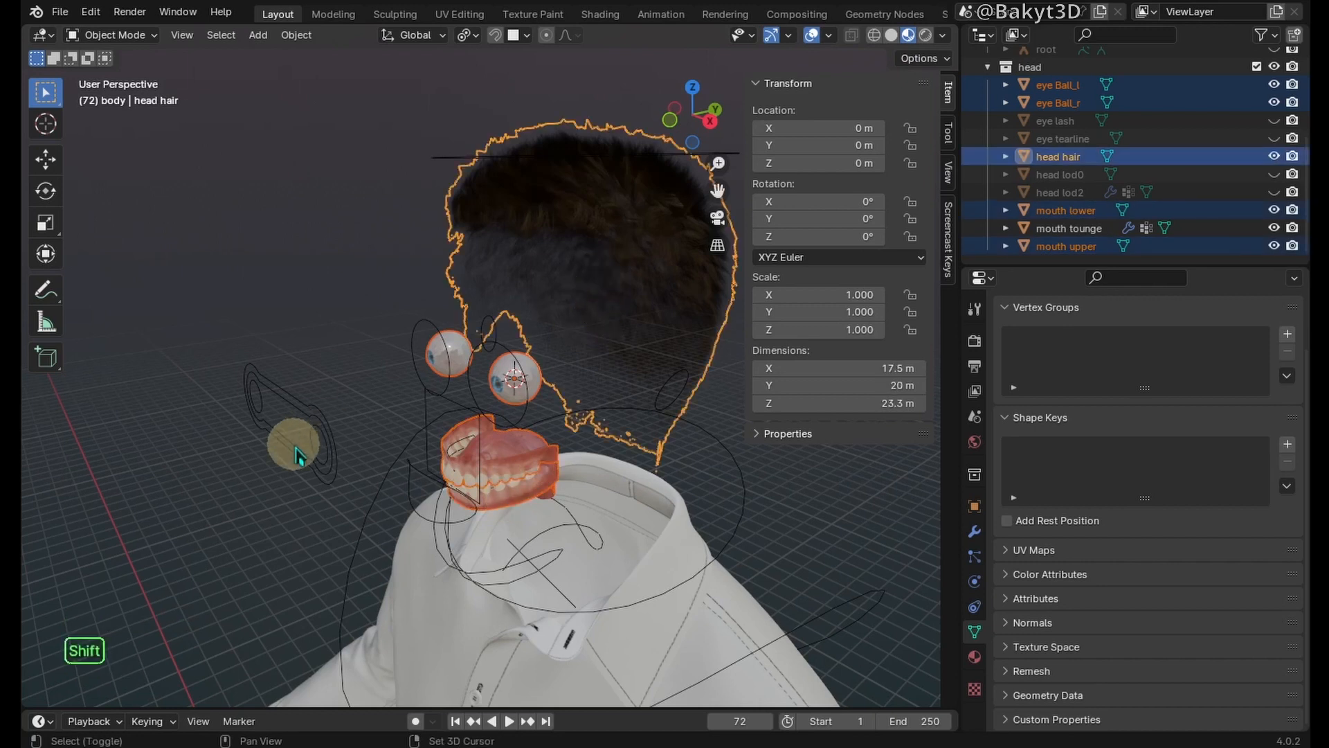
key(ctrl+p)
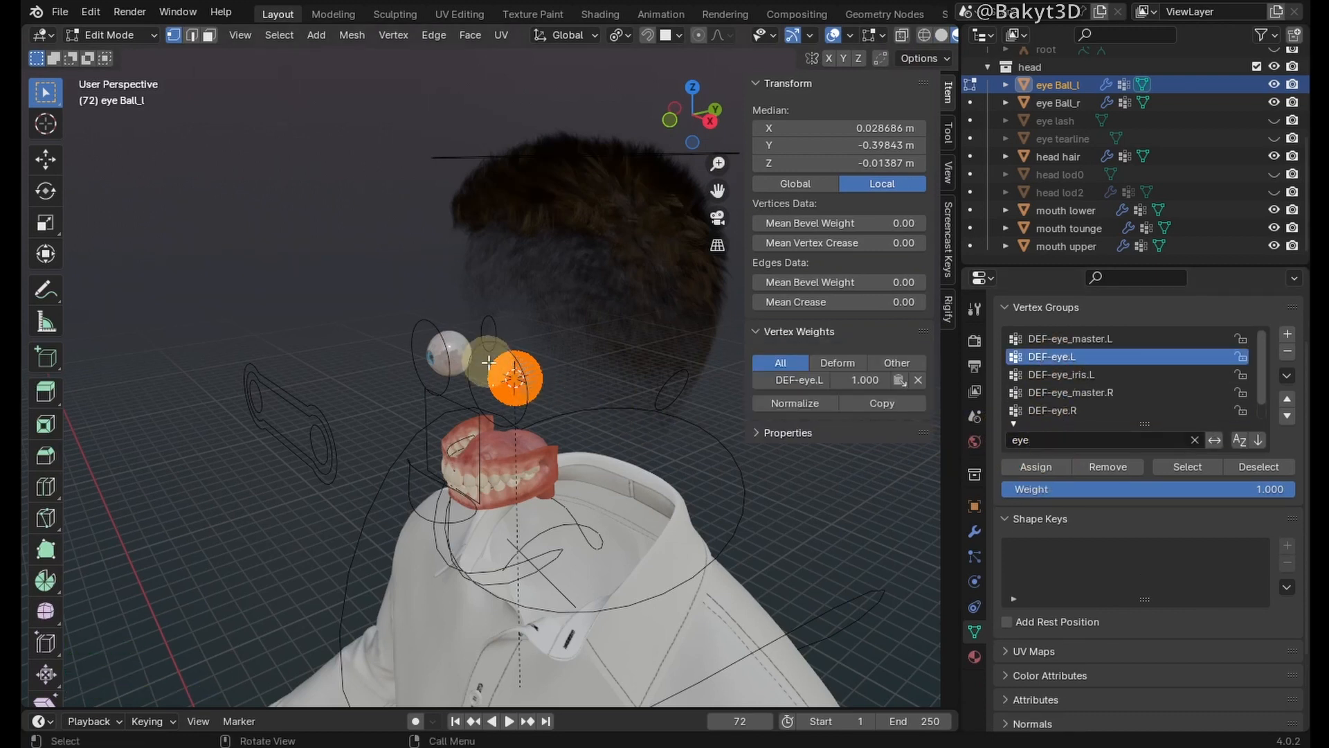
key(a)
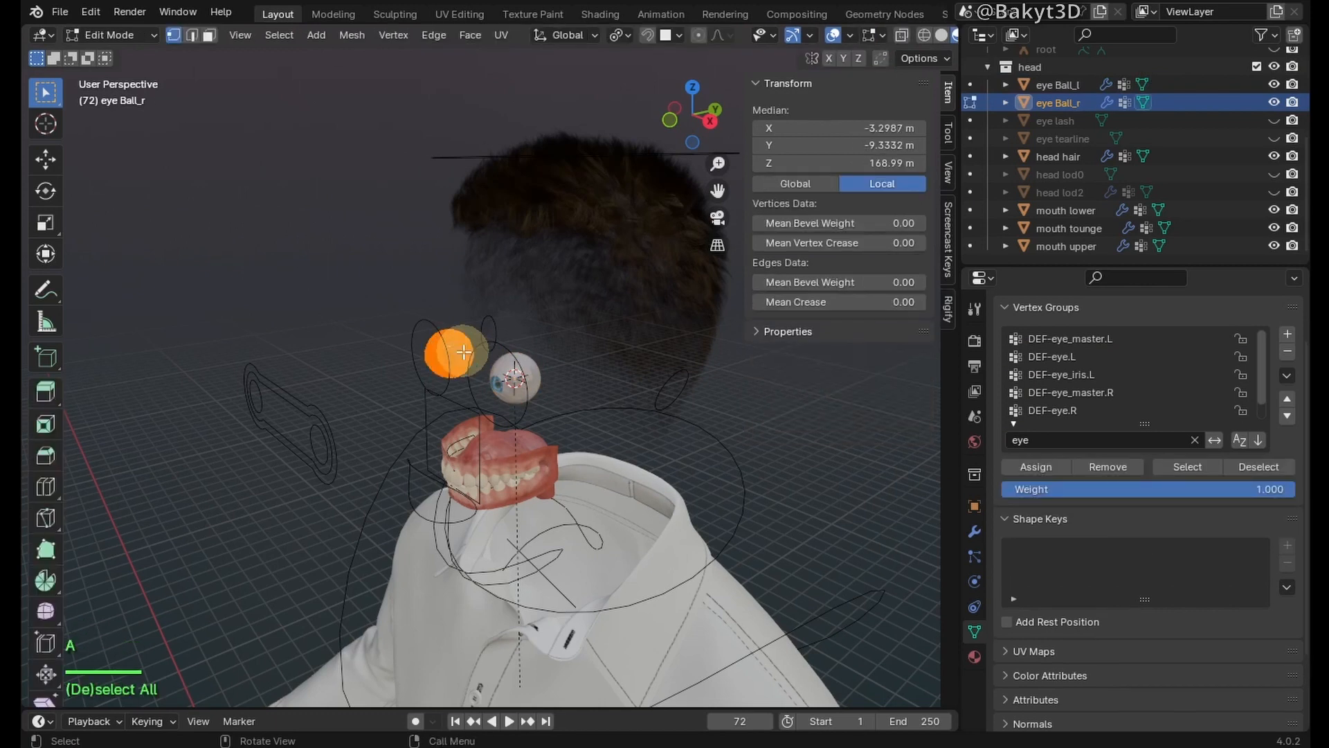
click(1036, 467)
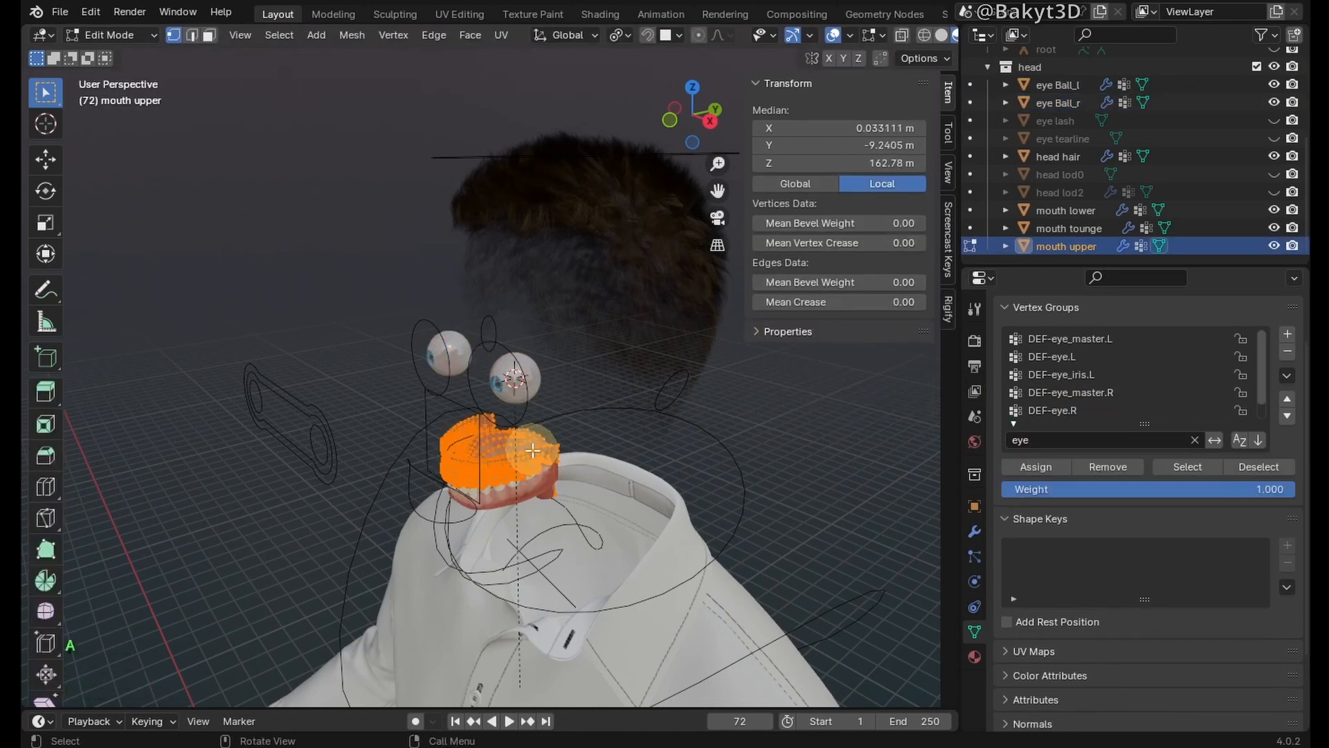
Step: Assign the upper teeth vertices to DEF-teeth.T and the hair vertices to DEF-head
text(tee)
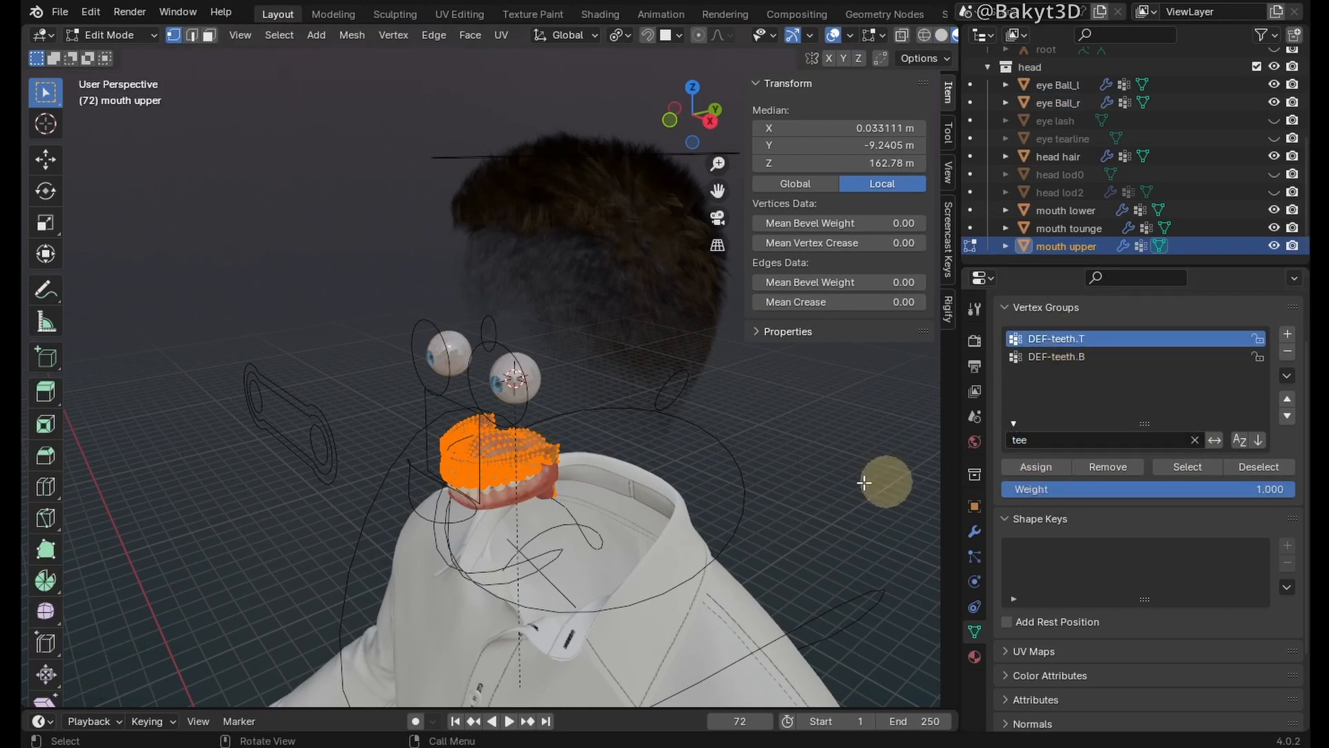
key(a)
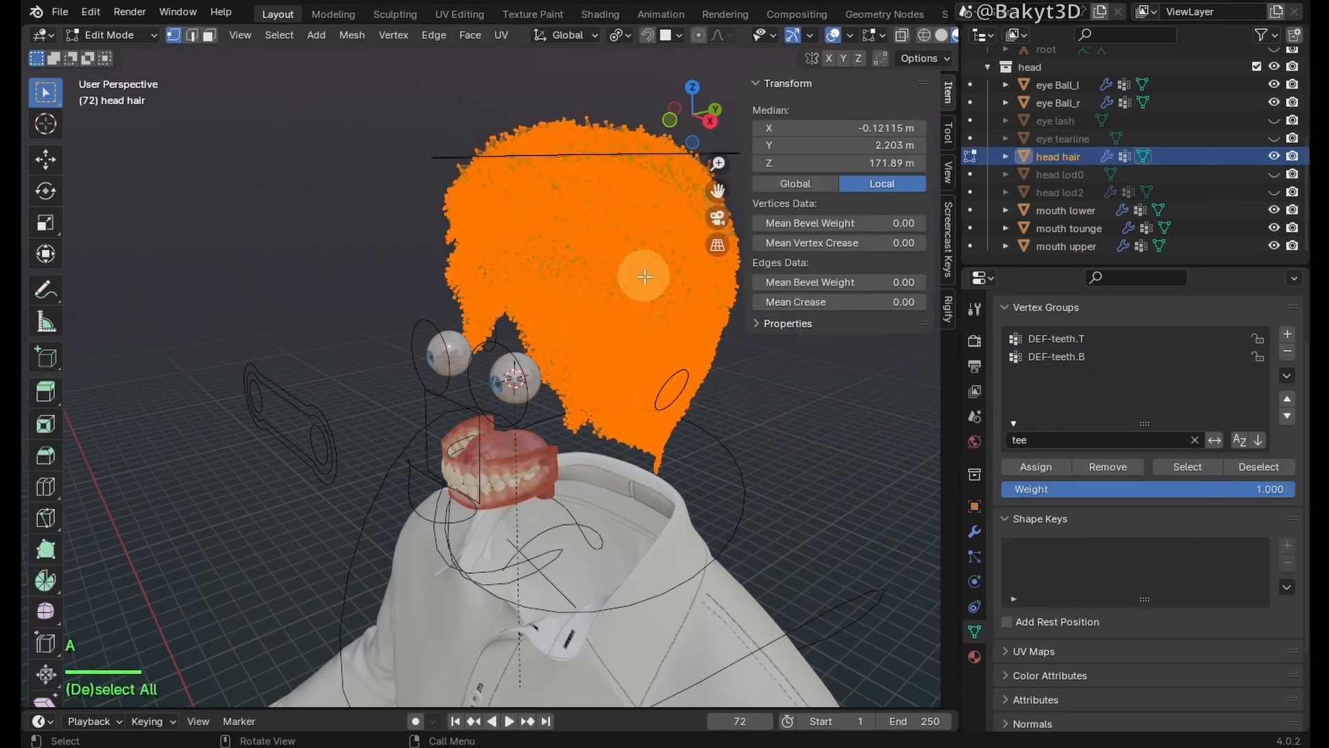
text(hea)
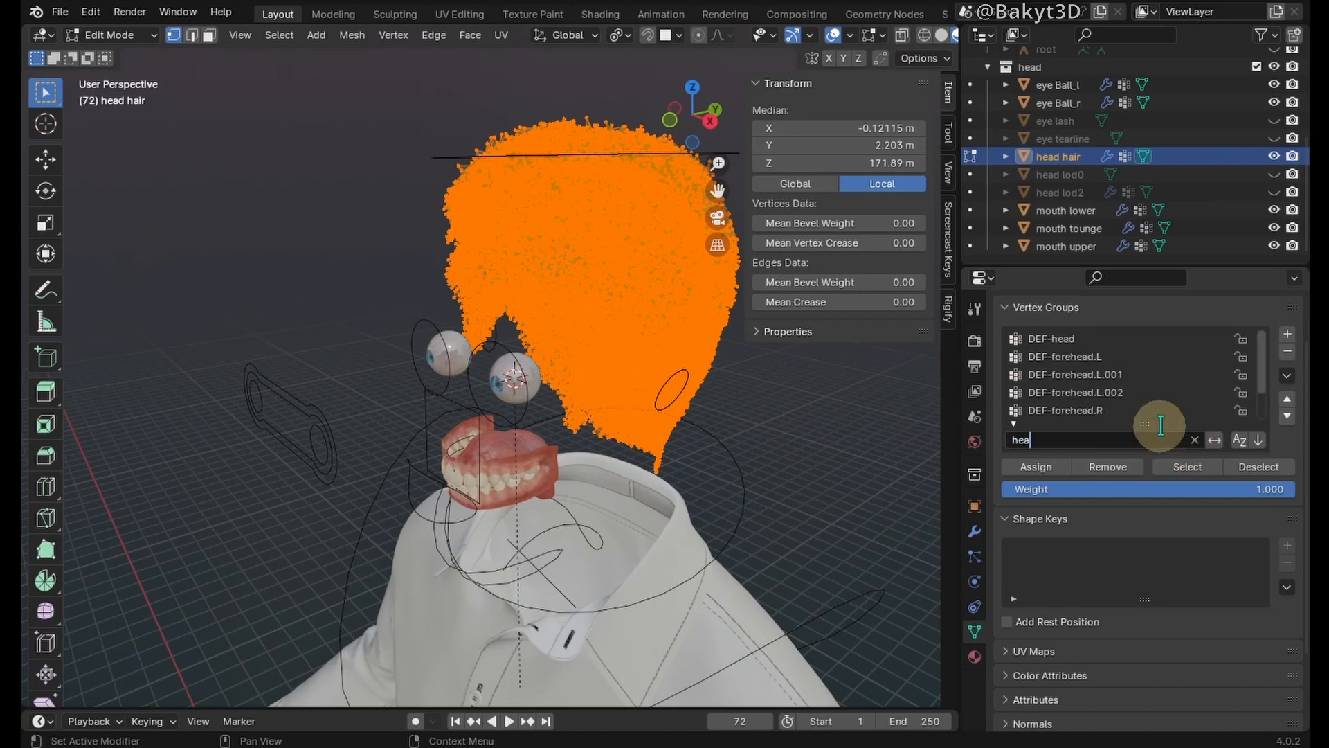
key(Tab)
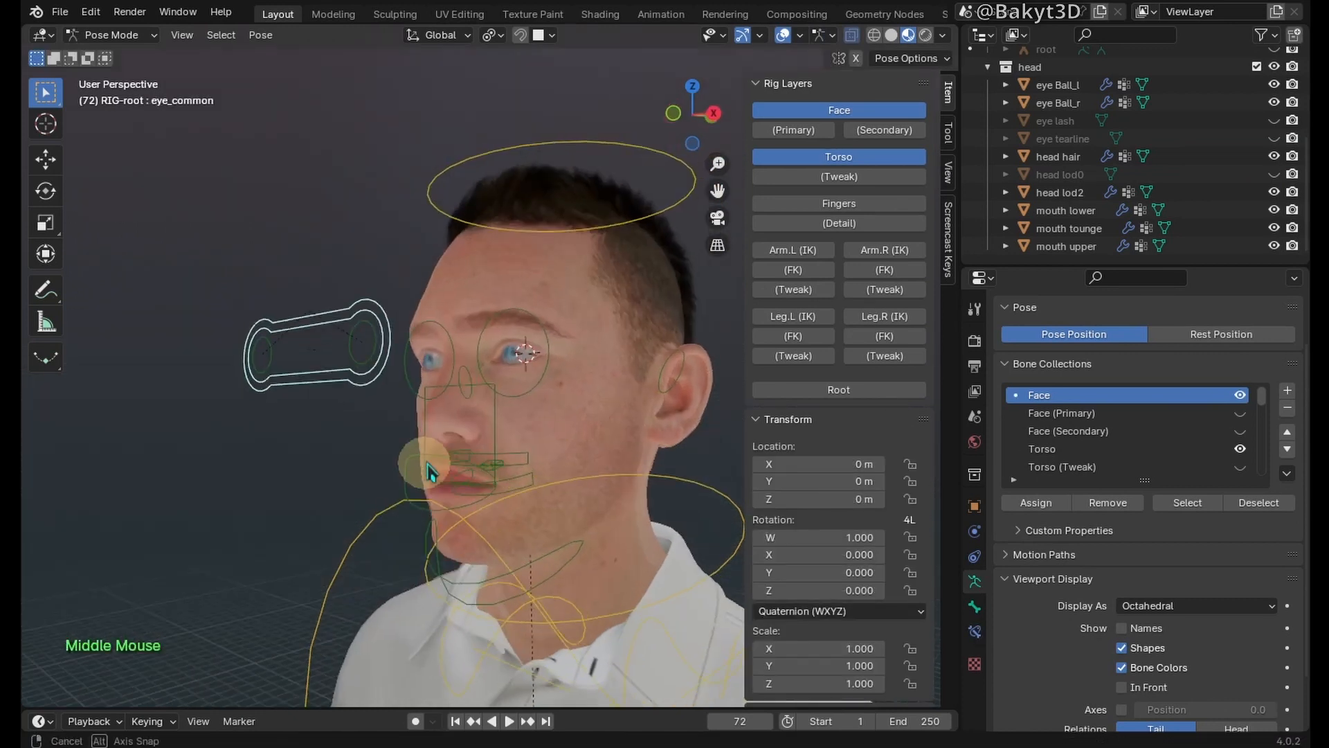
Step: Pose the face by raising brow.T.L.002 and pulling the lip_end.L.001 mouth corner outward
drag(440, 471, 560, 555)
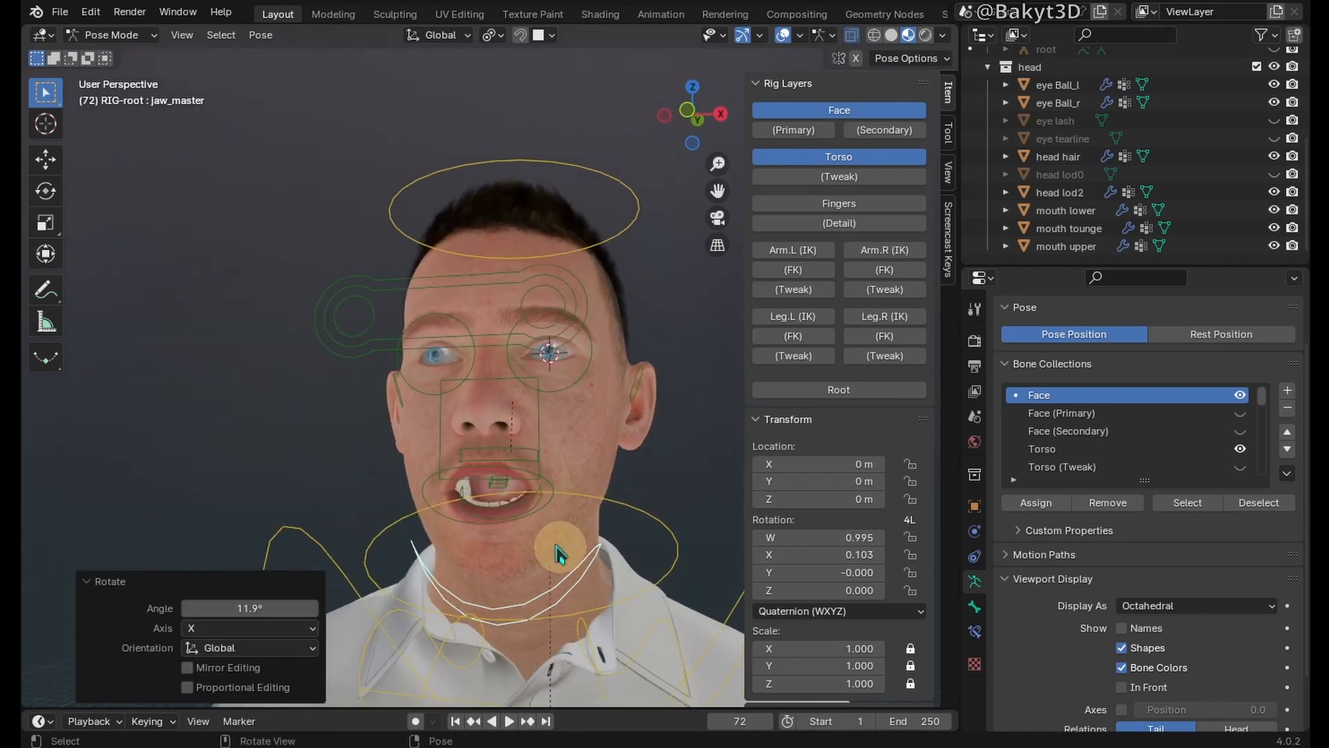
drag(560, 552, 483, 487)
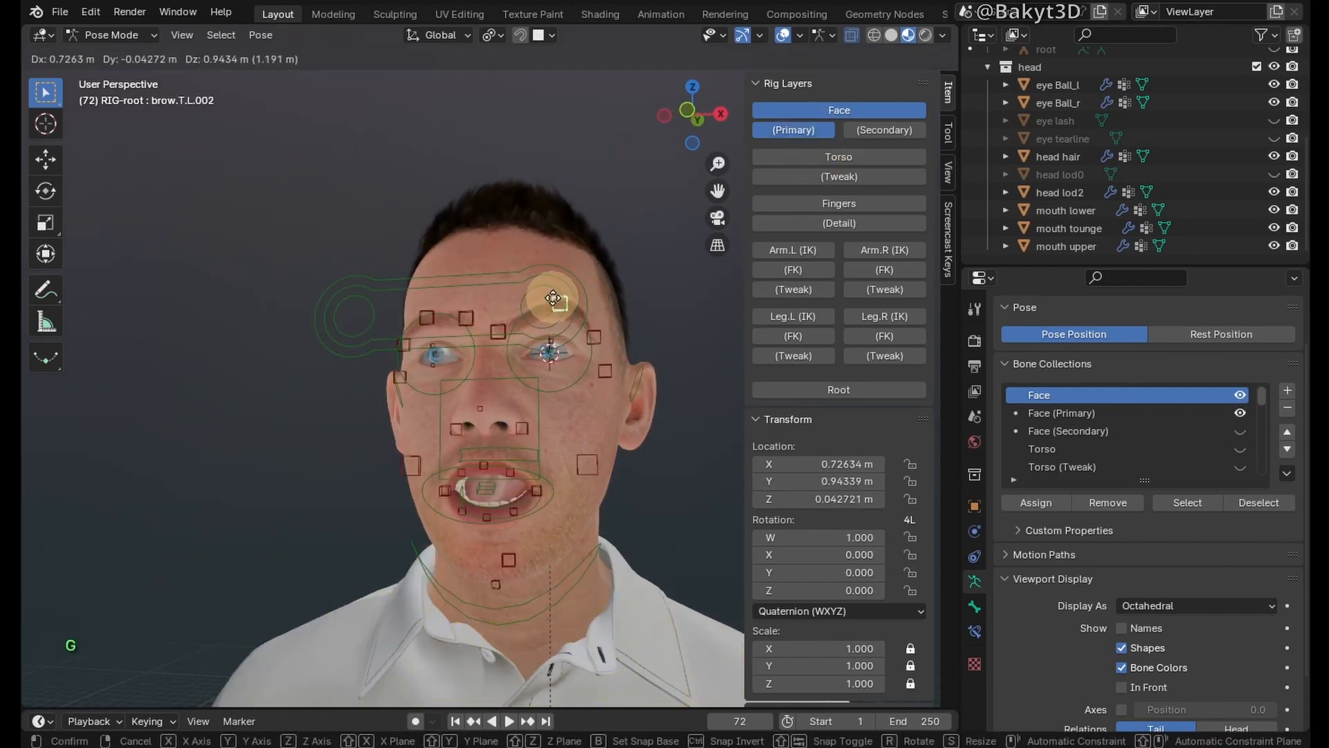
drag(551, 299, 529, 490)
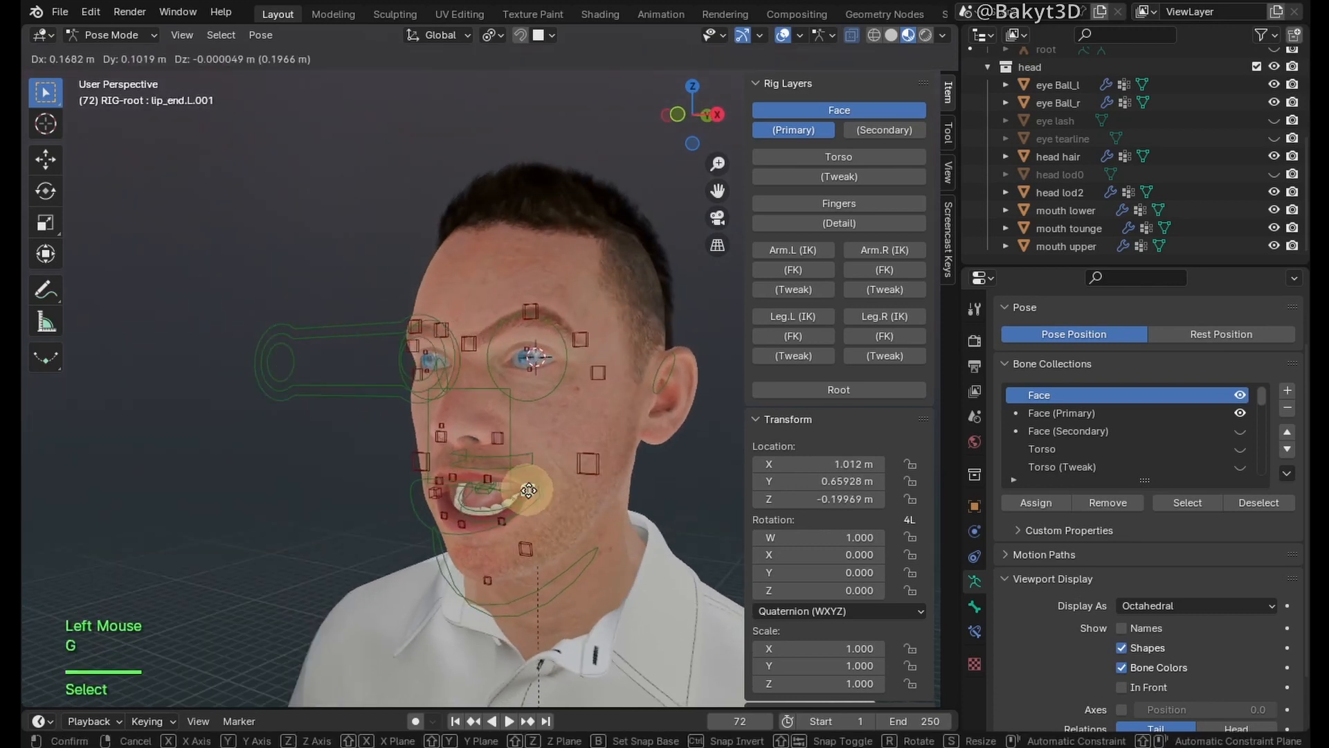